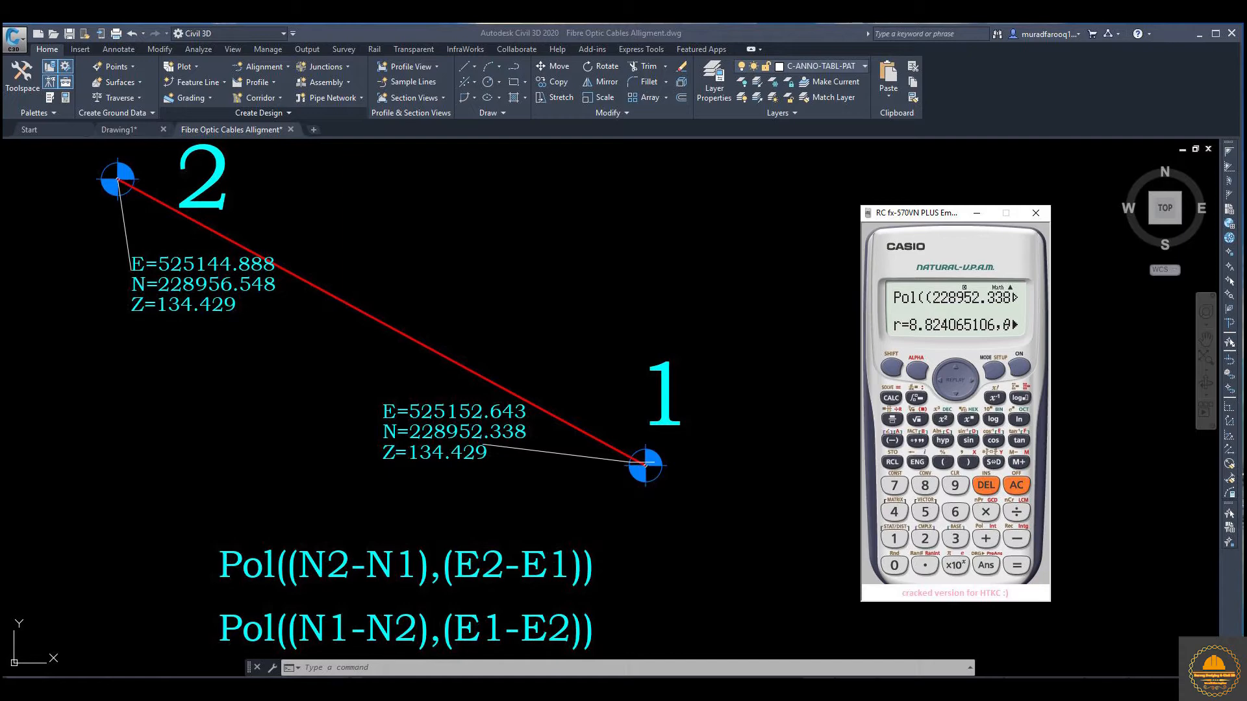
# Step: Clear the previous Pol result with AC so the calculator display is blank
pyautogui.click(1016, 484)
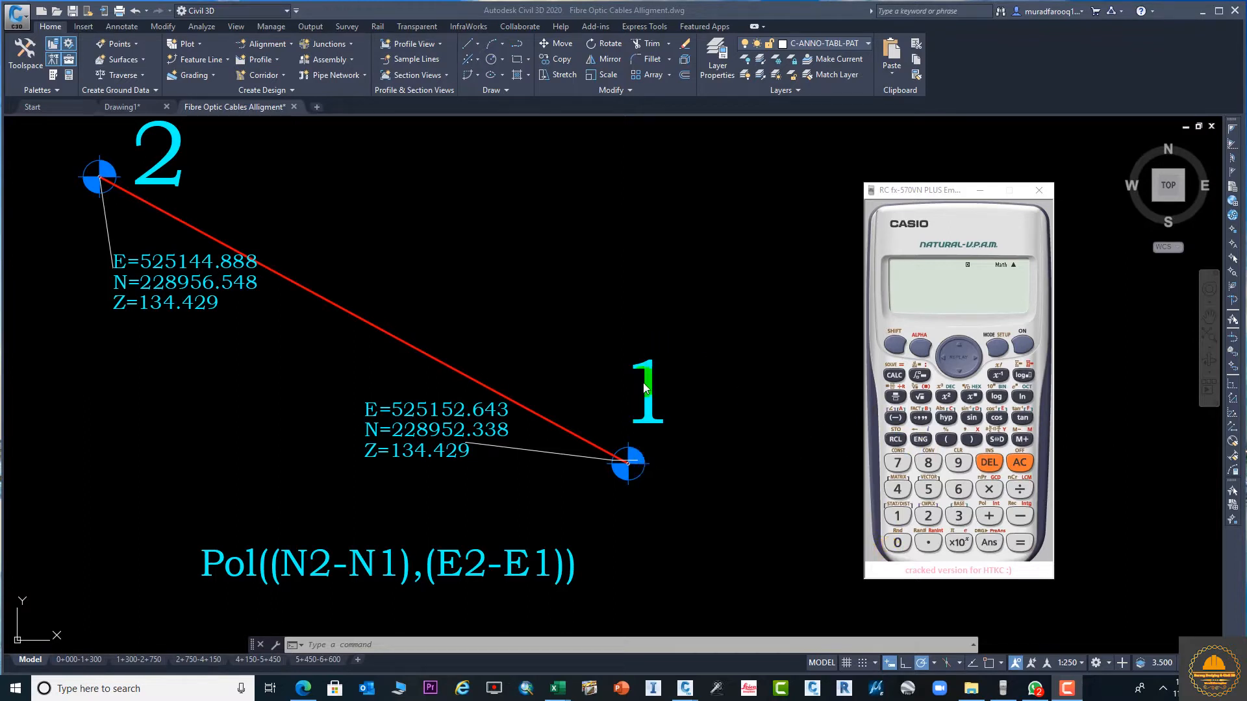
pyautogui.moveTo(154, 153)
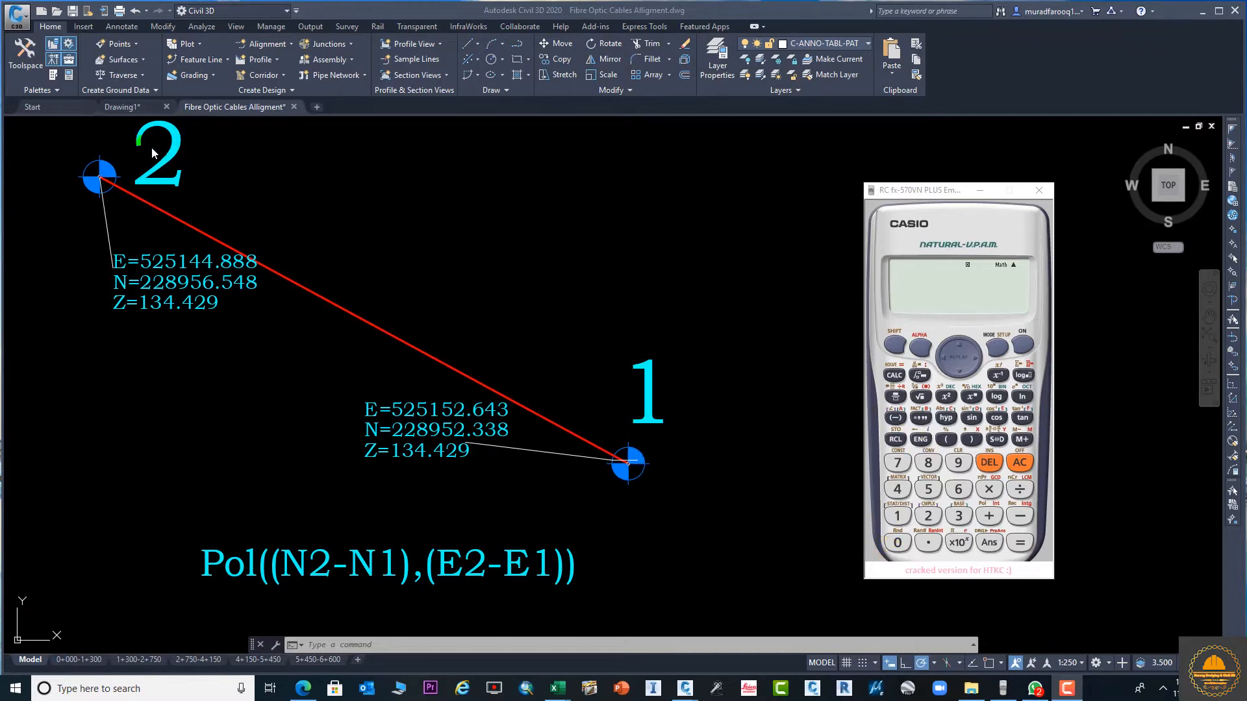
pyautogui.moveTo(626, 469)
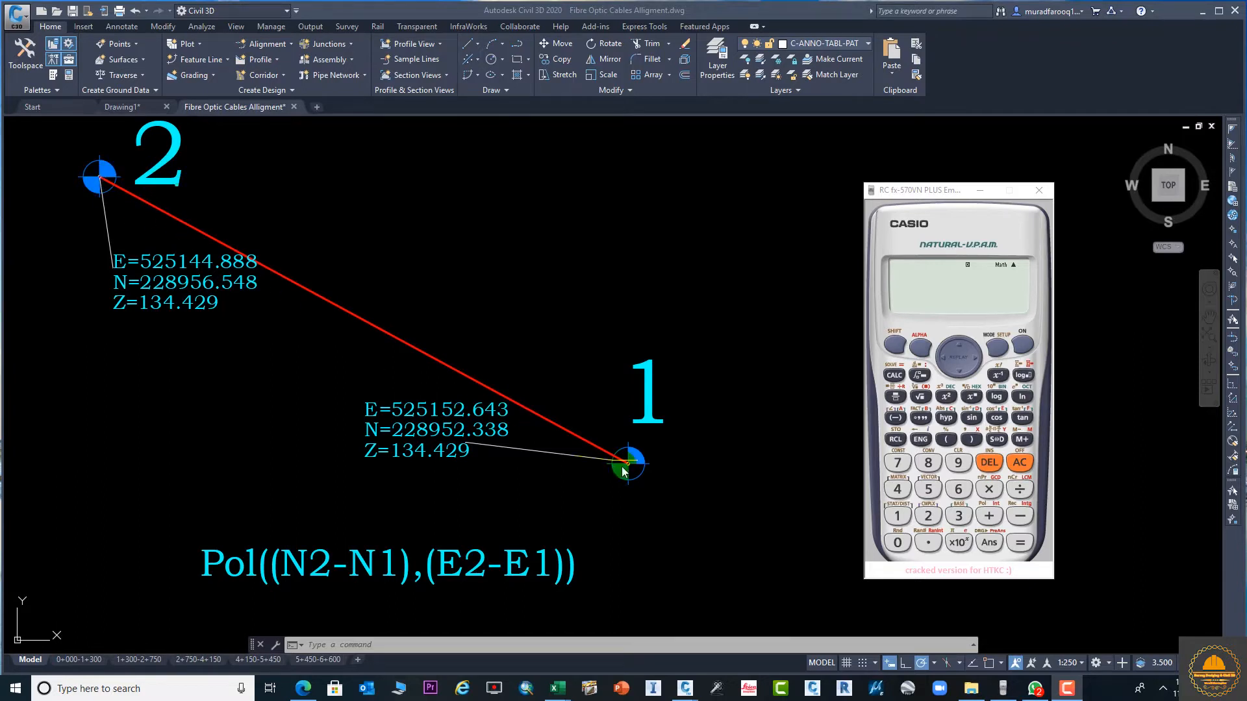
pyautogui.moveTo(974, 300)
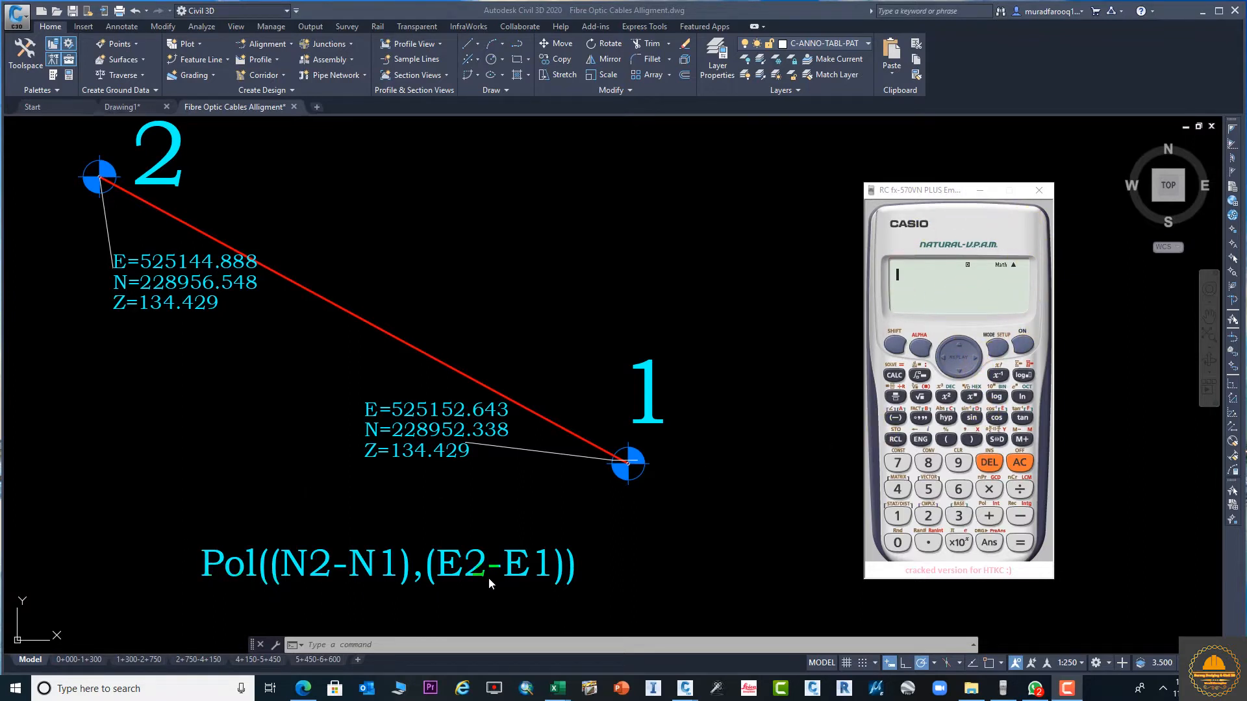
# Step: Begin a new polar conversion, entering Pol( followed by an opening bracket
pyautogui.click(1039, 189)
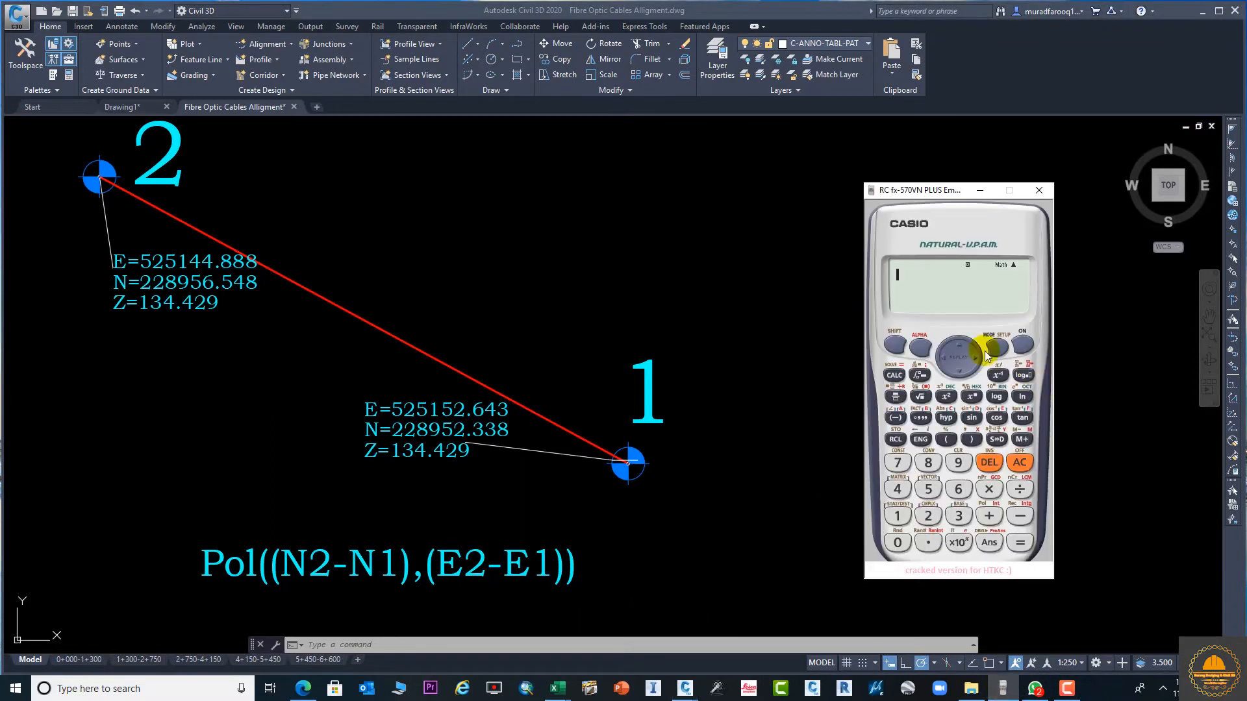
pyautogui.moveTo(930, 346)
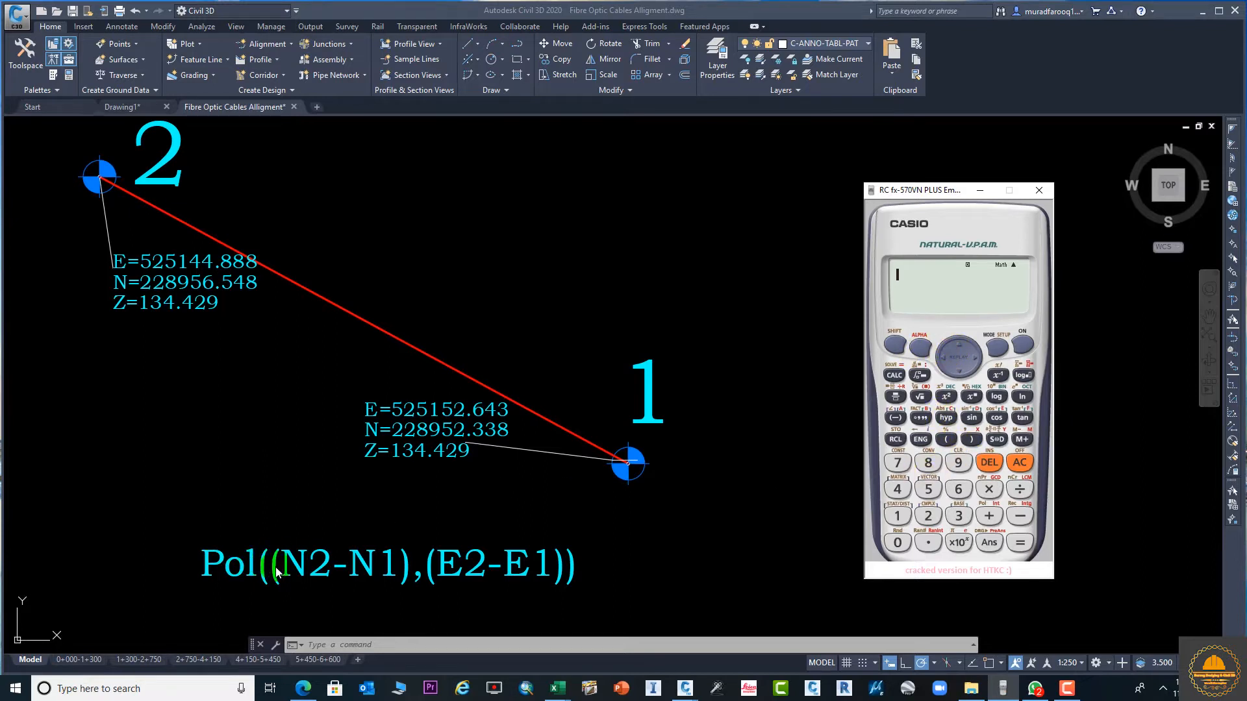
pyautogui.moveTo(477, 589)
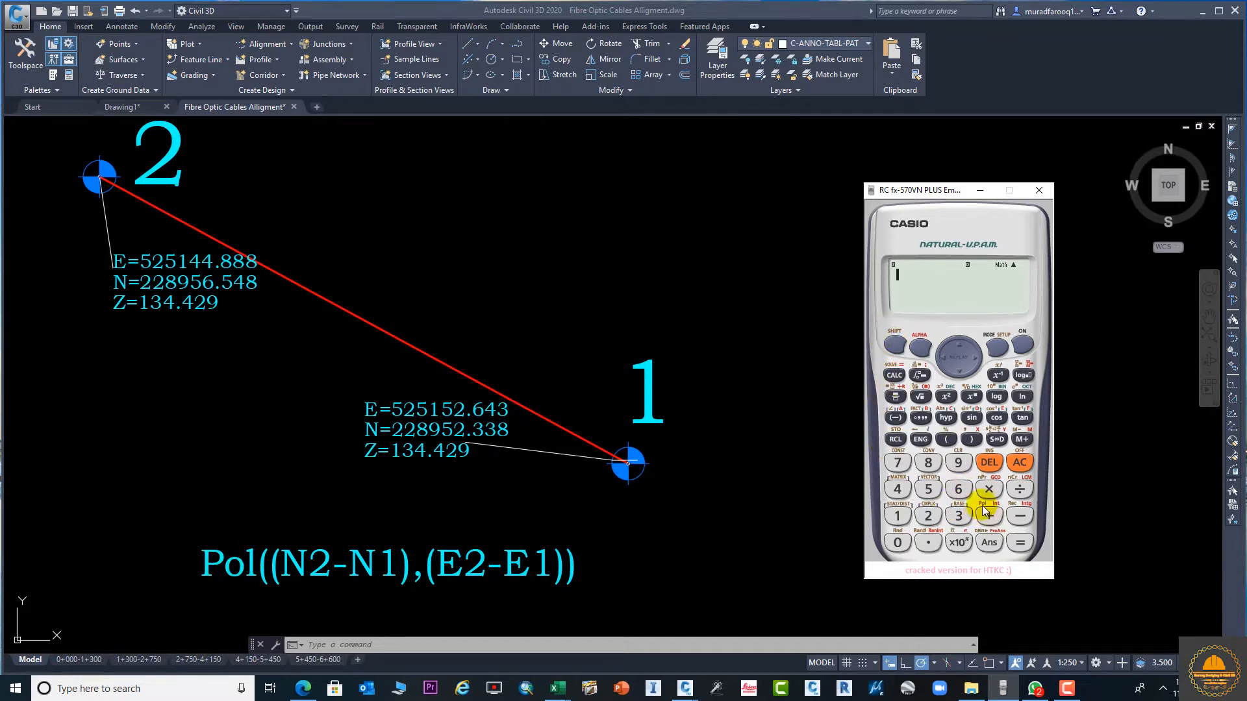
pyautogui.click(988, 516)
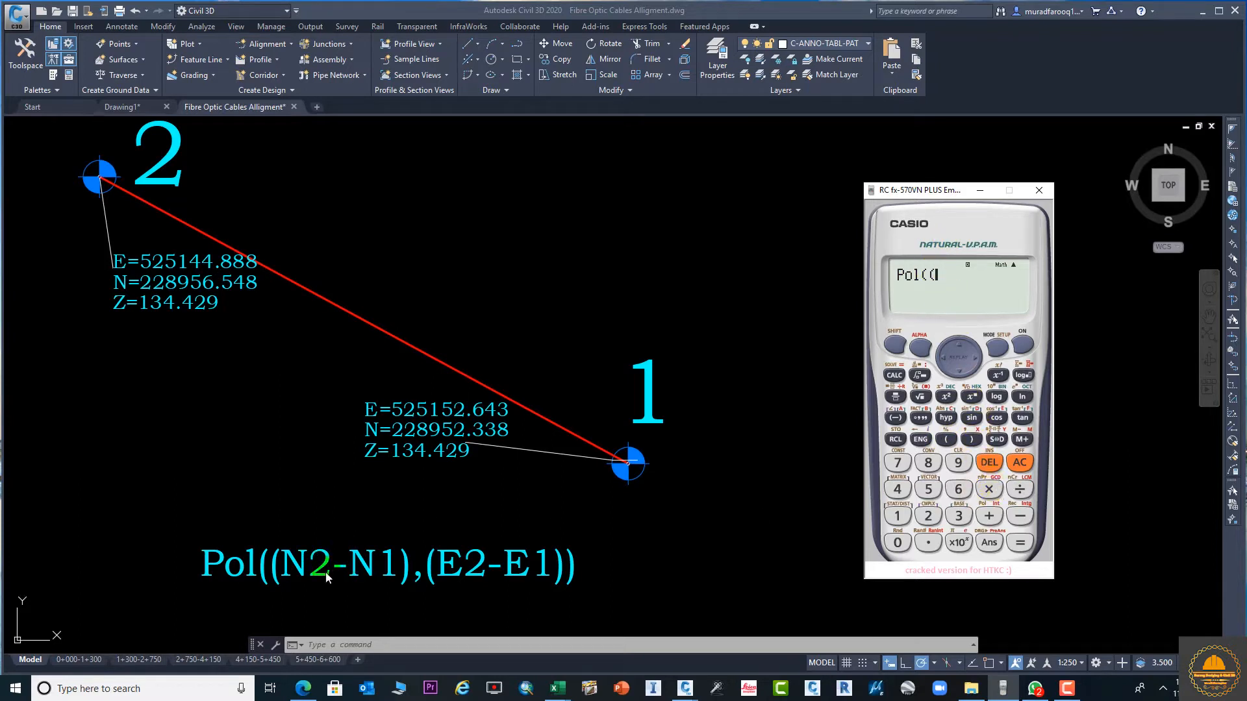
pyautogui.moveTo(132, 163)
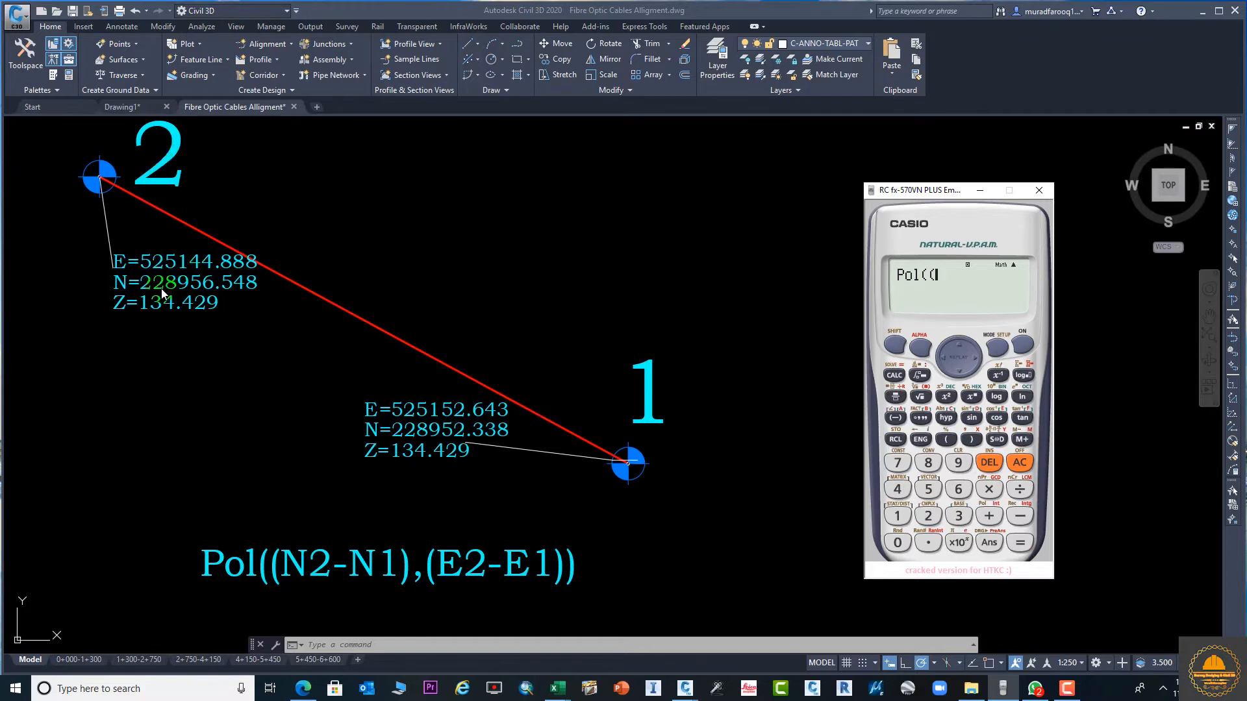
# Step: Enter the bracketed northing difference (228956.548-228952.338) as the first Pol argument
pyautogui.click(928, 516)
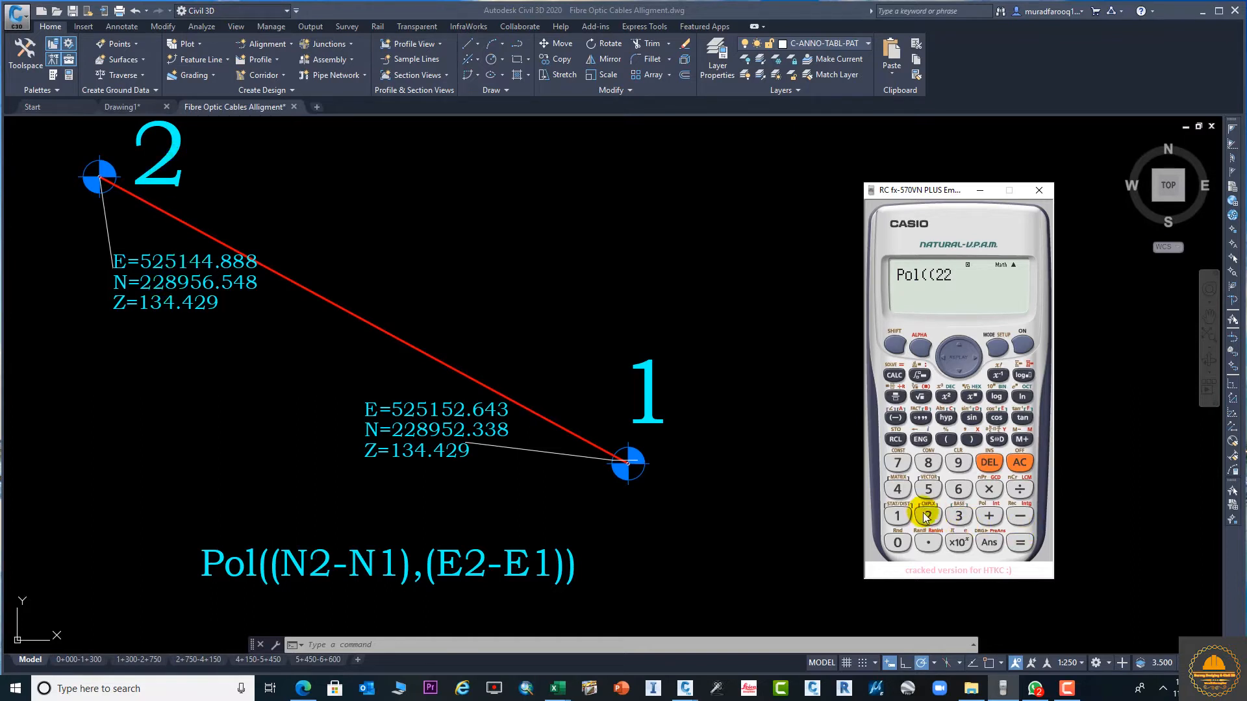
pyautogui.click(927, 462)
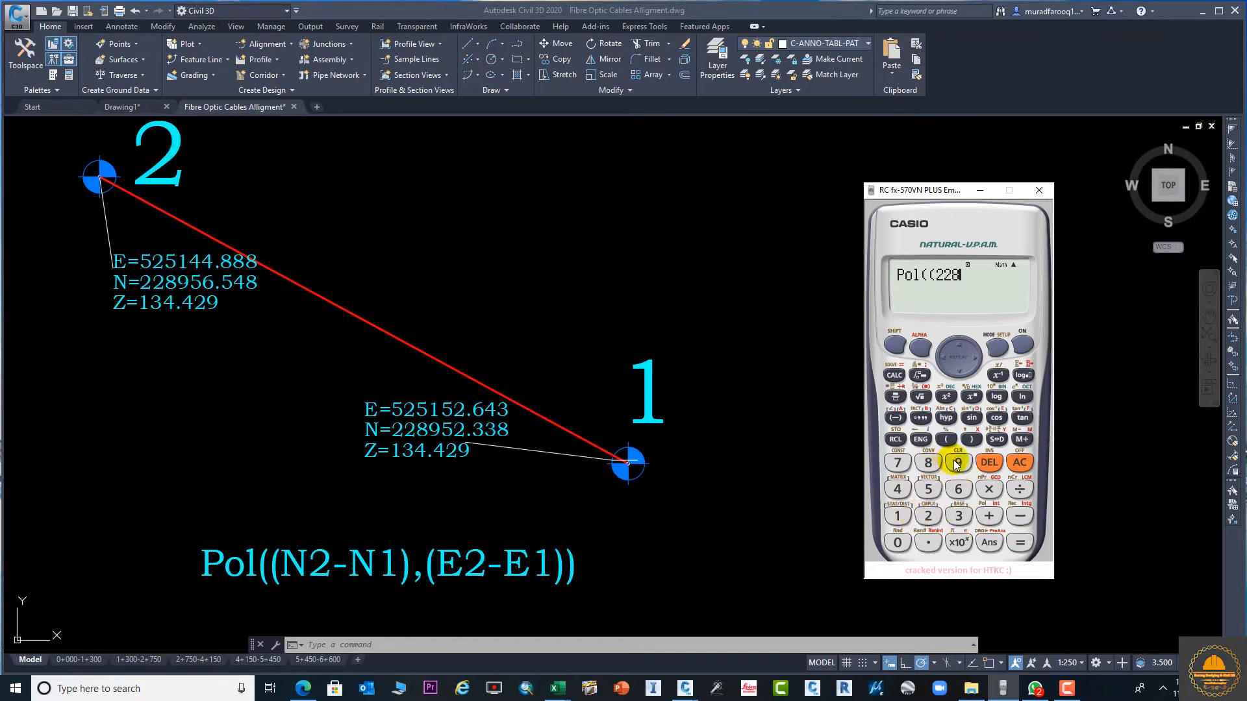
pyautogui.click(957, 463)
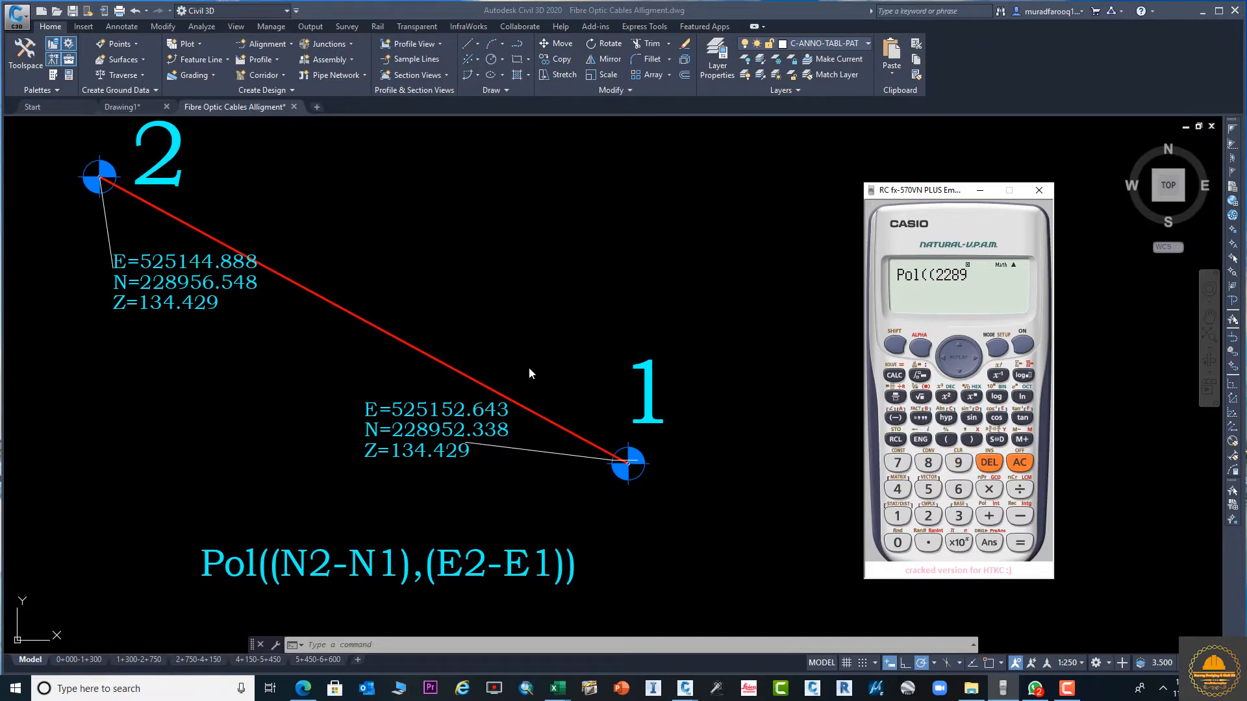
pyautogui.click(957, 488)
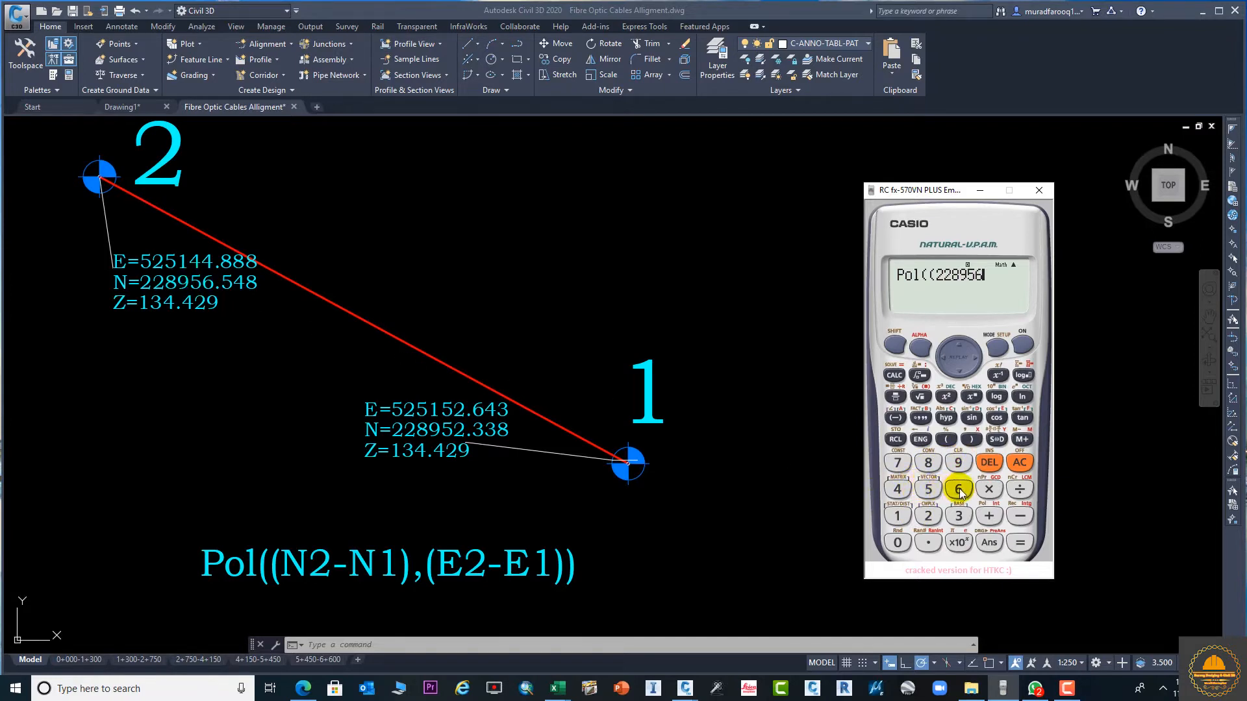
pyautogui.moveTo(929, 543)
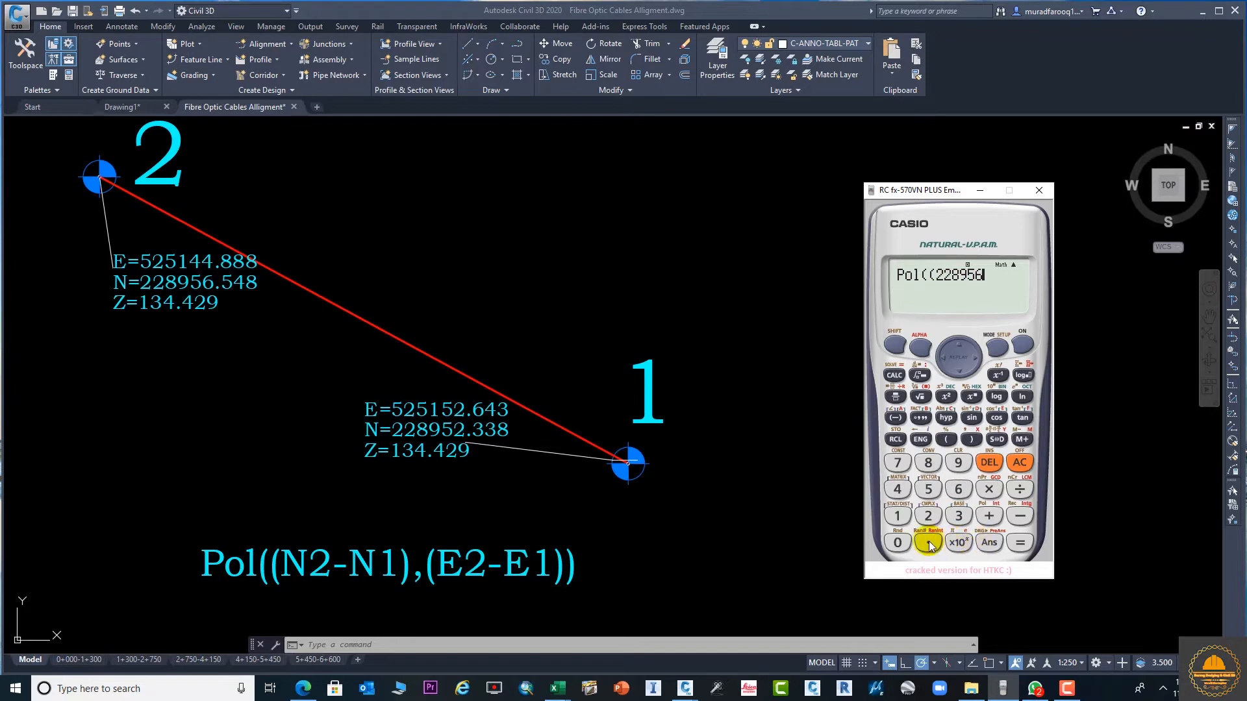
pyautogui.click(927, 543)
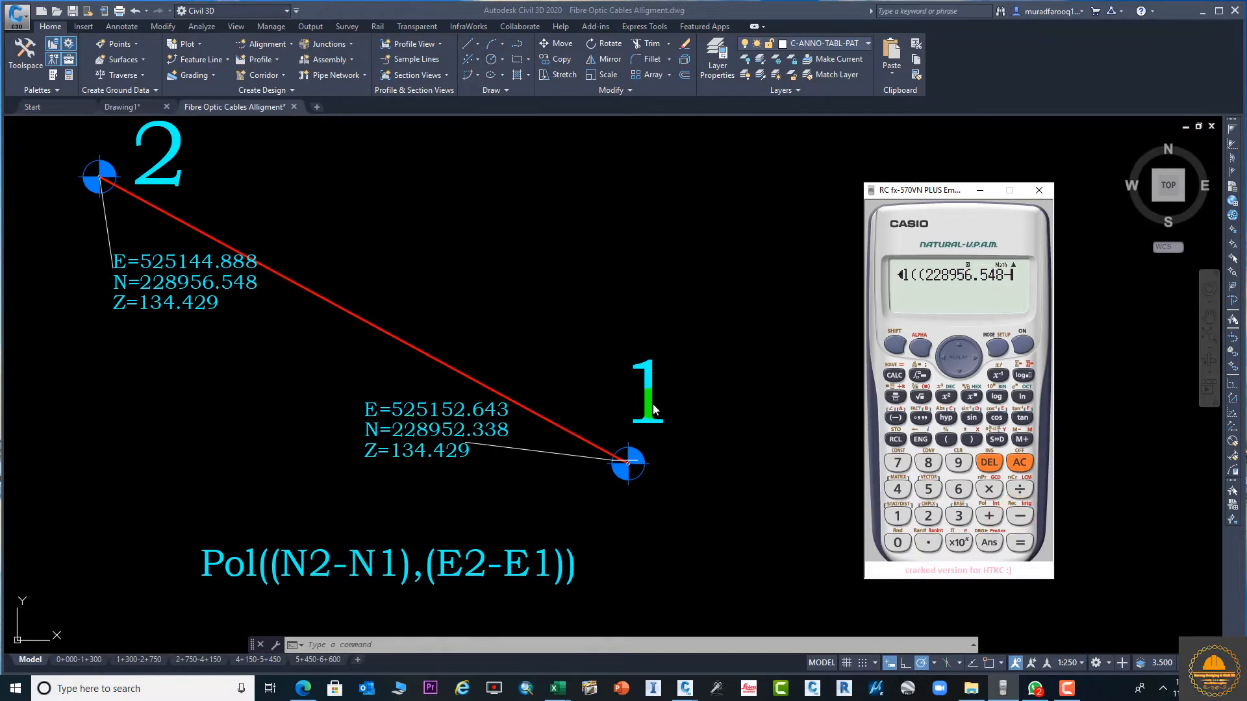
pyautogui.click(927, 515)
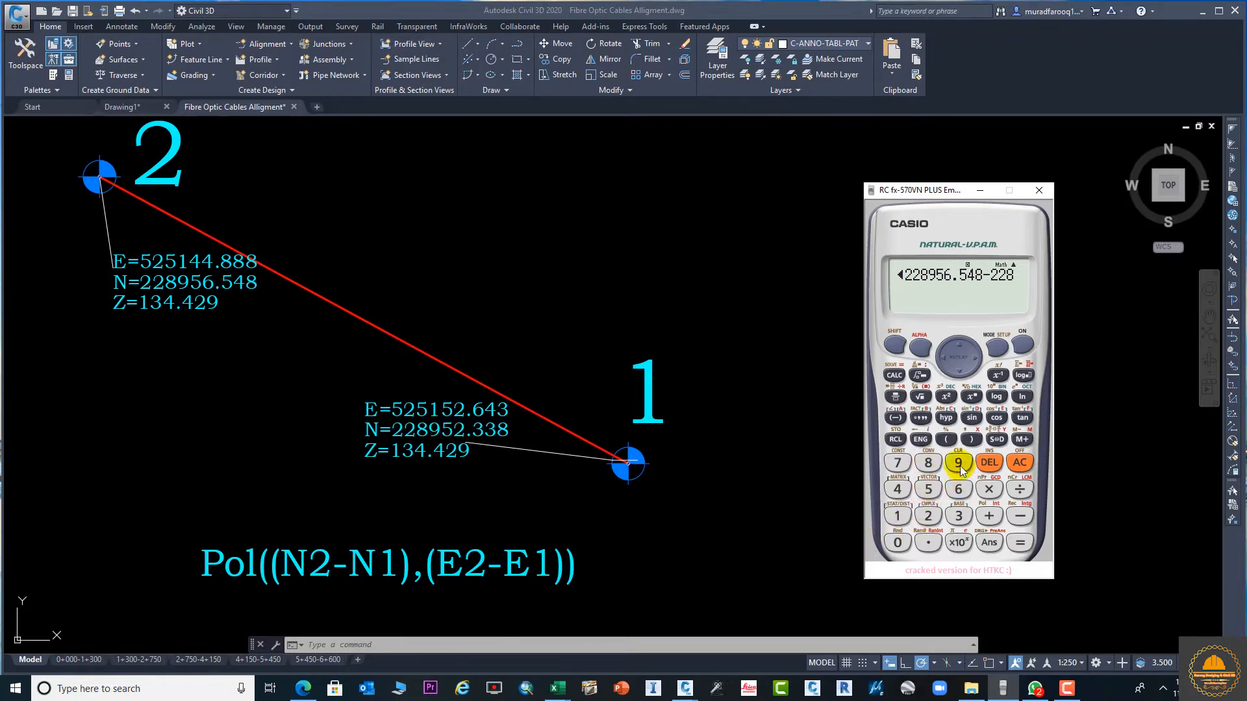
pyautogui.click(958, 463)
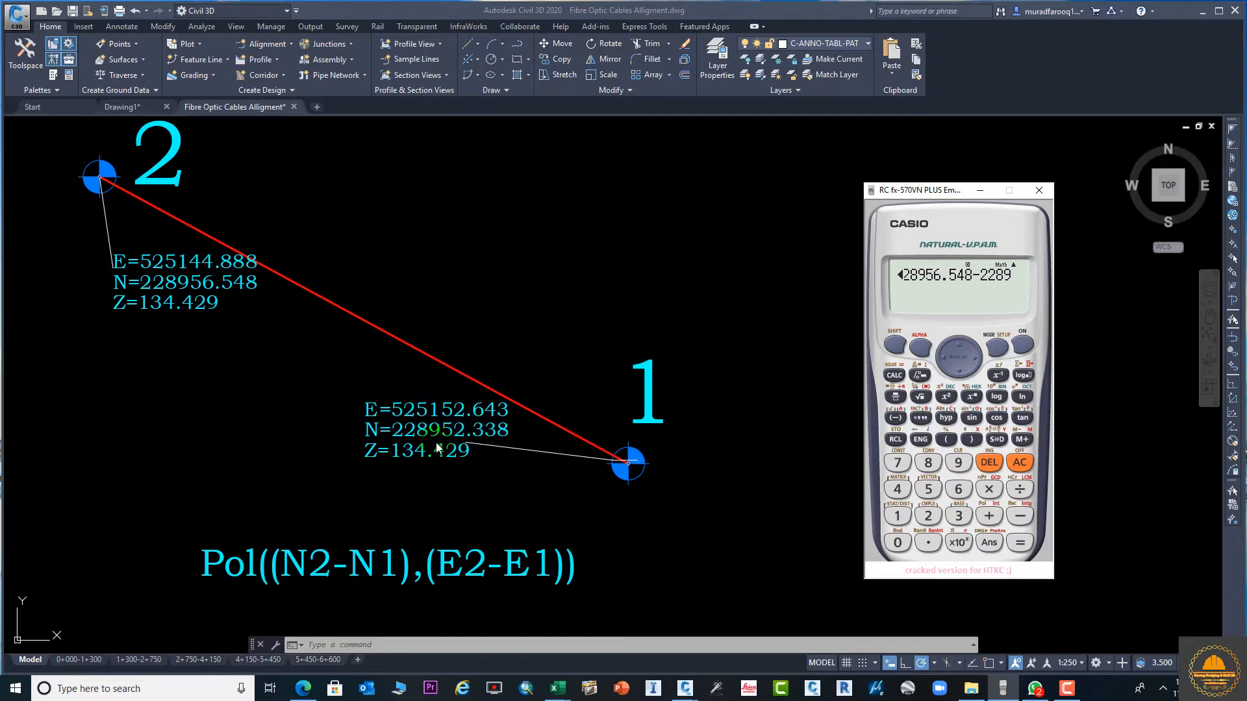
pyautogui.click(927, 516)
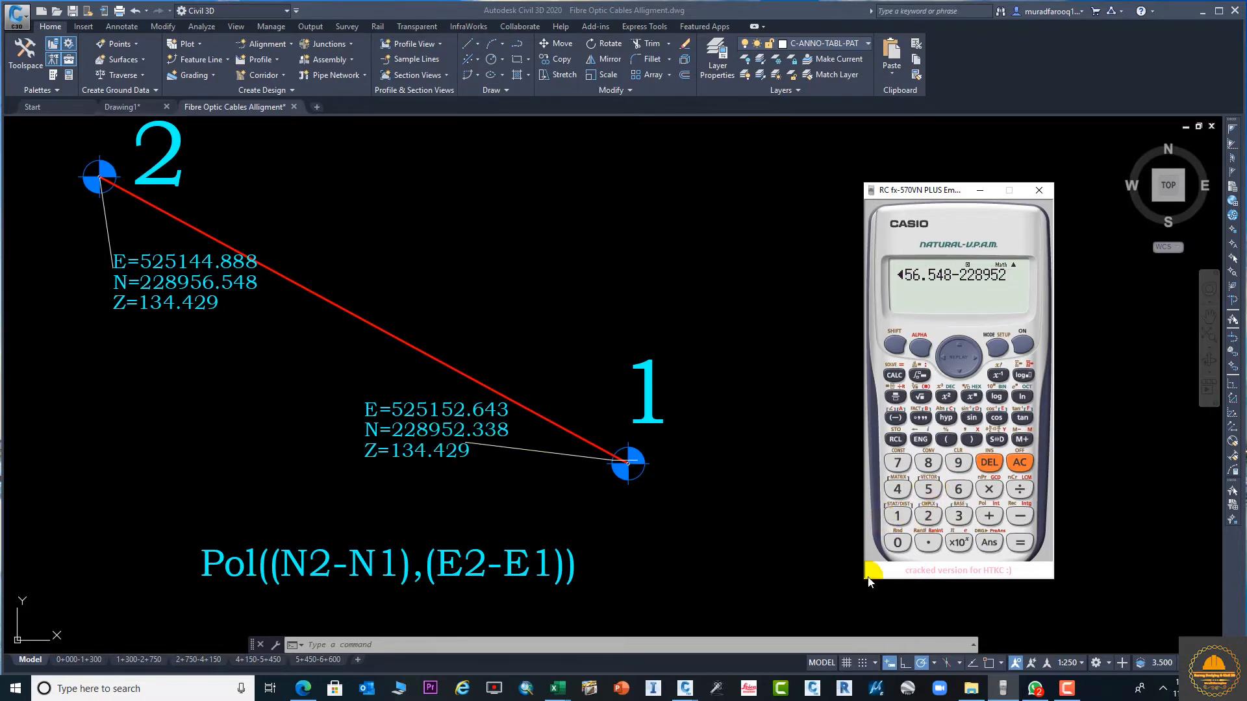
pyautogui.click(958, 515)
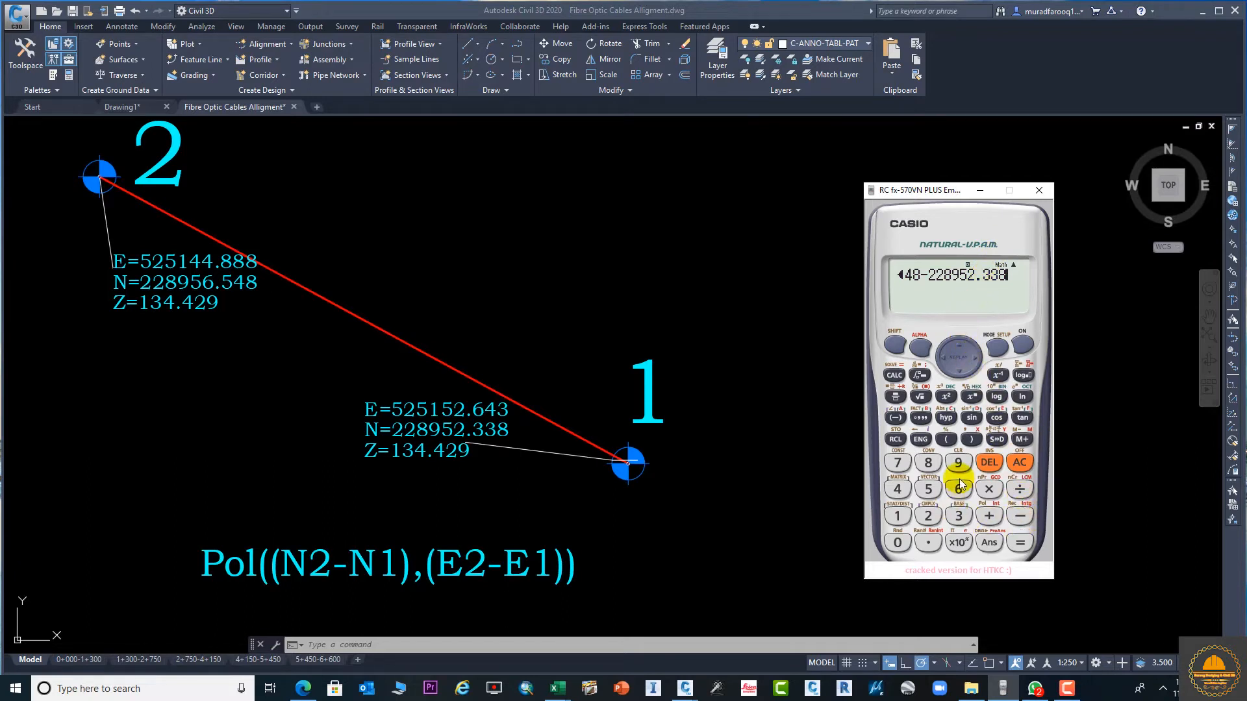
pyautogui.moveTo(963, 438)
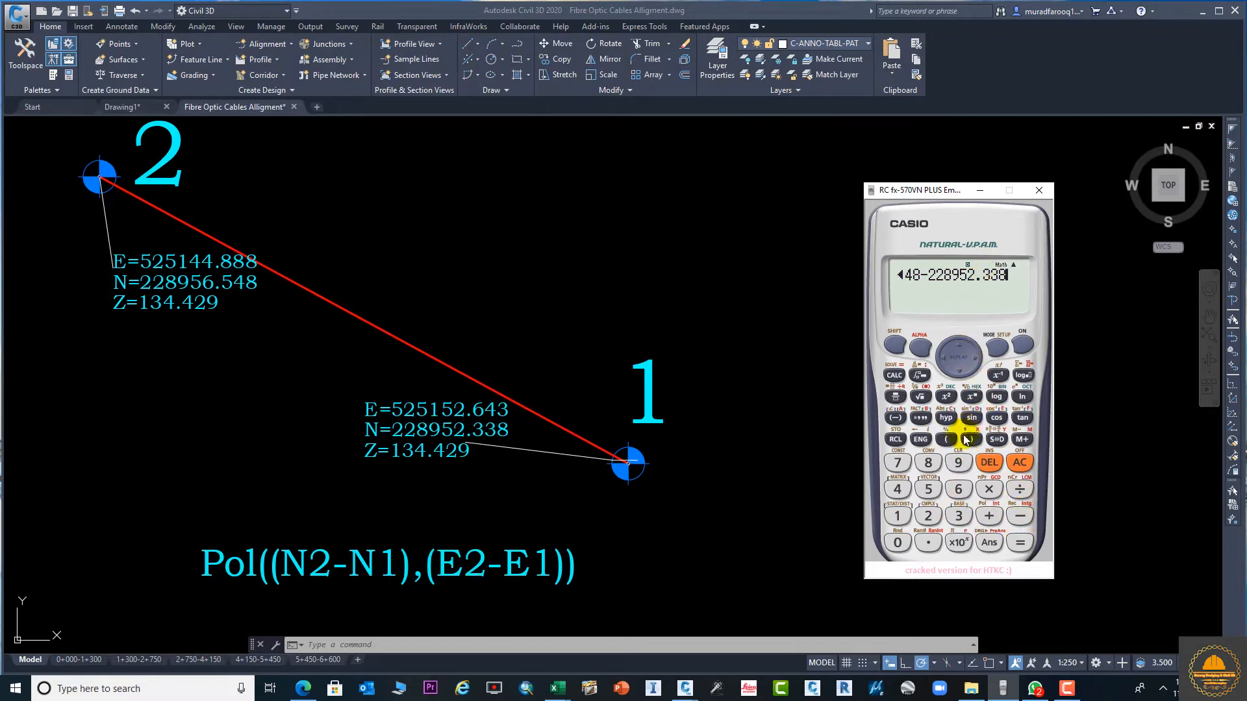
pyautogui.click(969, 439)
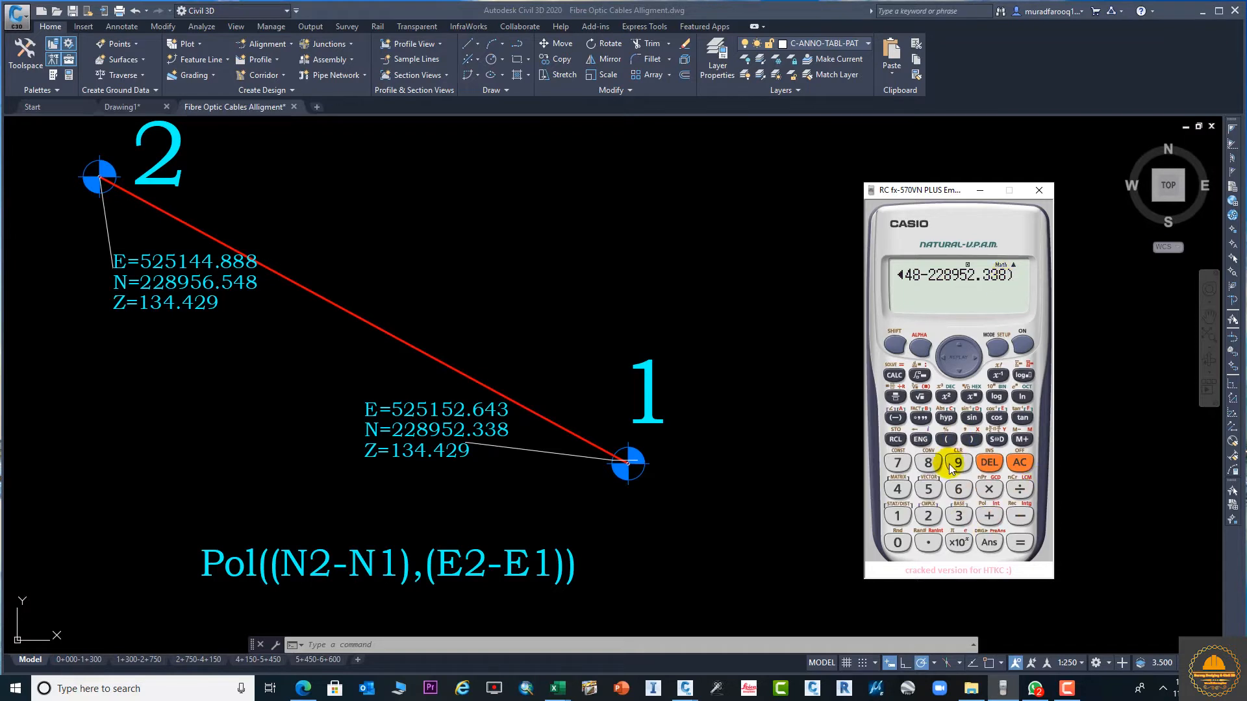
pyautogui.moveTo(717, 431)
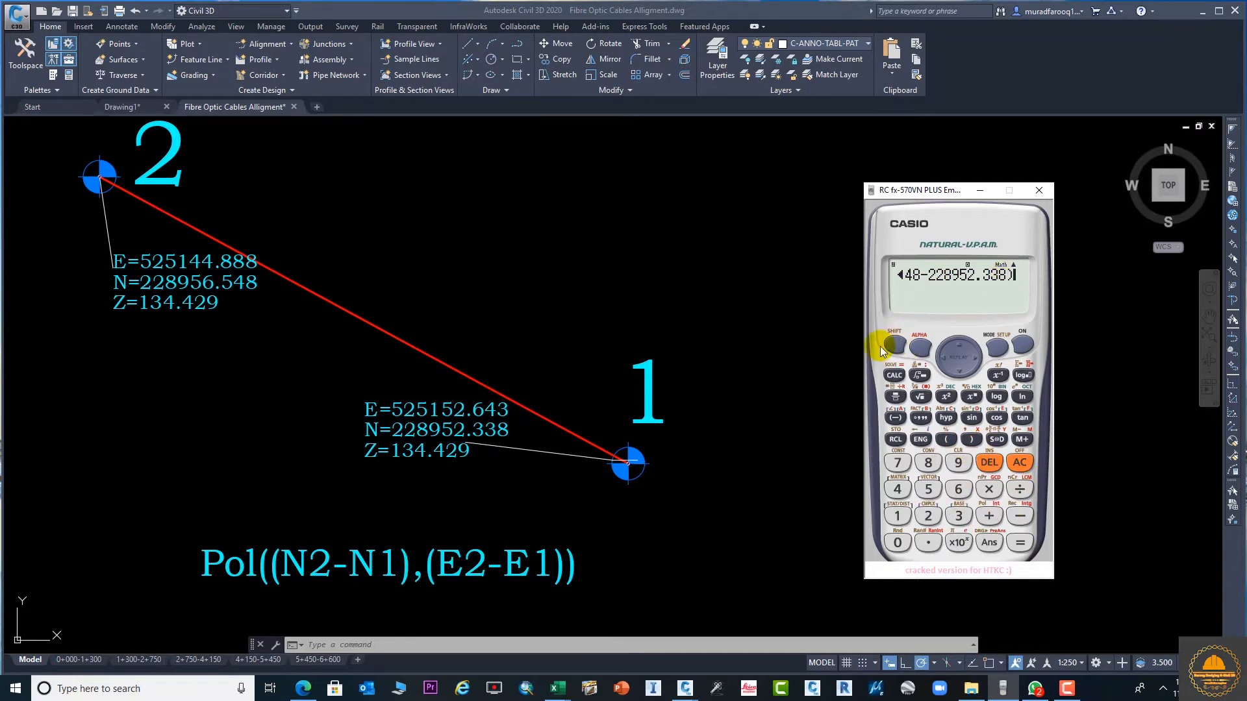
pyautogui.moveTo(970, 442)
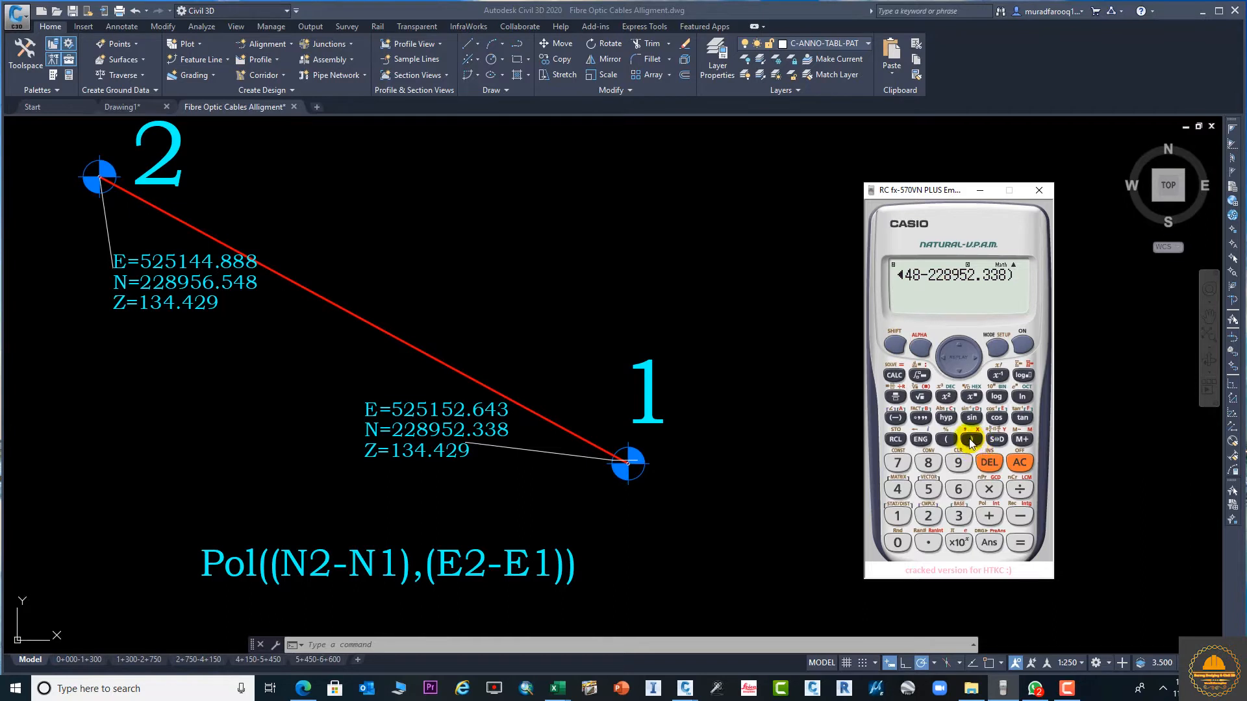
# Step: Add a comma, open a bracket and enter 525144.888 minus for the easting difference
pyautogui.click(927, 462)
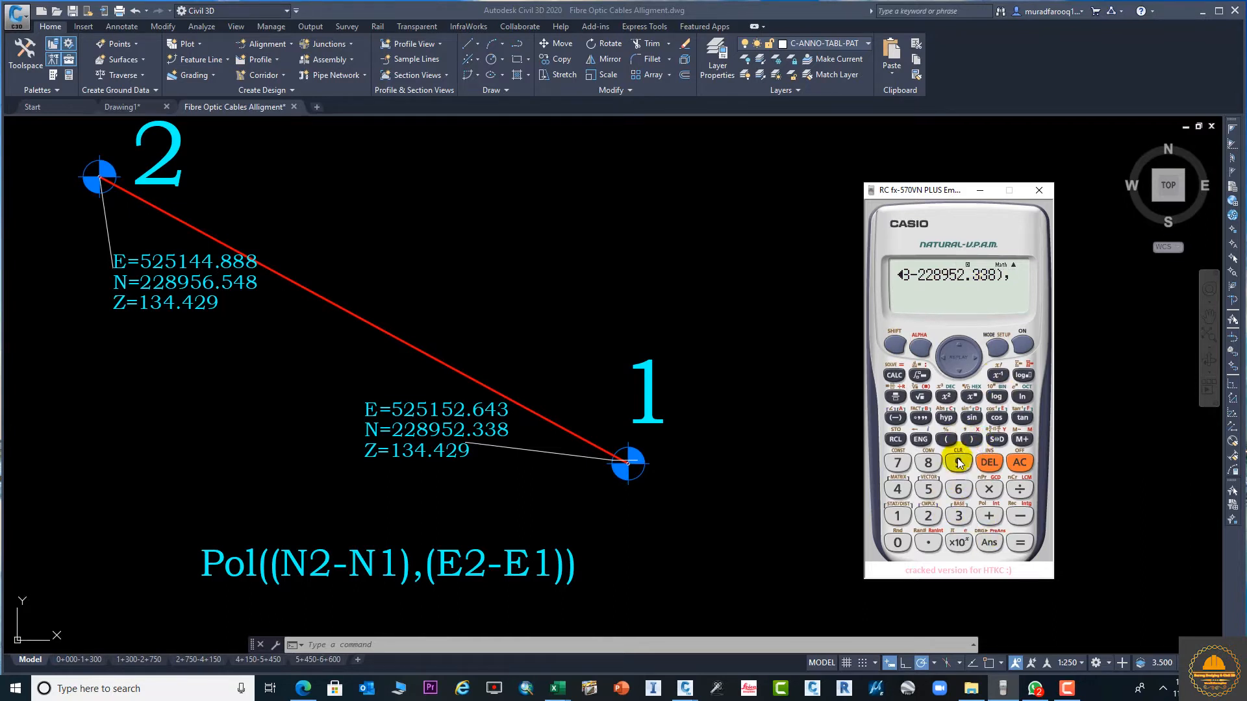
pyautogui.click(959, 463)
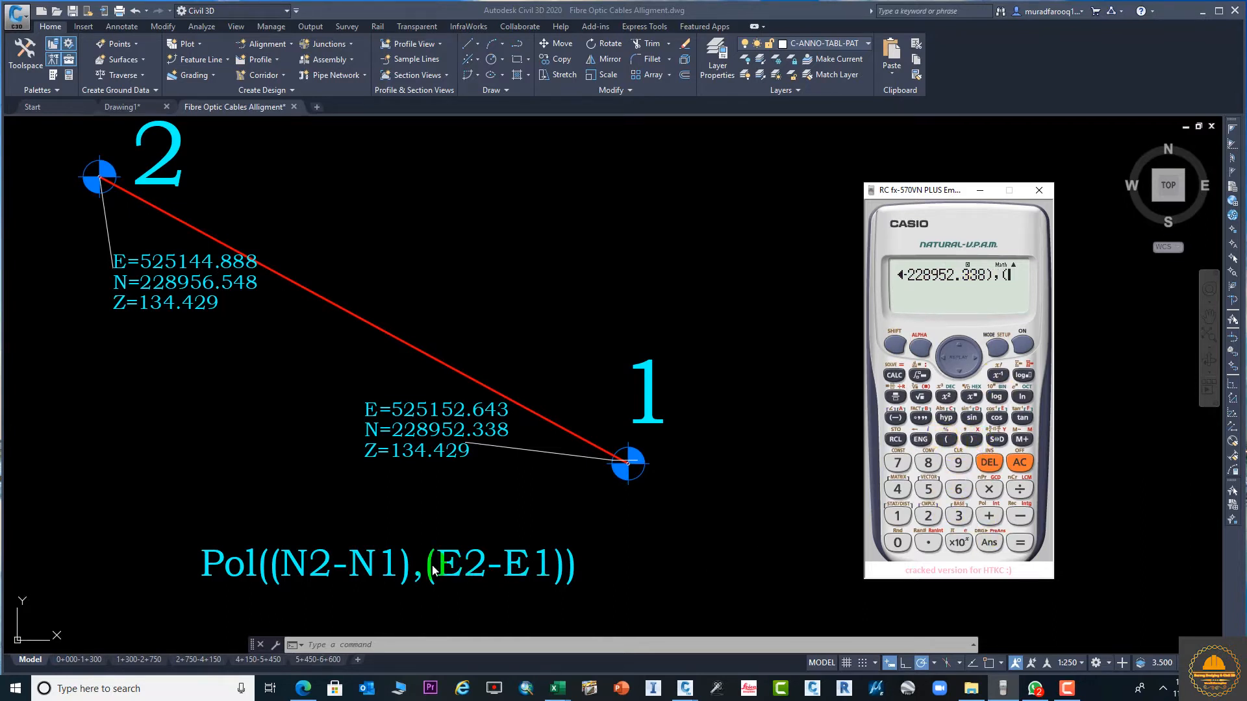
pyautogui.moveTo(147, 273)
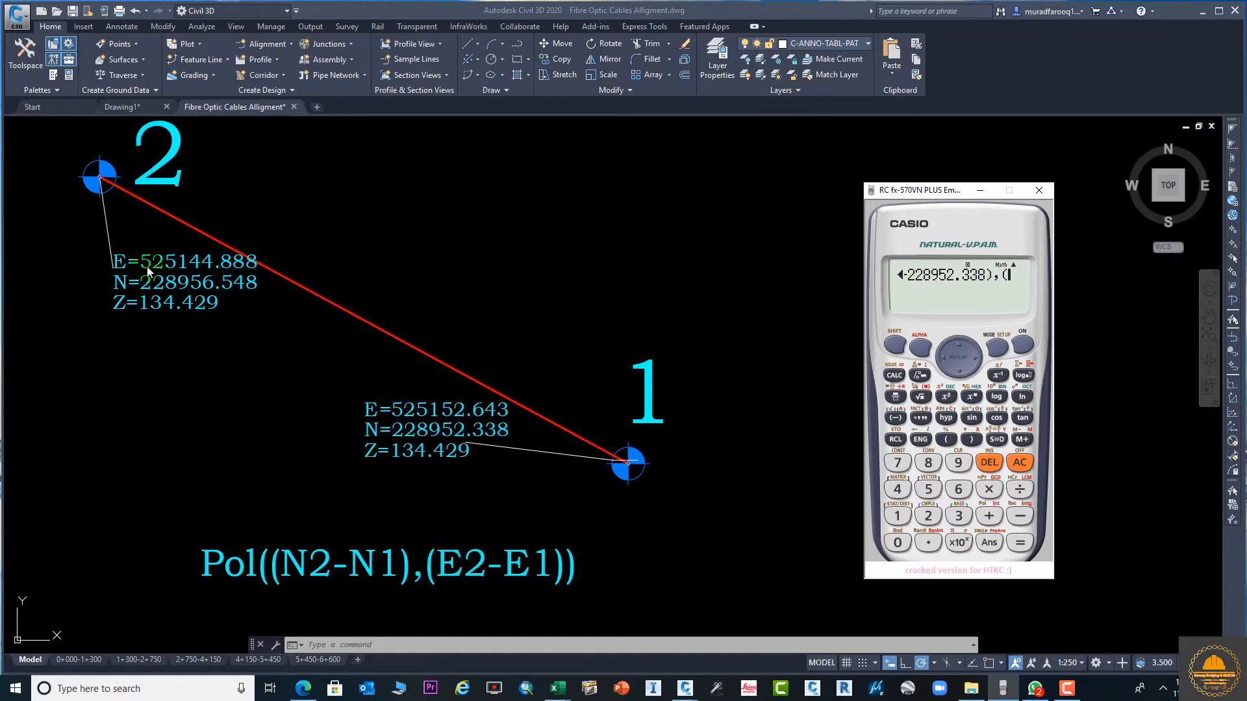
pyautogui.click(927, 488)
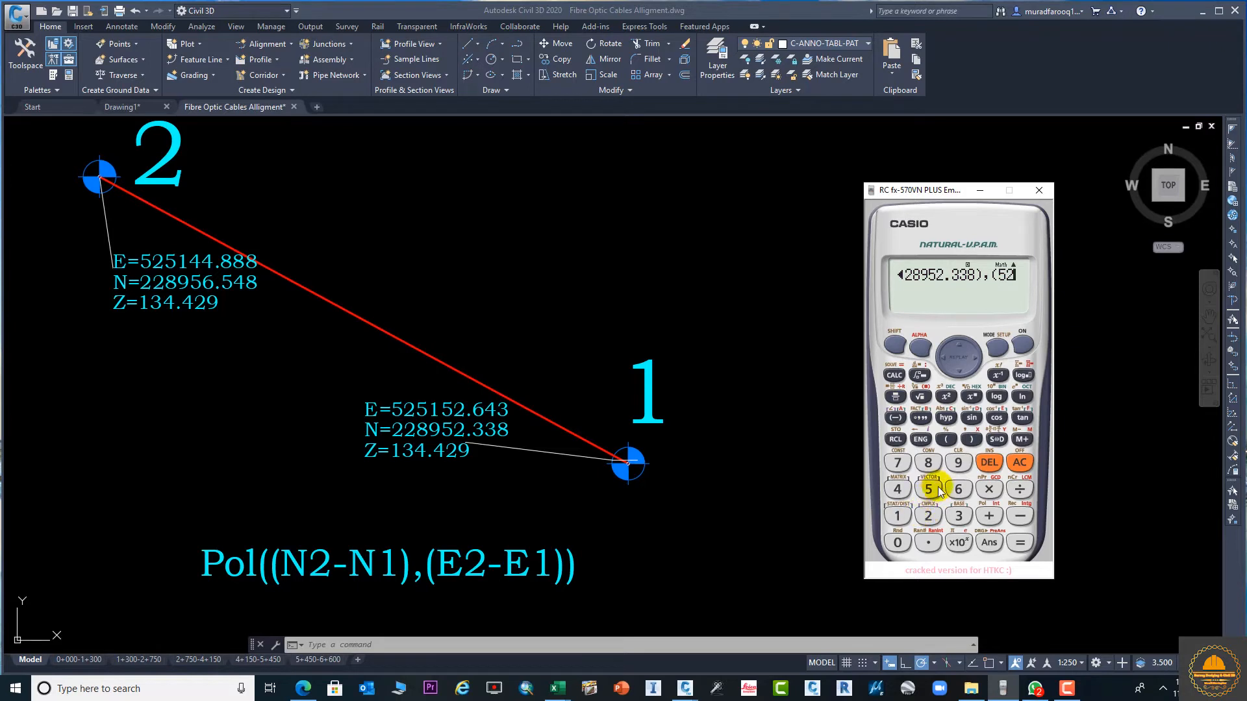
pyautogui.click(897, 488)
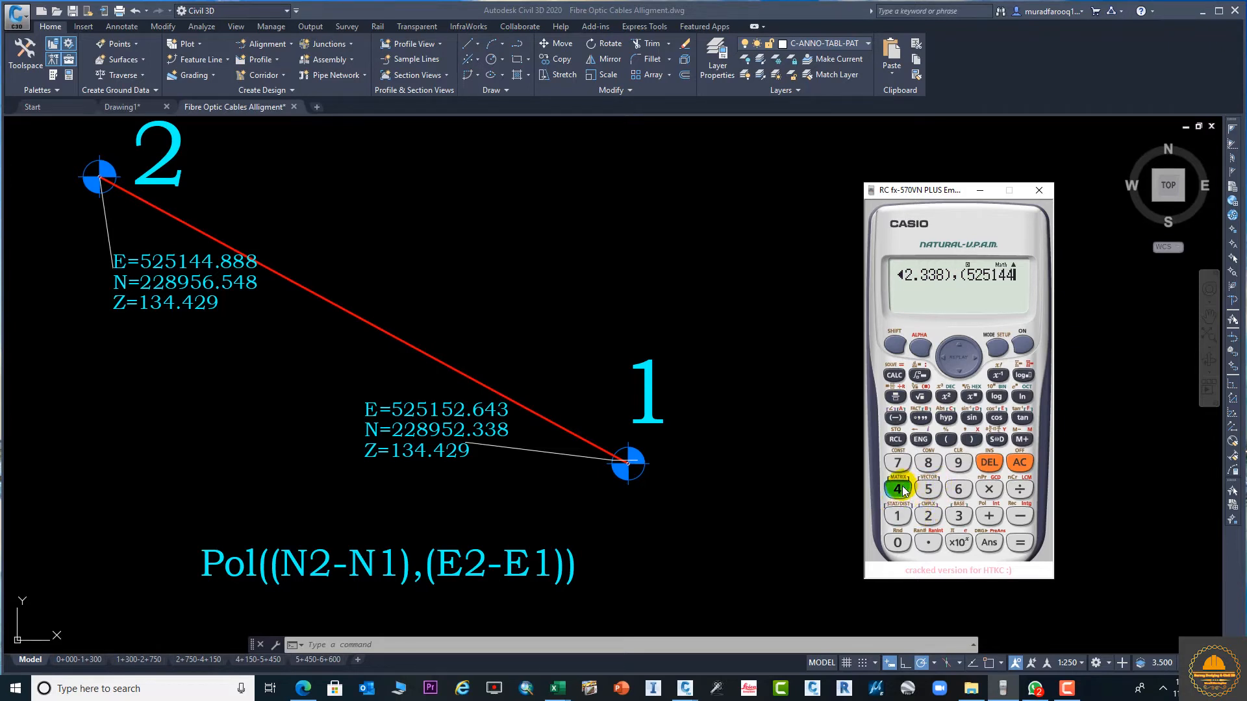
pyautogui.click(928, 515)
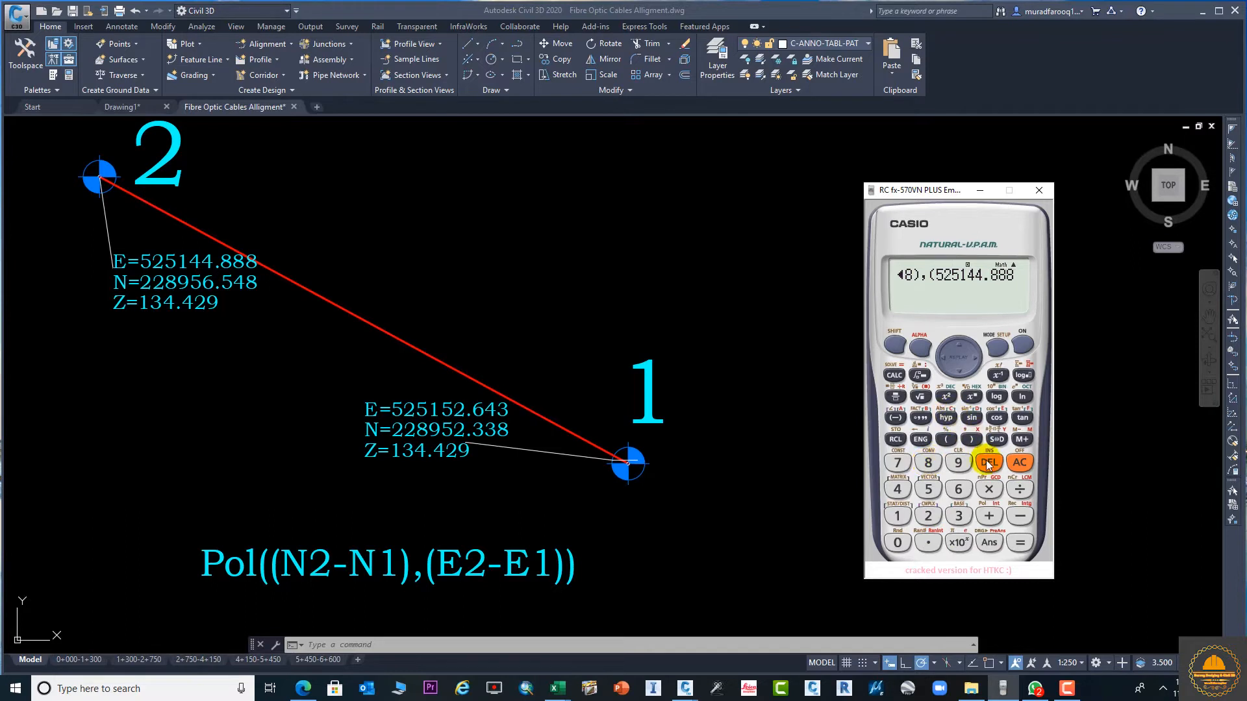
pyautogui.click(989, 463)
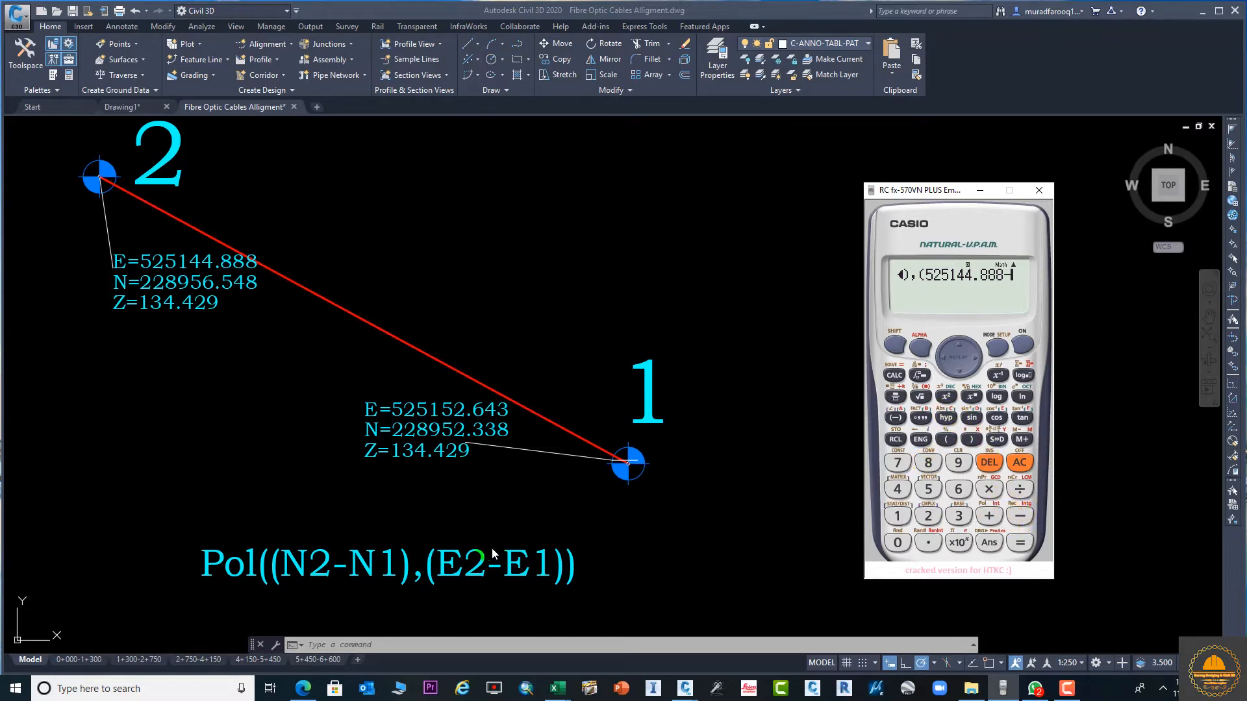
pyautogui.moveTo(690, 486)
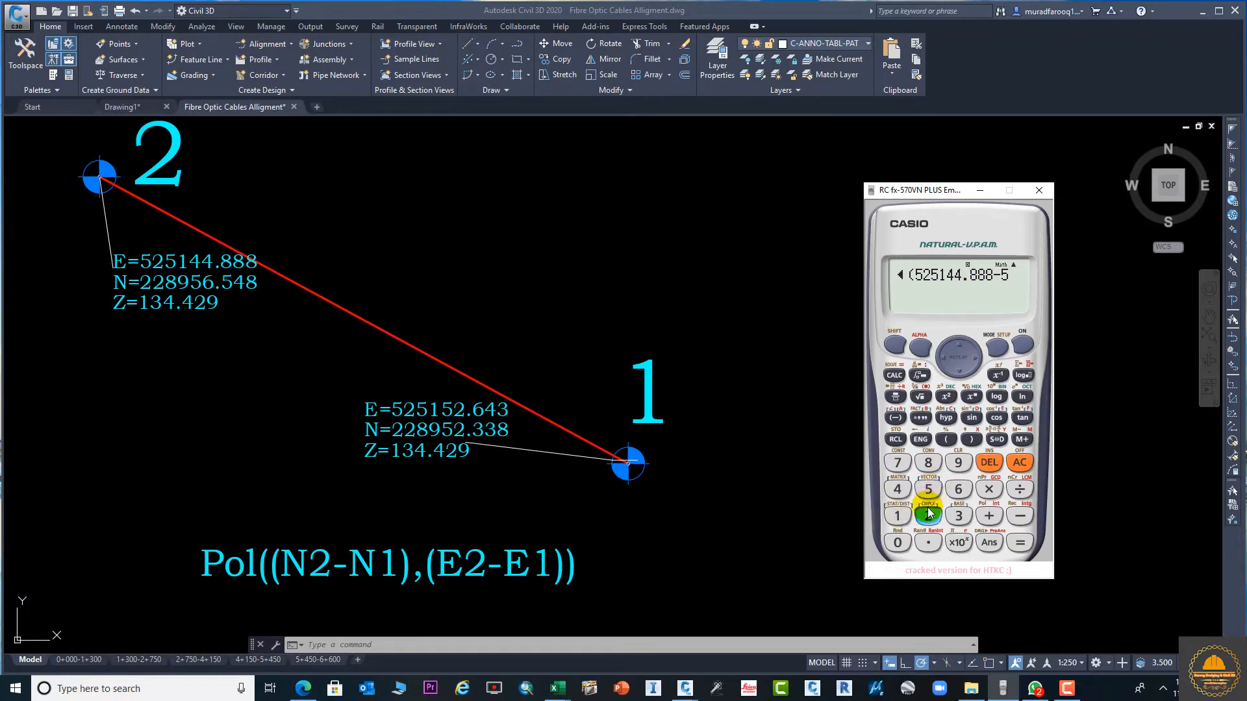
# Step: Enter 525152.643 and close the brackets to complete the Pol expression
pyautogui.click(927, 490)
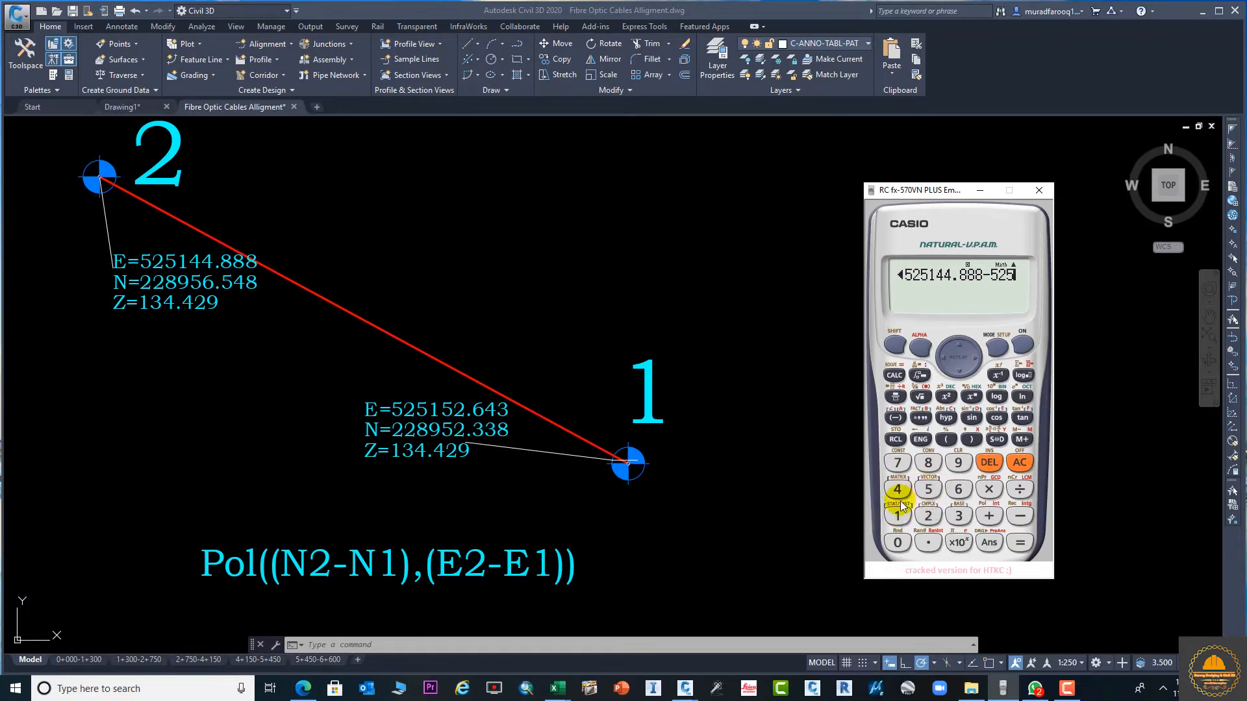
pyautogui.click(897, 514)
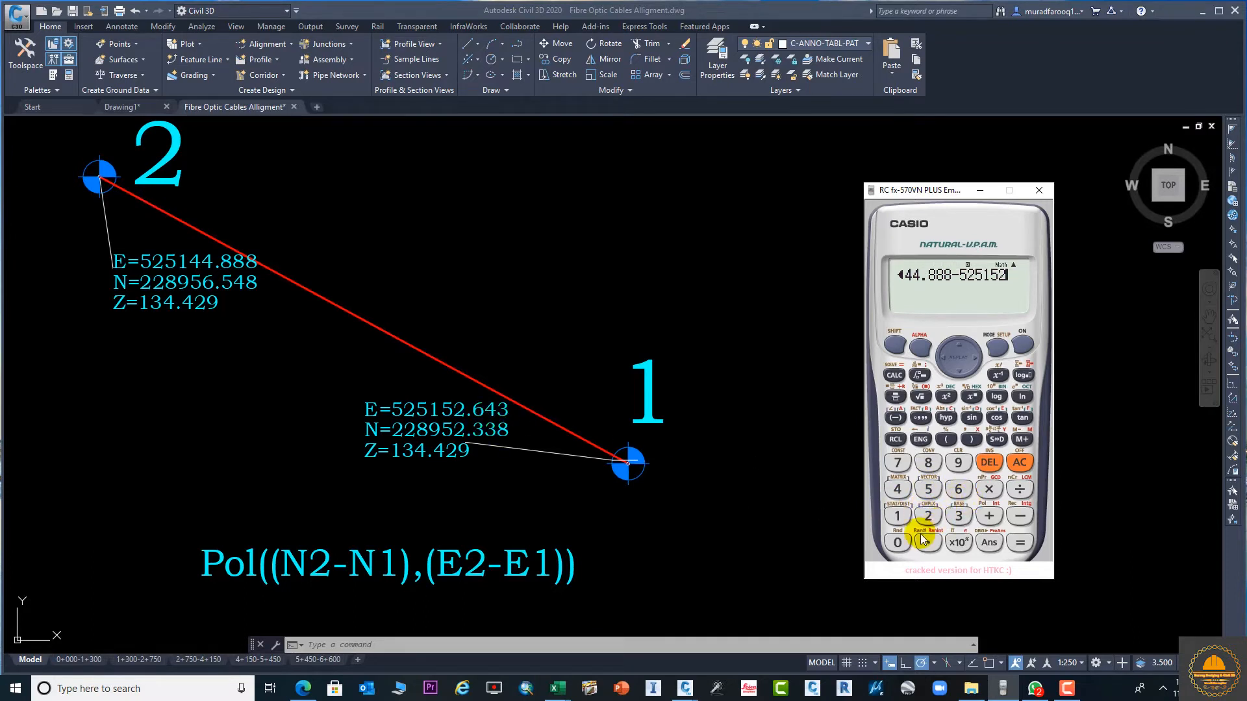
pyautogui.click(898, 488)
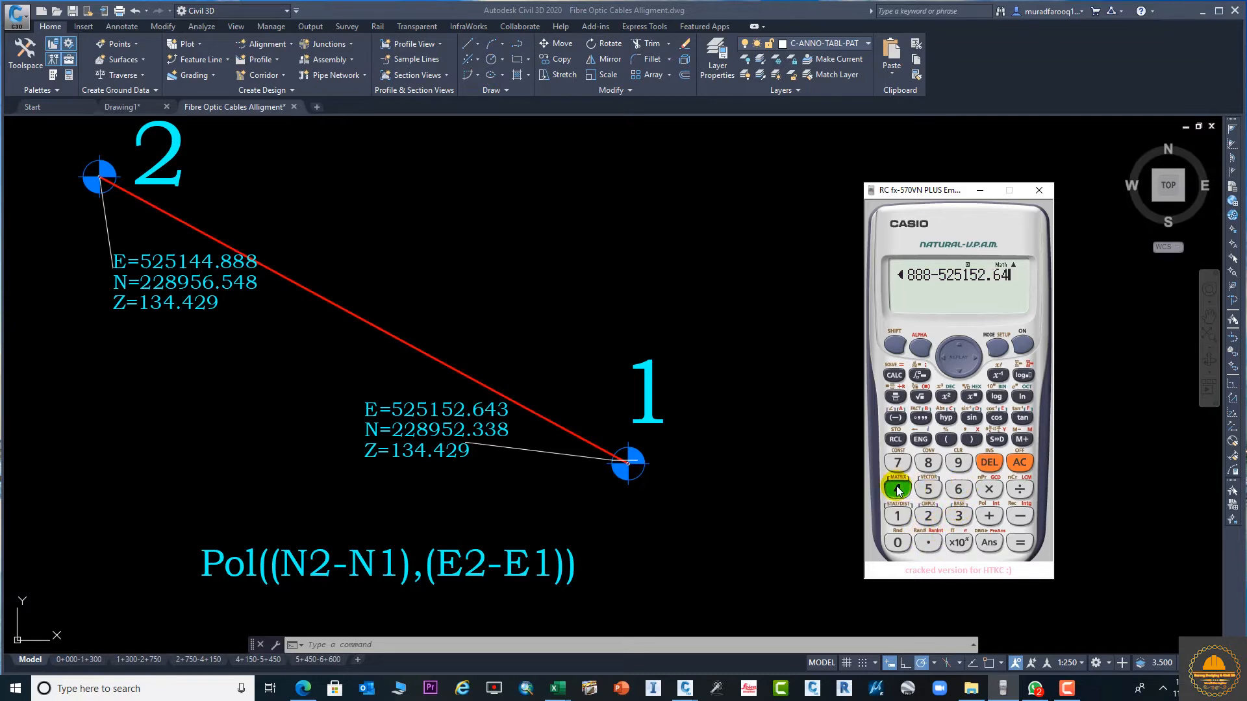
pyautogui.click(897, 488)
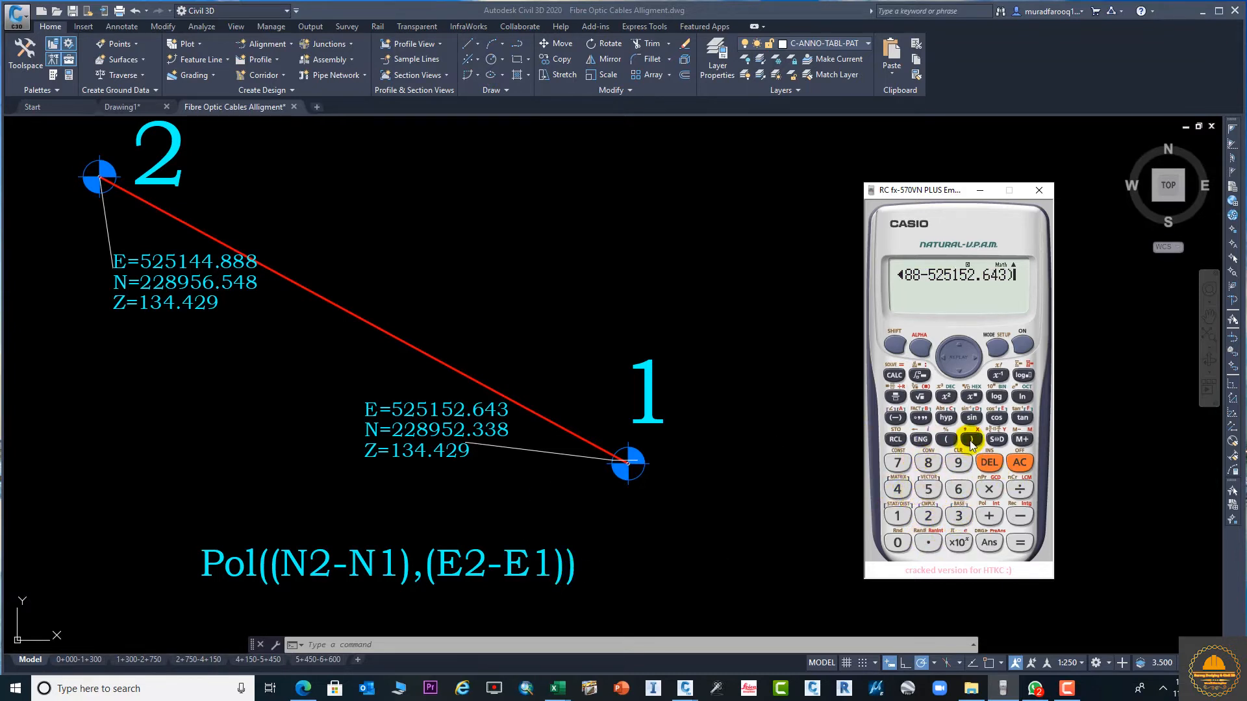
pyautogui.click(988, 463)
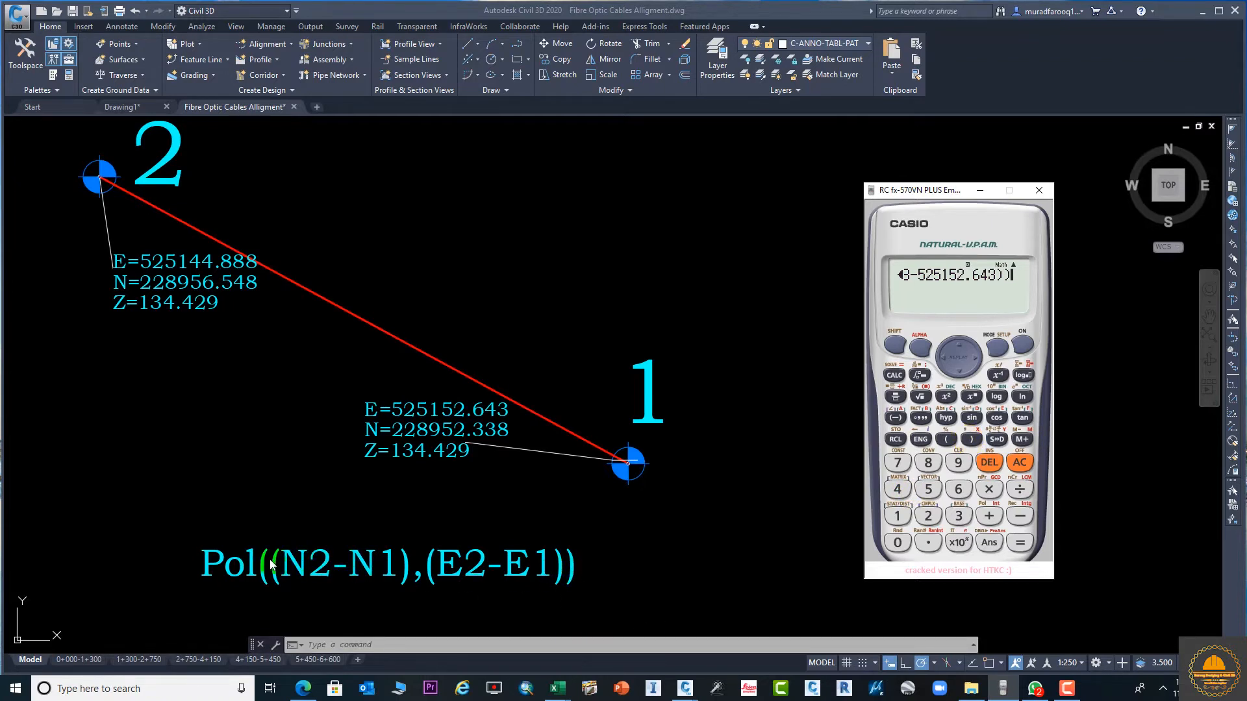
pyautogui.moveTo(437, 580)
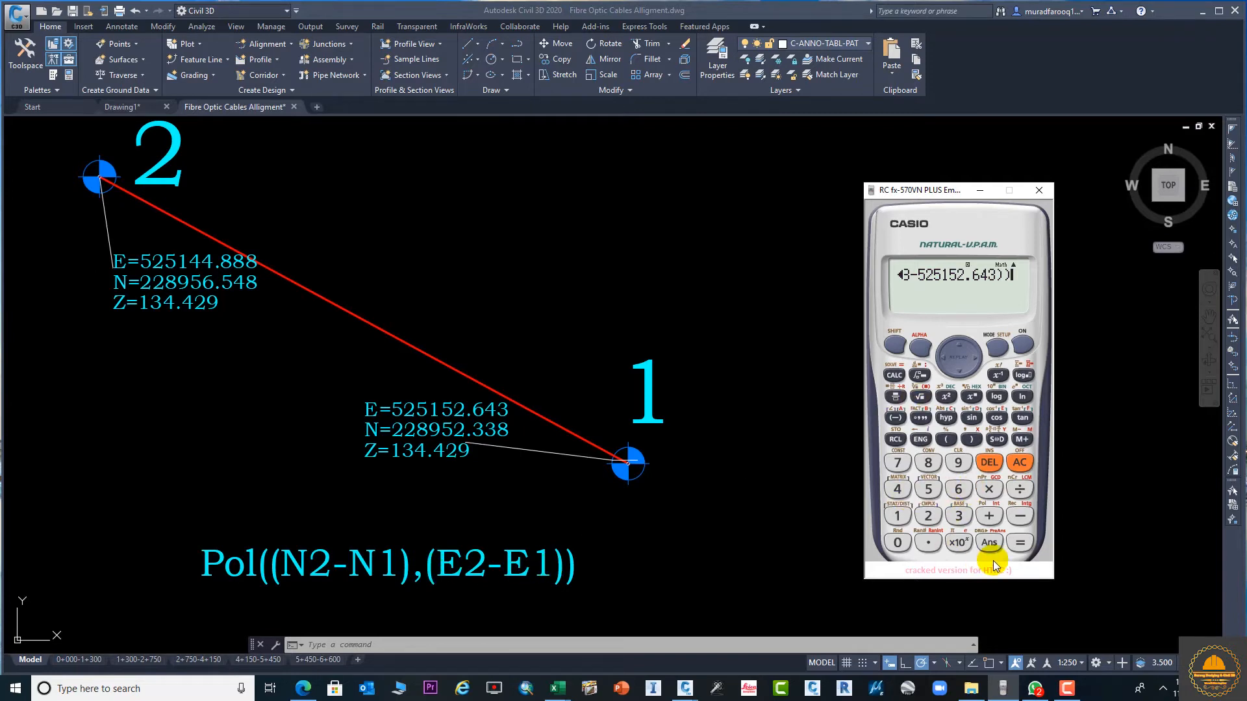
# Step: Evaluate the Pol formula, giving distance r = 8.824065106 and bearing −61.50354
pyautogui.click(1021, 542)
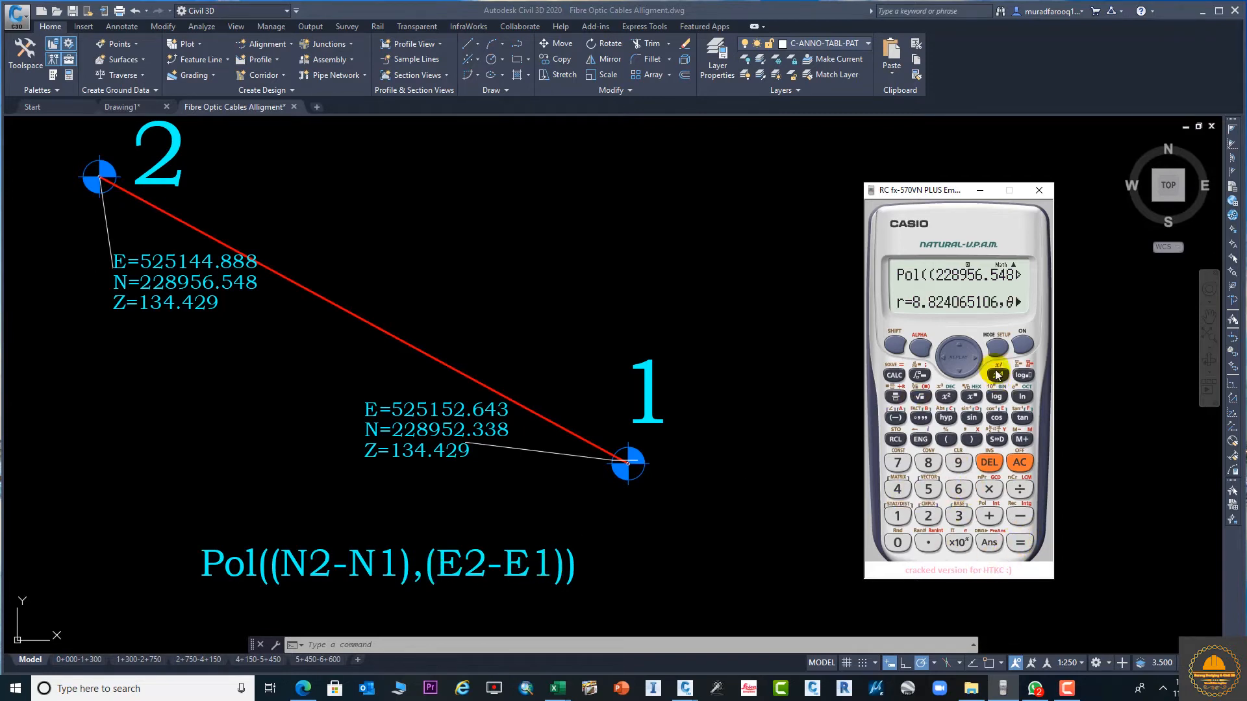
pyautogui.moveTo(929, 313)
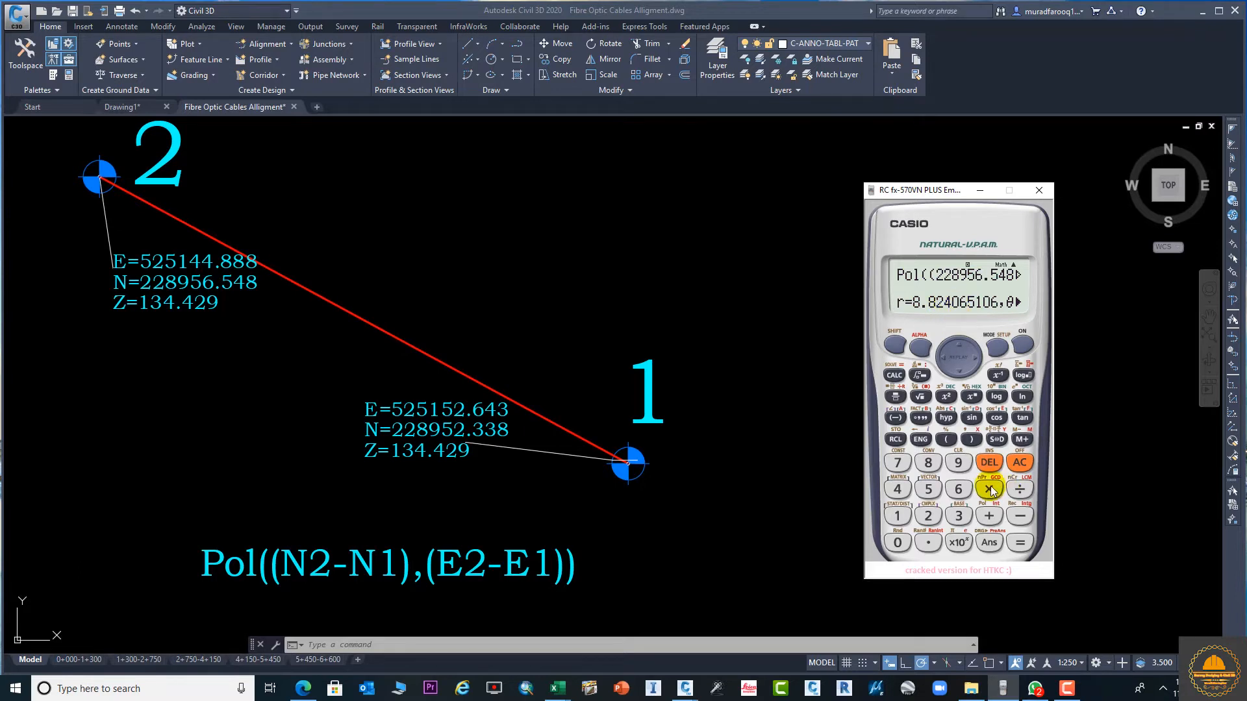
pyautogui.click(990, 488)
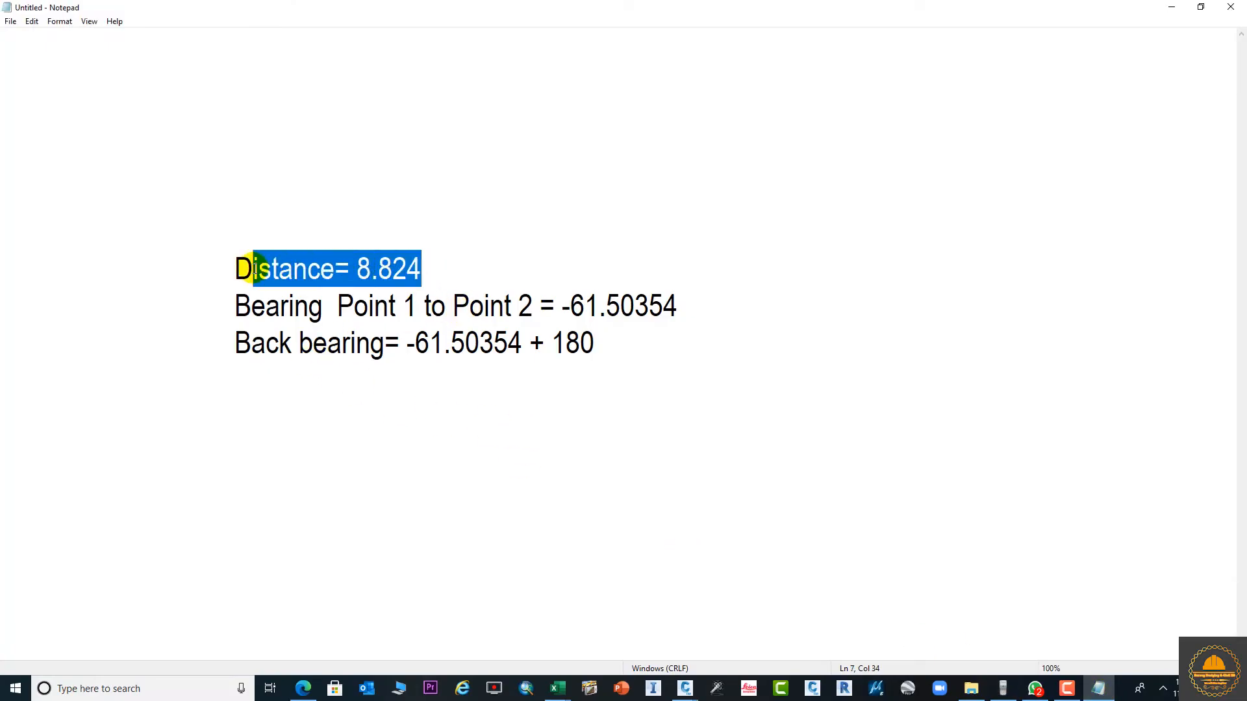
# Step: Highlight the bearing -61.50354 line in Notepad and place the cursor after the back bearing formula
pyautogui.click(676, 307)
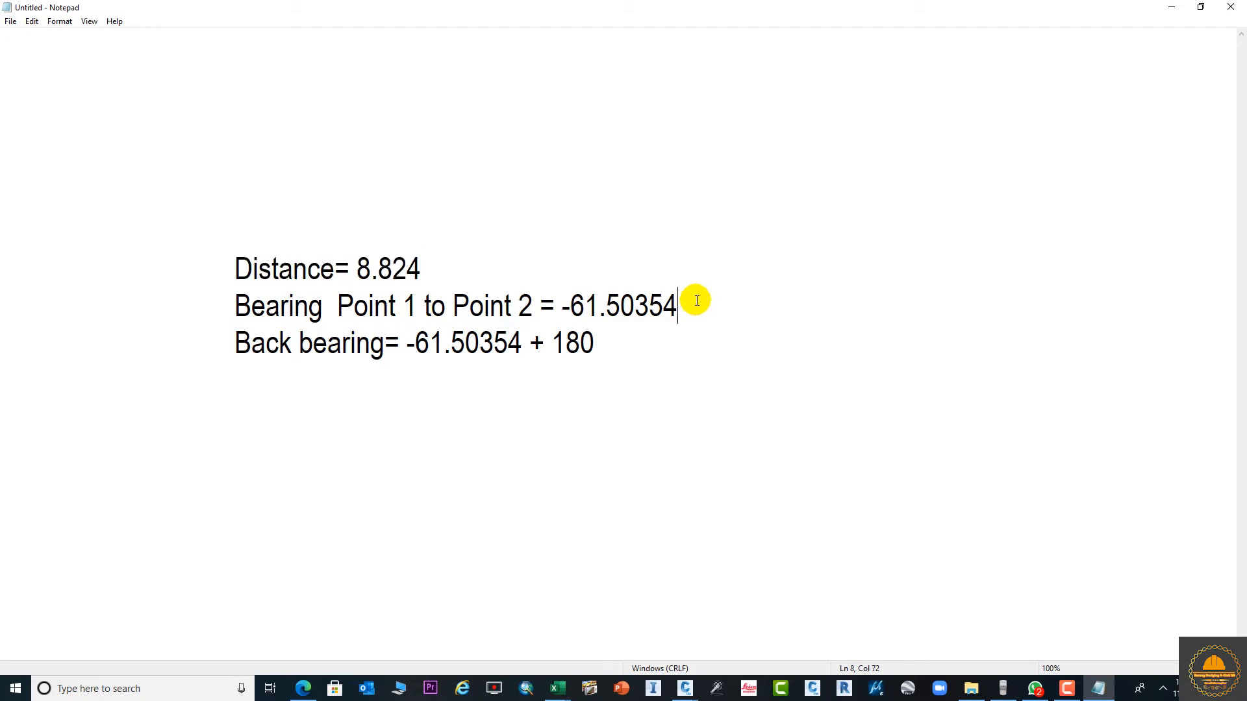
pyautogui.tripleClick(397, 306)
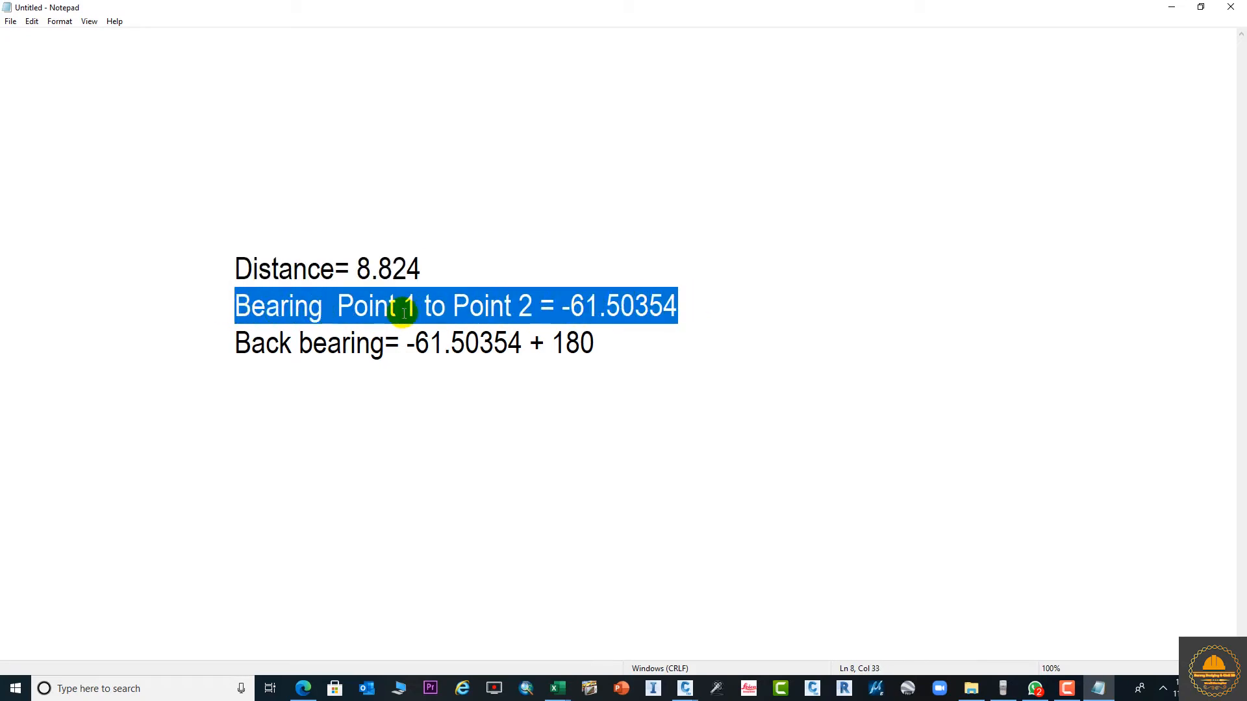
pyautogui.moveTo(588, 310)
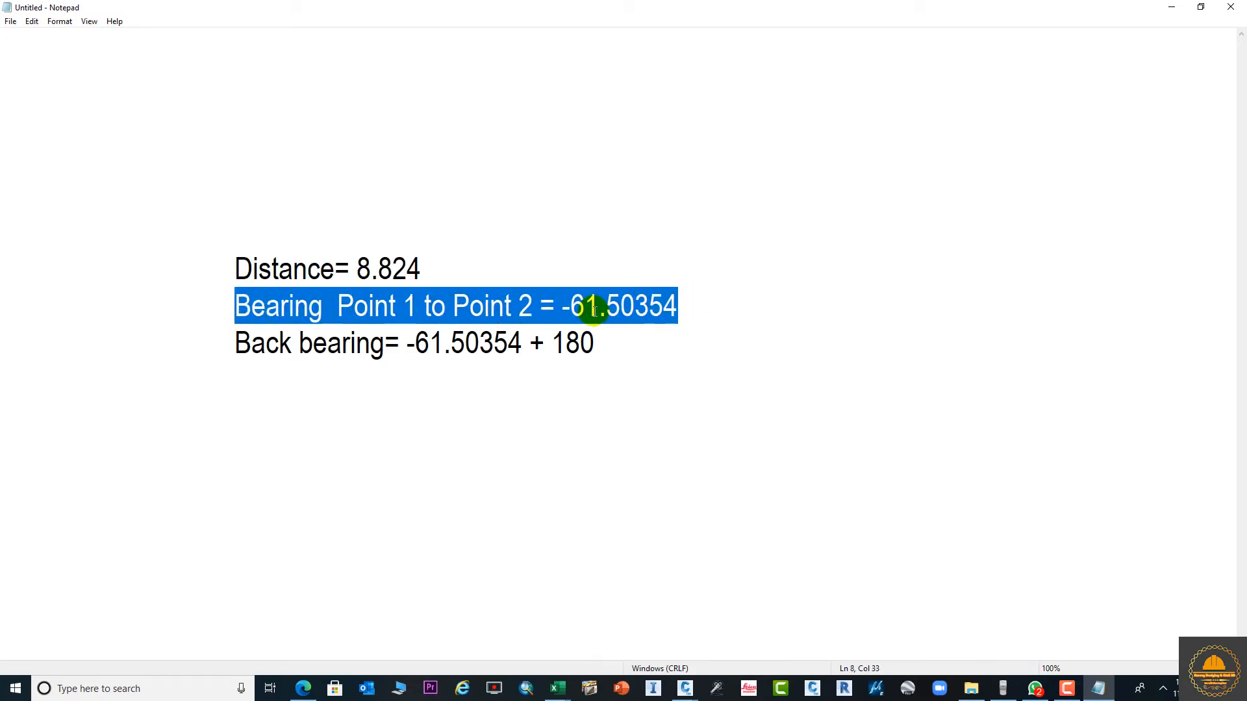
pyautogui.moveTo(628, 315)
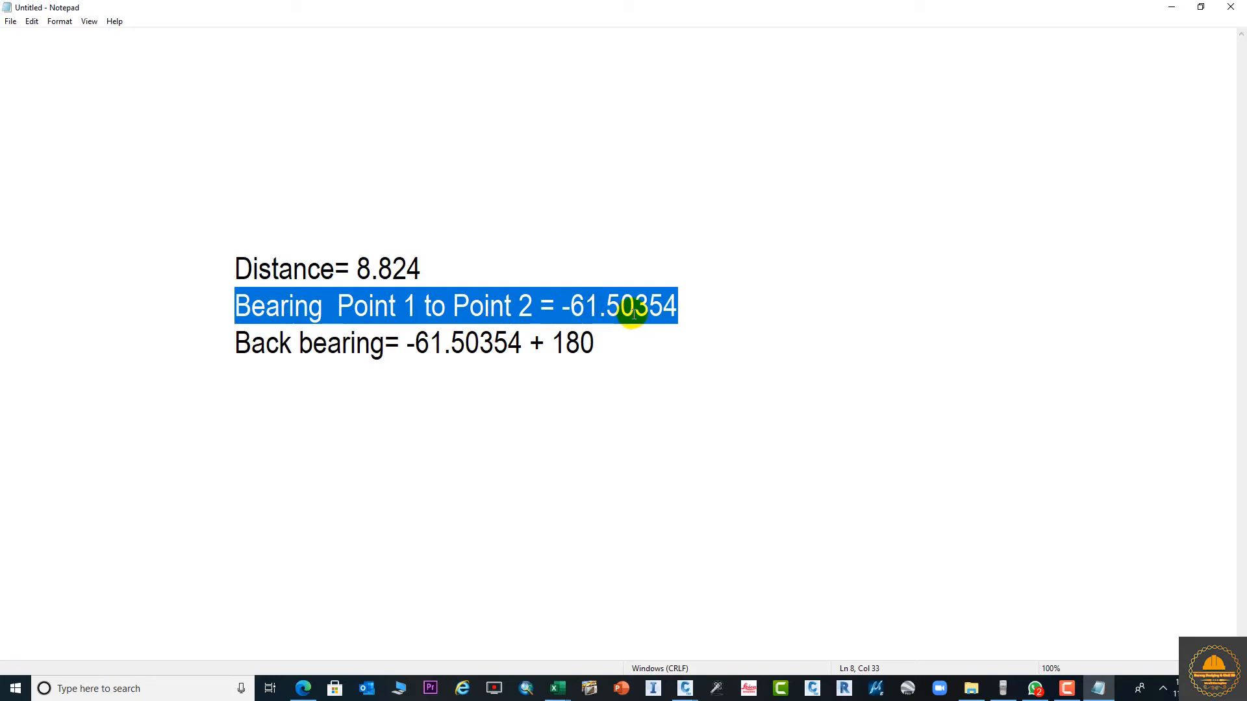
pyautogui.click(284, 356)
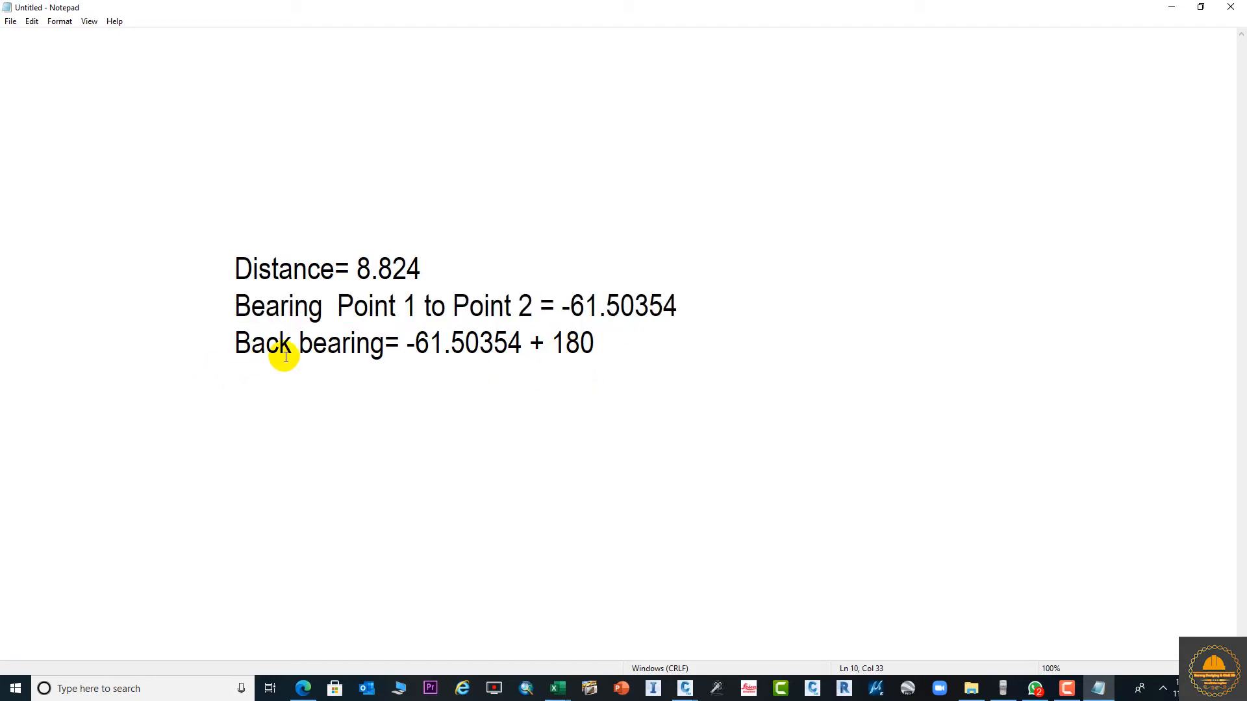
pyautogui.click(600, 343)
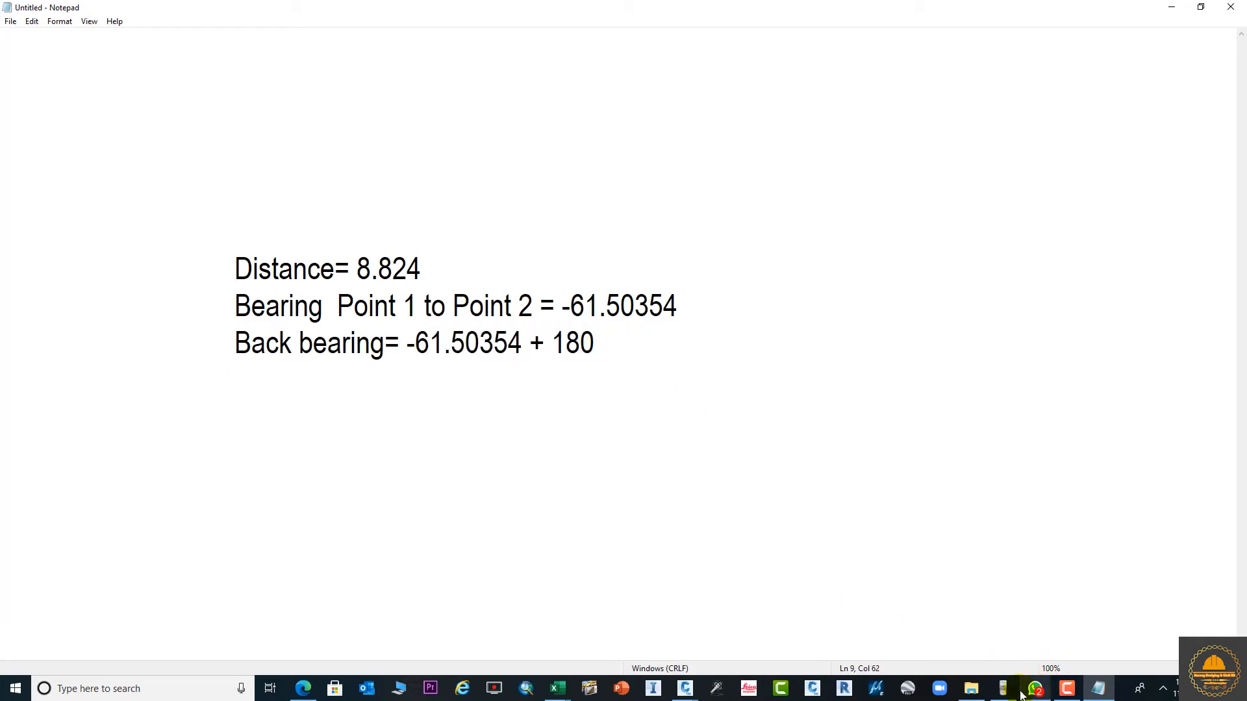
# Step: Compute -61.50354 + 180 = 118.49646 on the calculator and add '=' to the Notepad line
pyautogui.click(1035, 688)
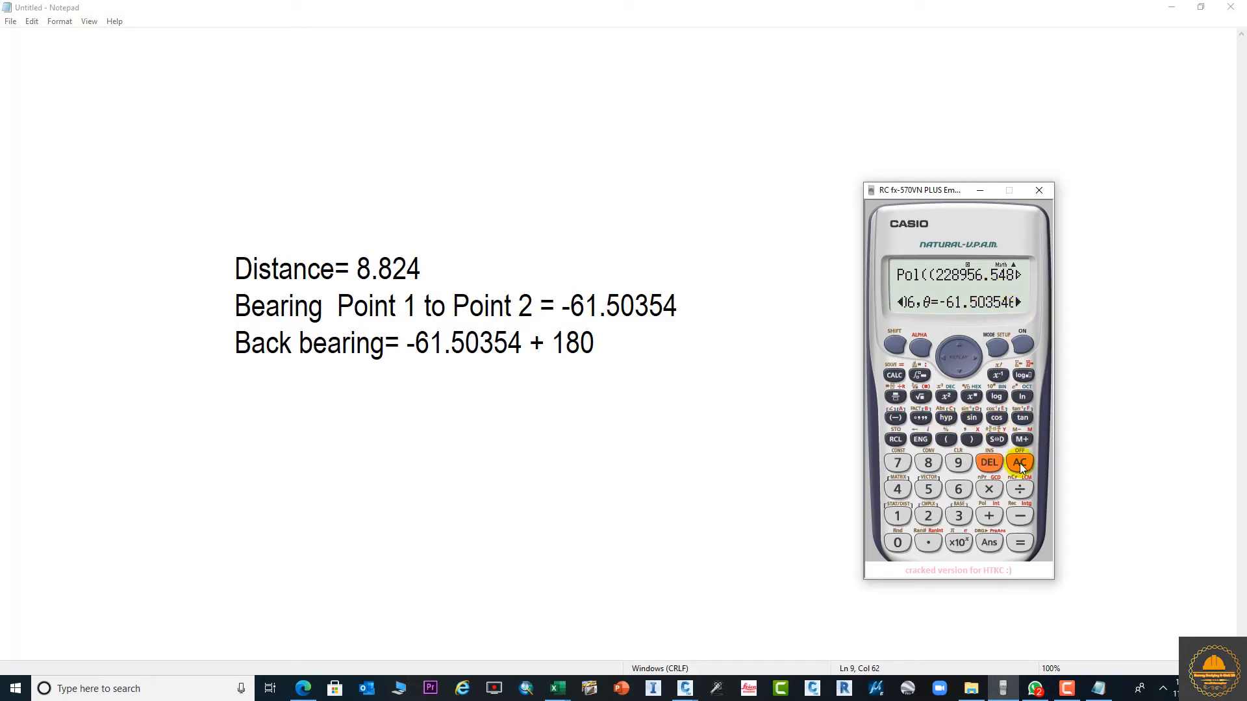
pyautogui.click(1020, 462)
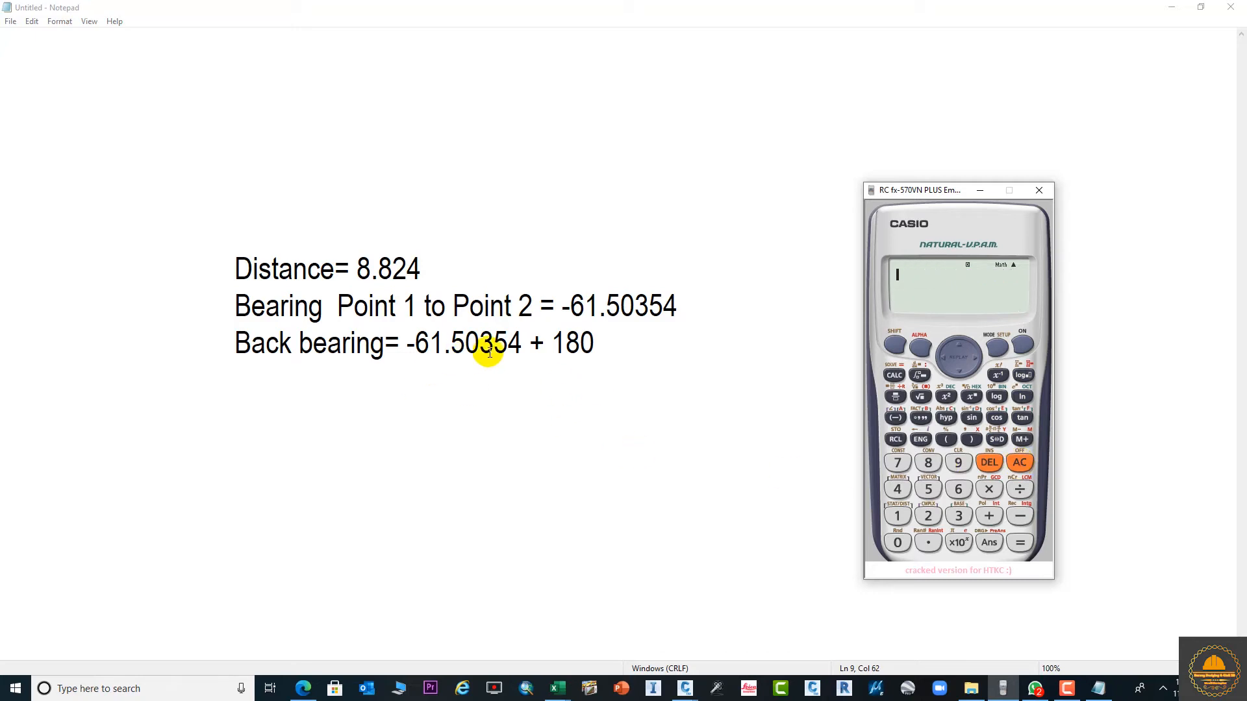
pyautogui.click(927, 488)
pyautogui.write('-61')
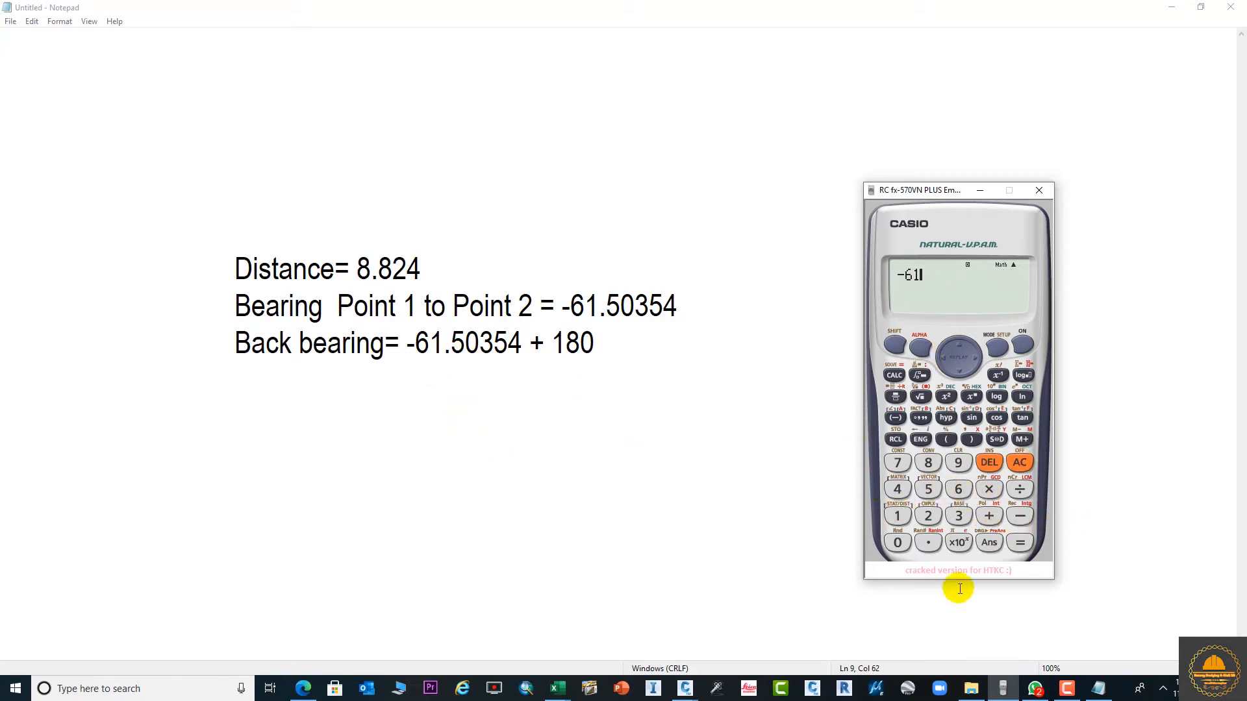
pyautogui.click(927, 543)
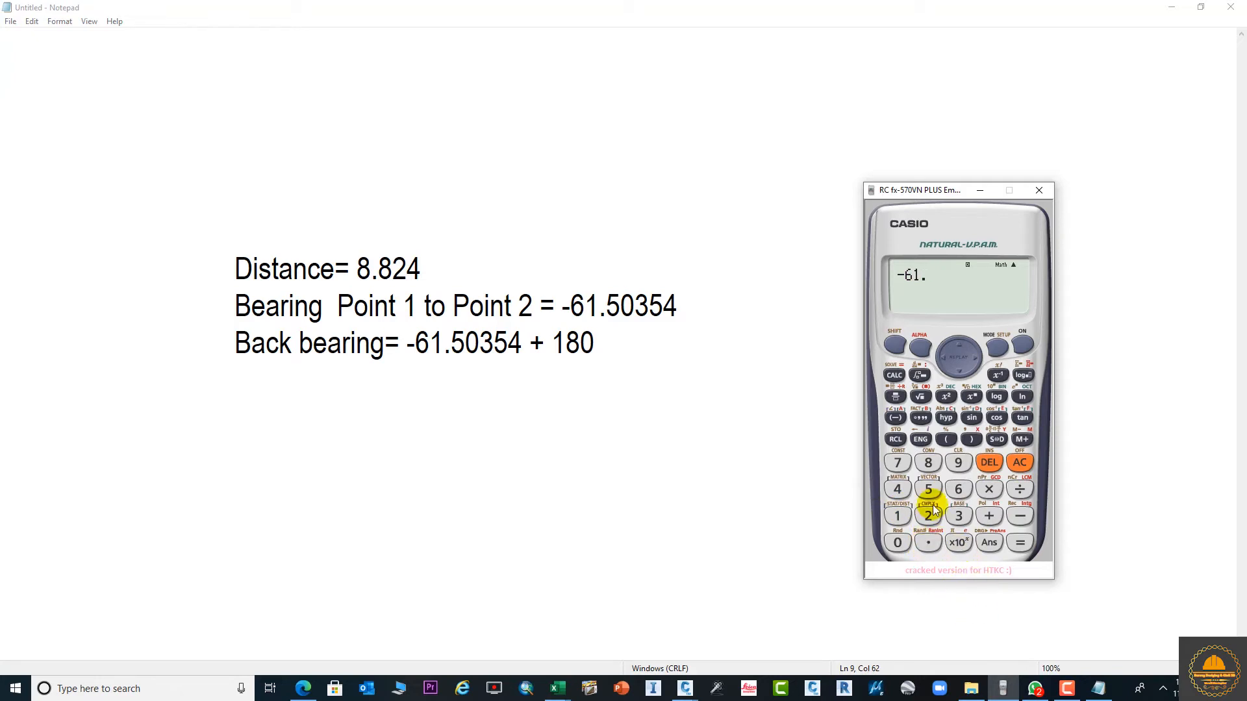
pyautogui.click(927, 488)
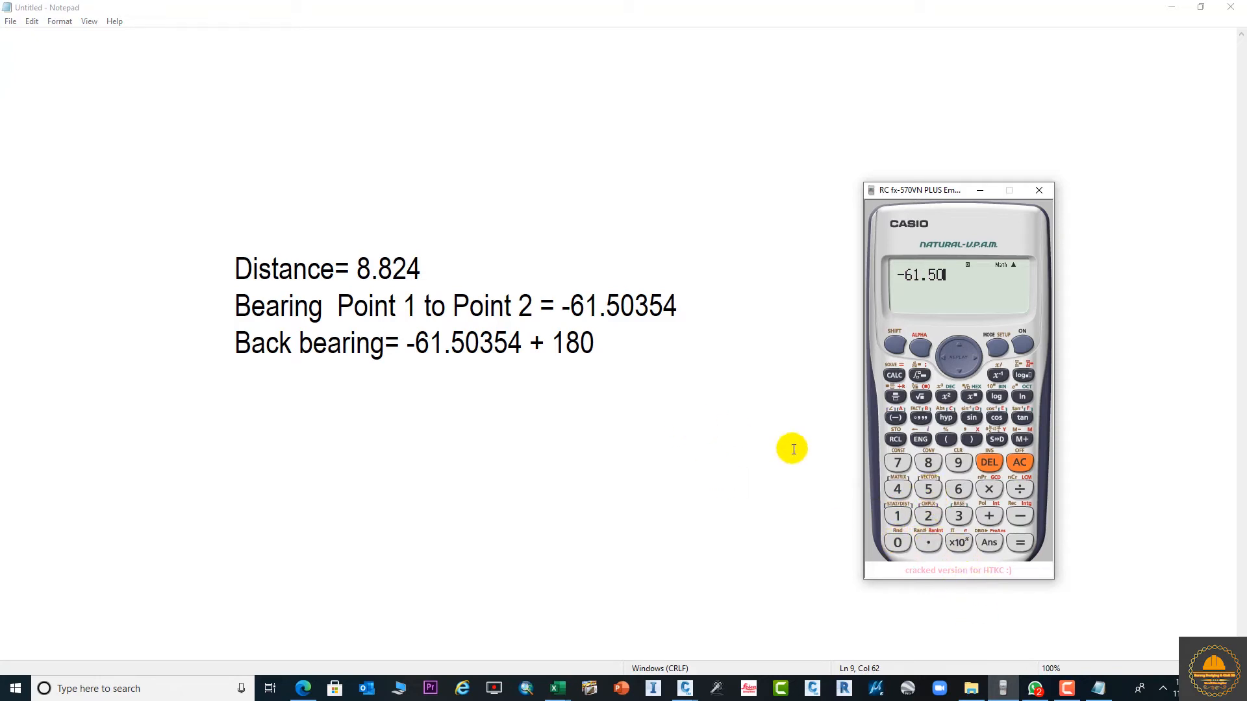
pyautogui.click(927, 488)
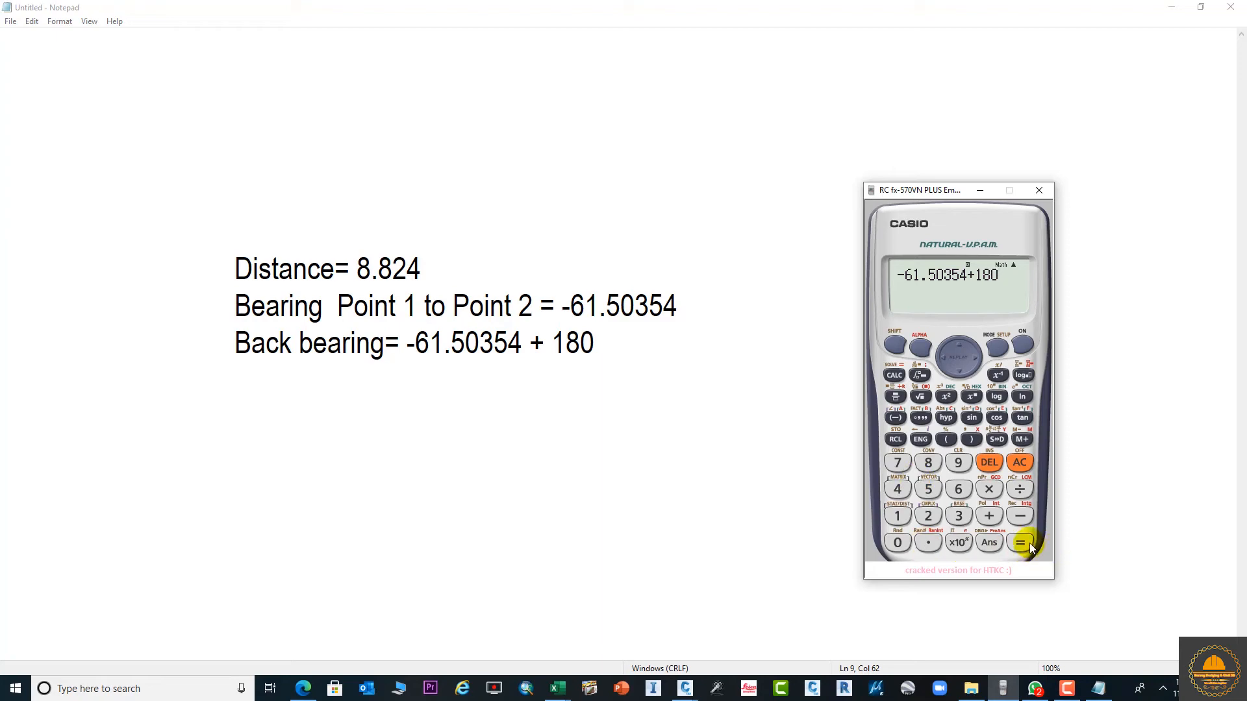
pyautogui.click(1021, 542)
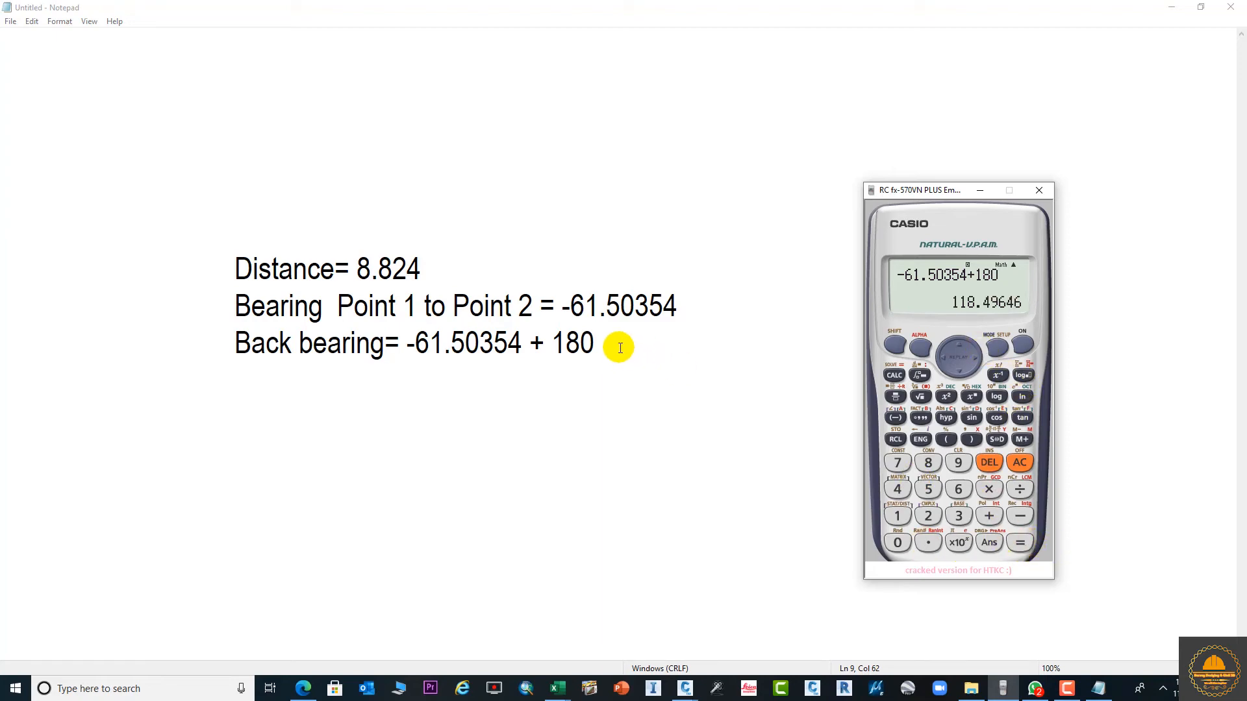
pyautogui.write('=')
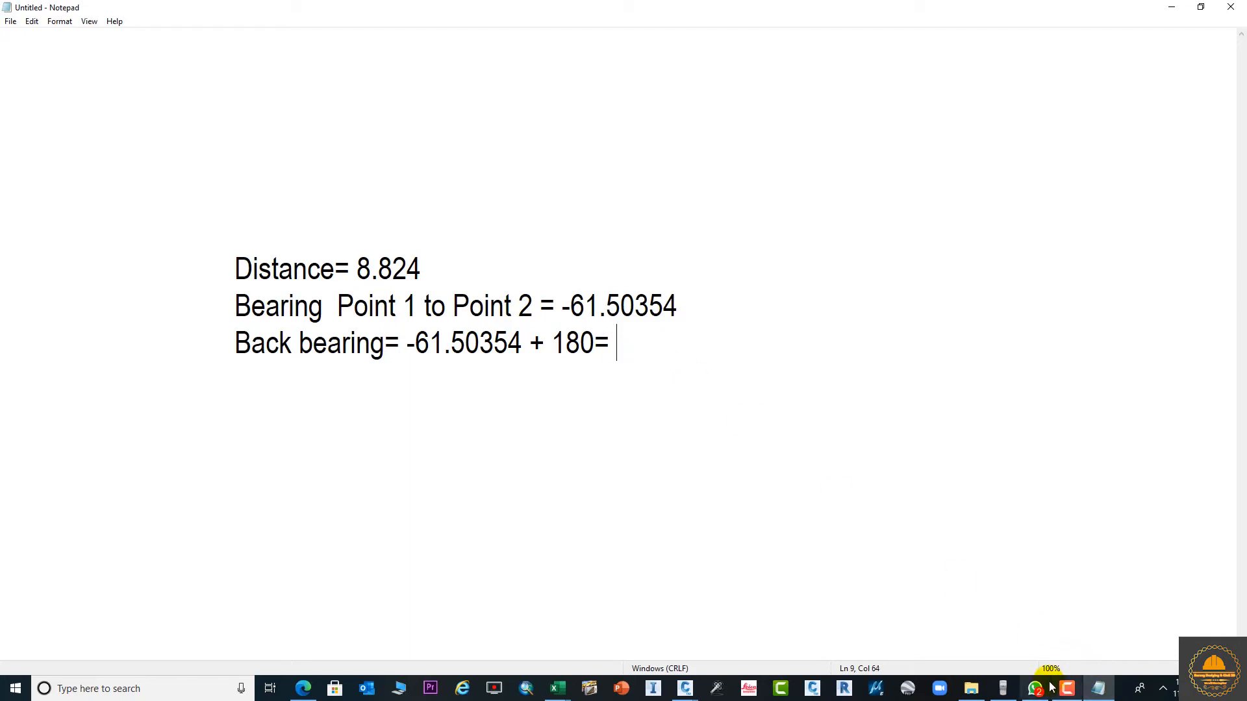
# Step: Record the back bearing result 118.4969 at the end of the Notepad line and highlight it
pyautogui.click(1002, 689)
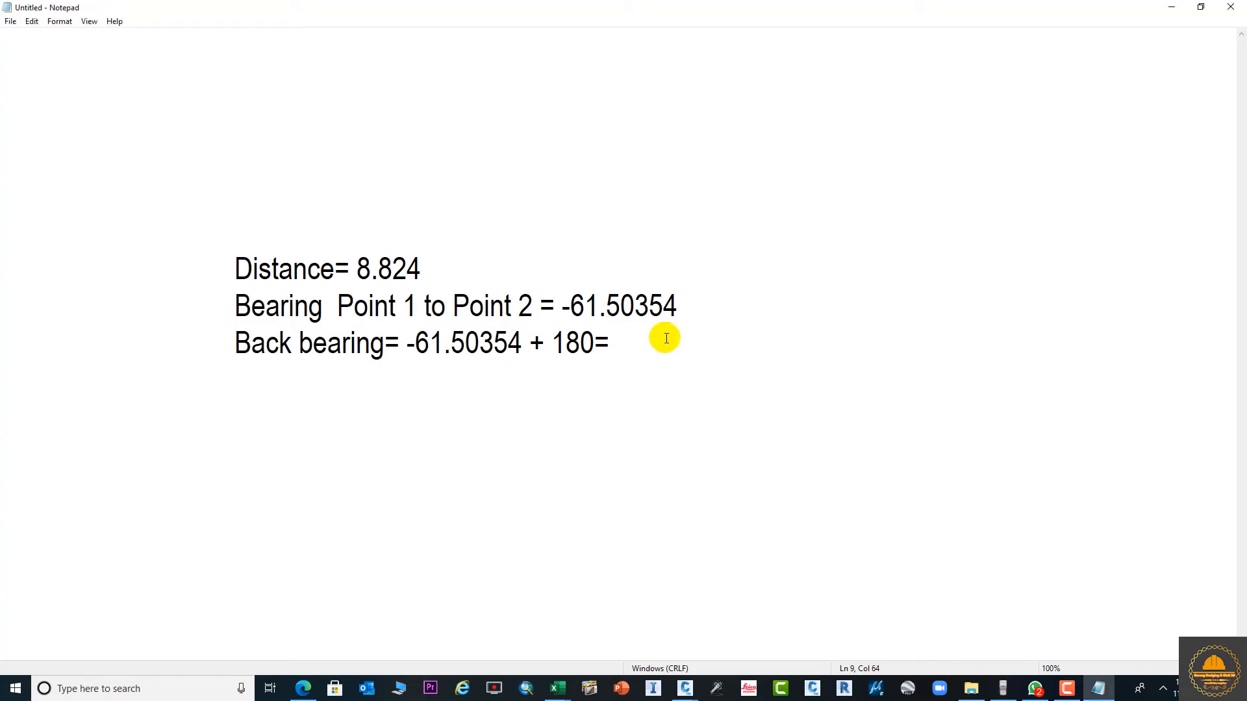
pyautogui.write('11*')
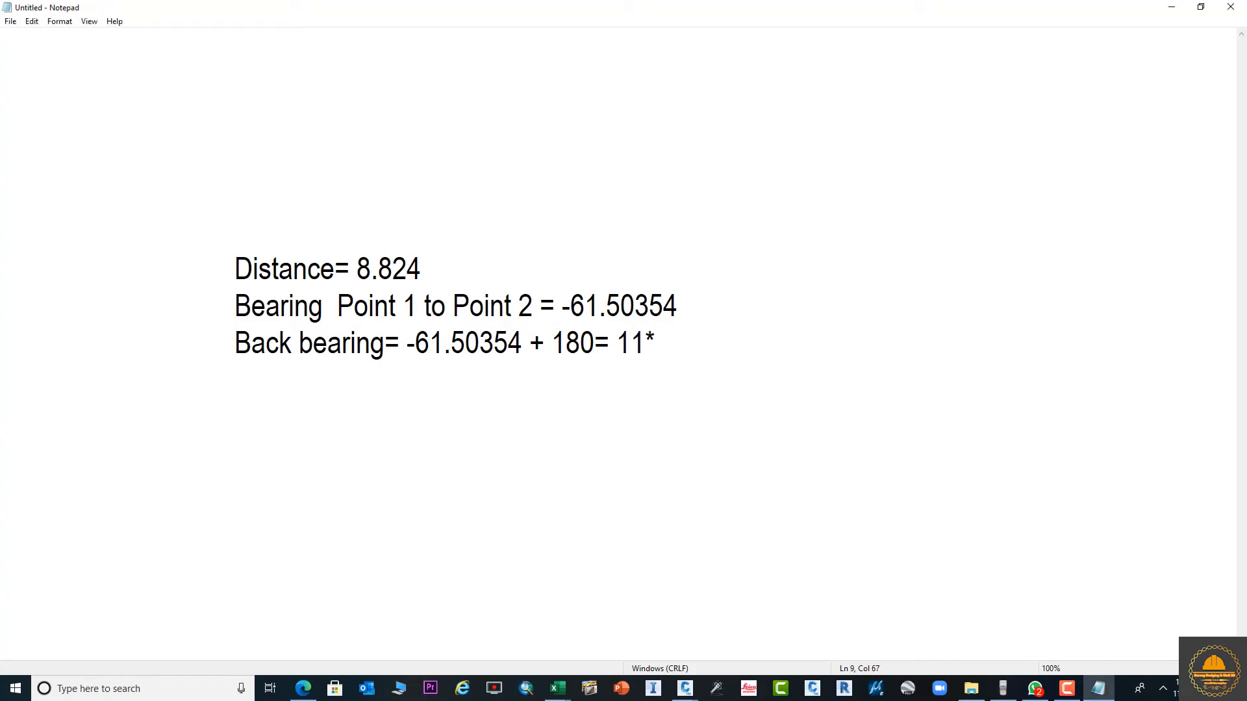
pyautogui.write('.4969')
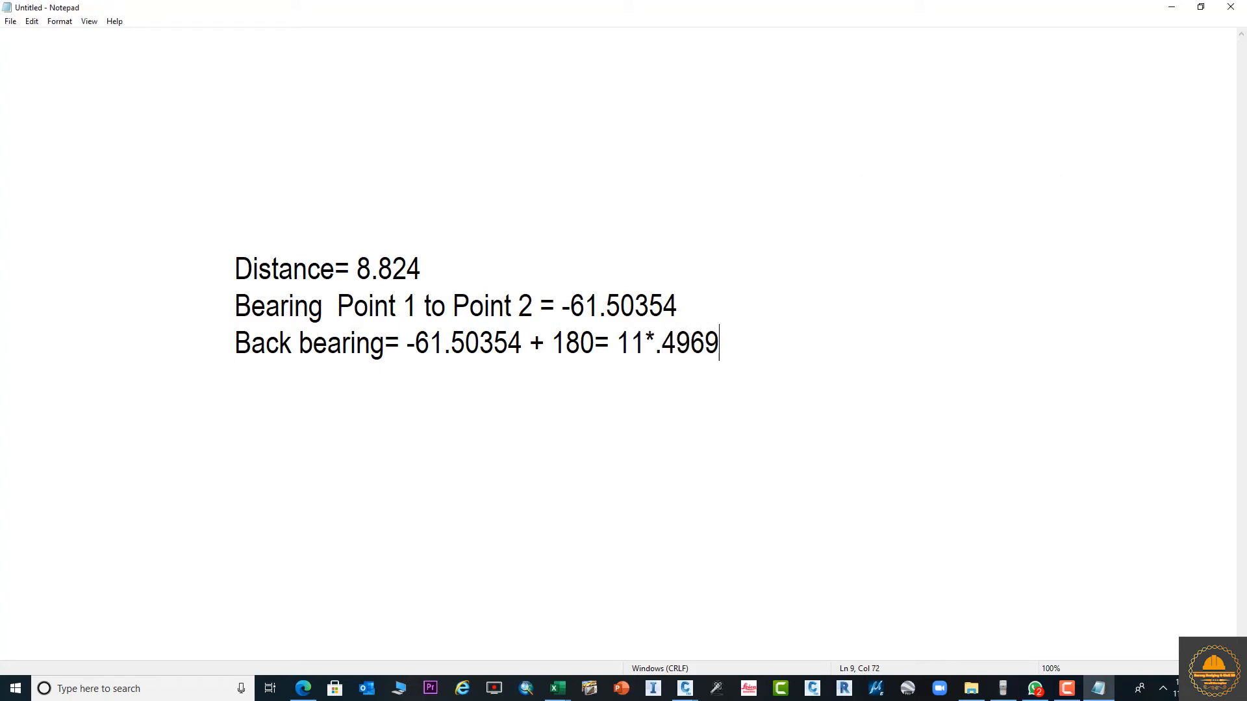
pyautogui.press('BackSpace')
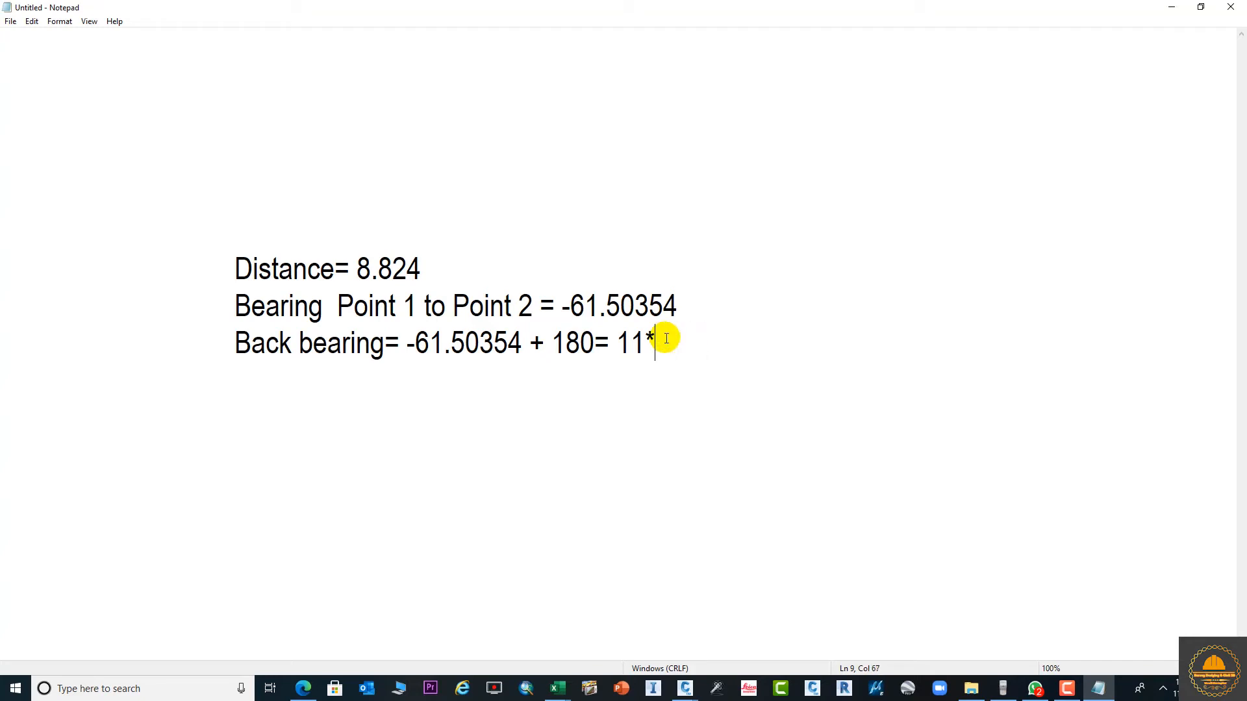
pyautogui.write('8')
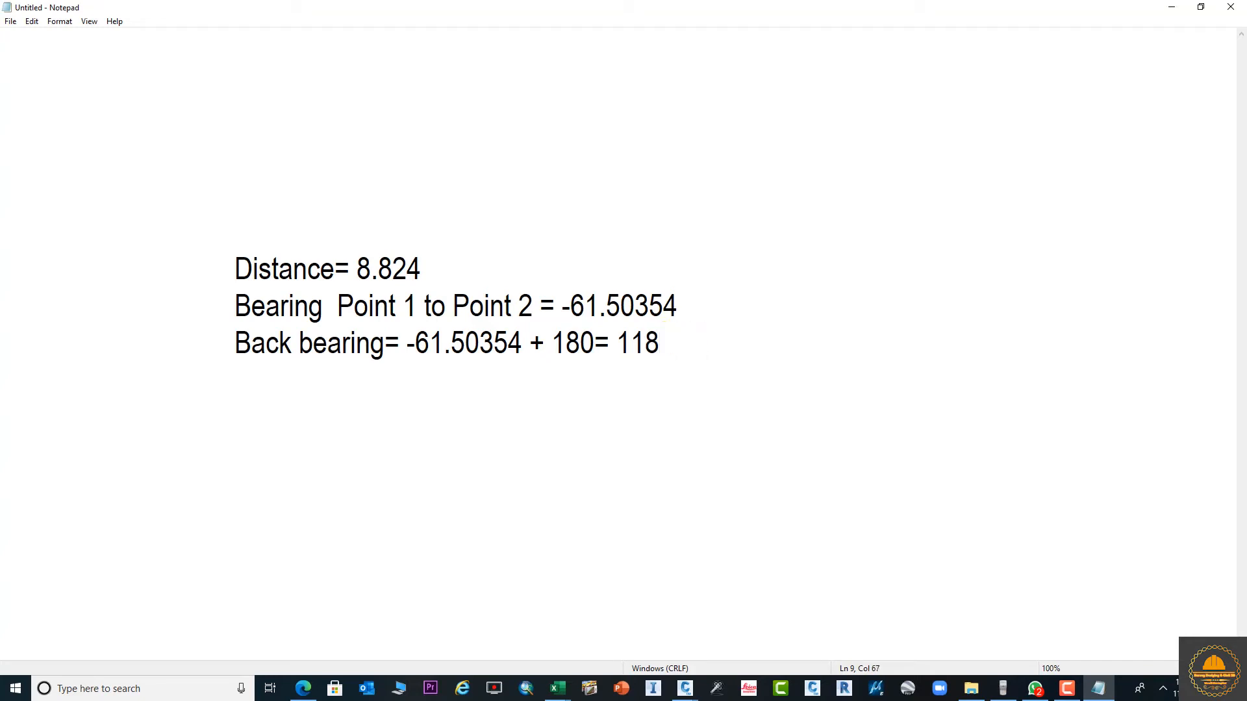
pyautogui.write('.')
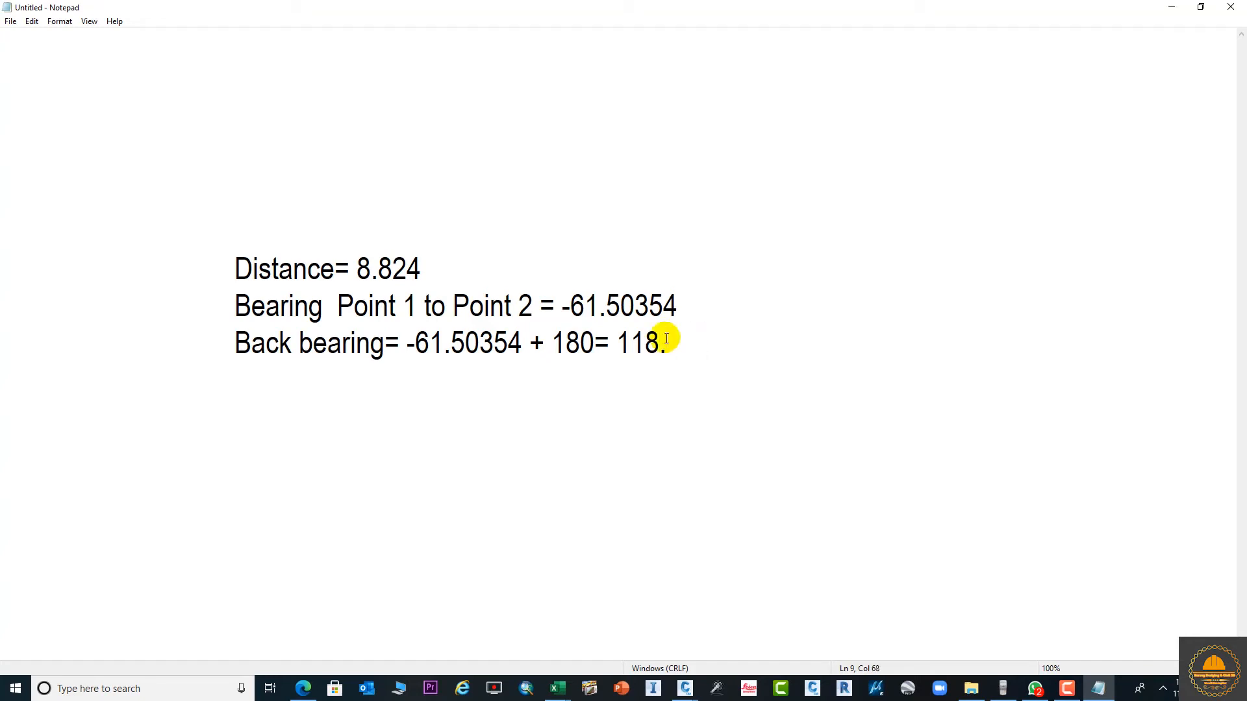
pyautogui.write('4969')
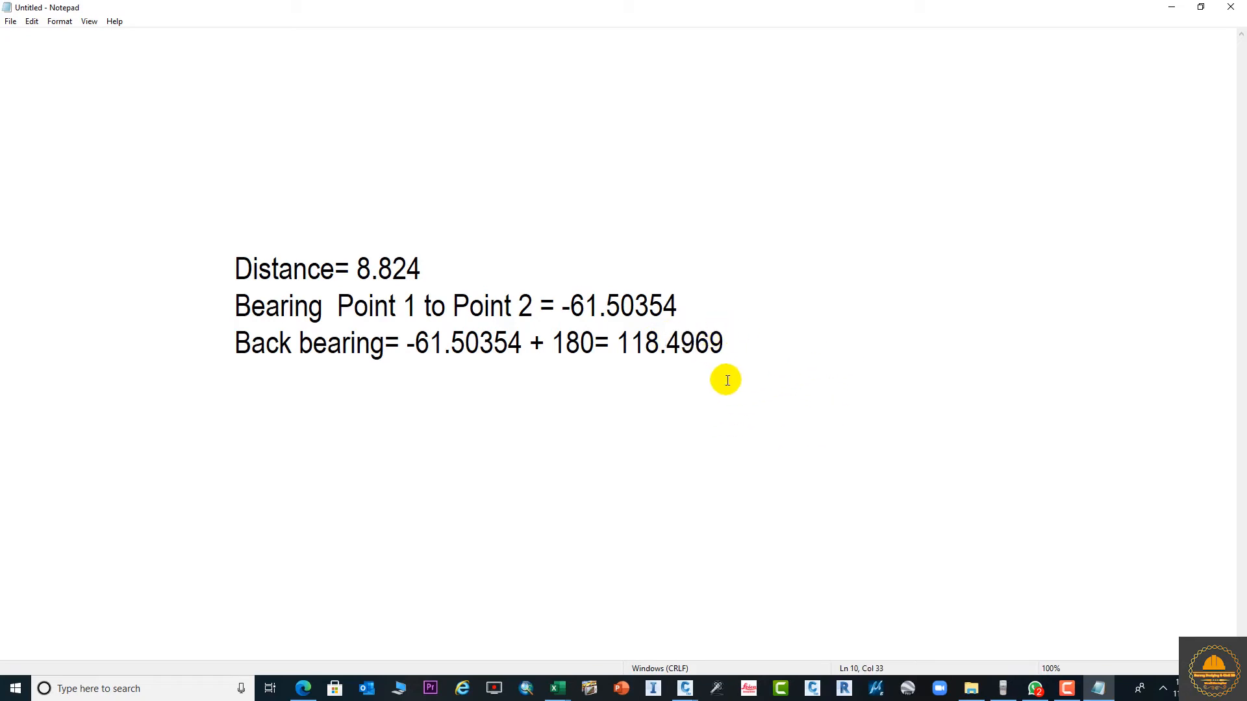
pyautogui.moveTo(724, 343)
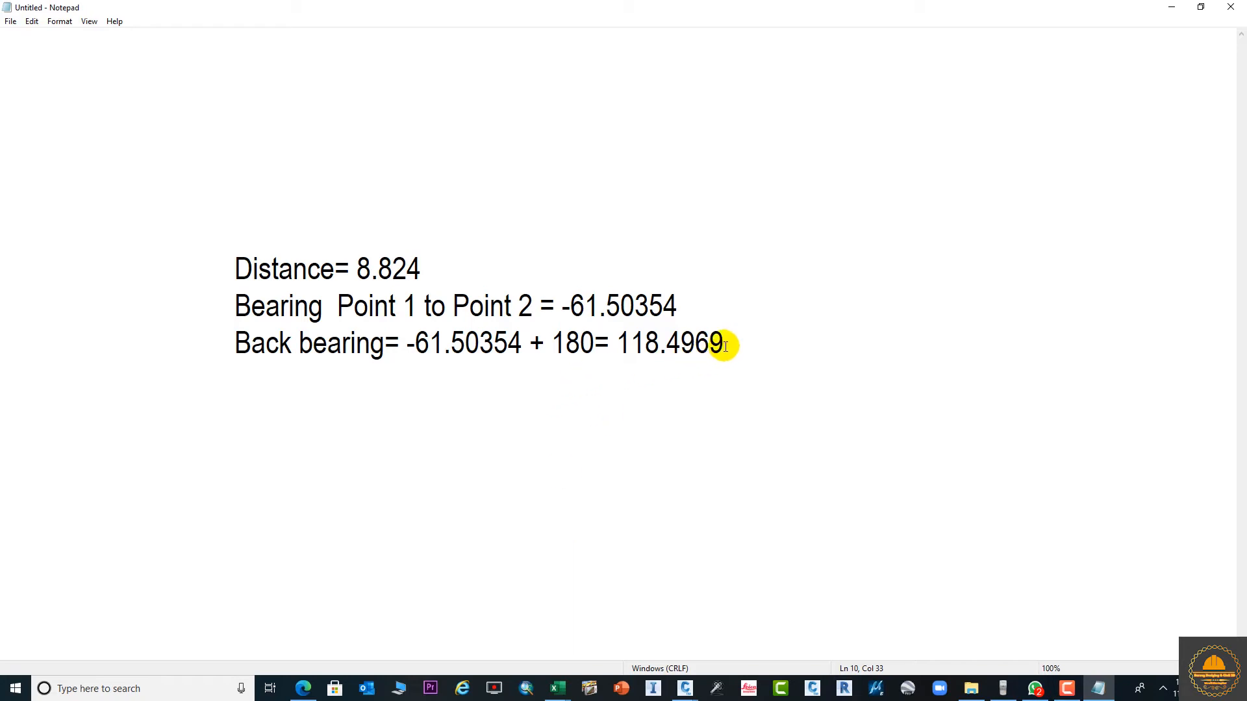
pyautogui.doubleClick(670, 343)
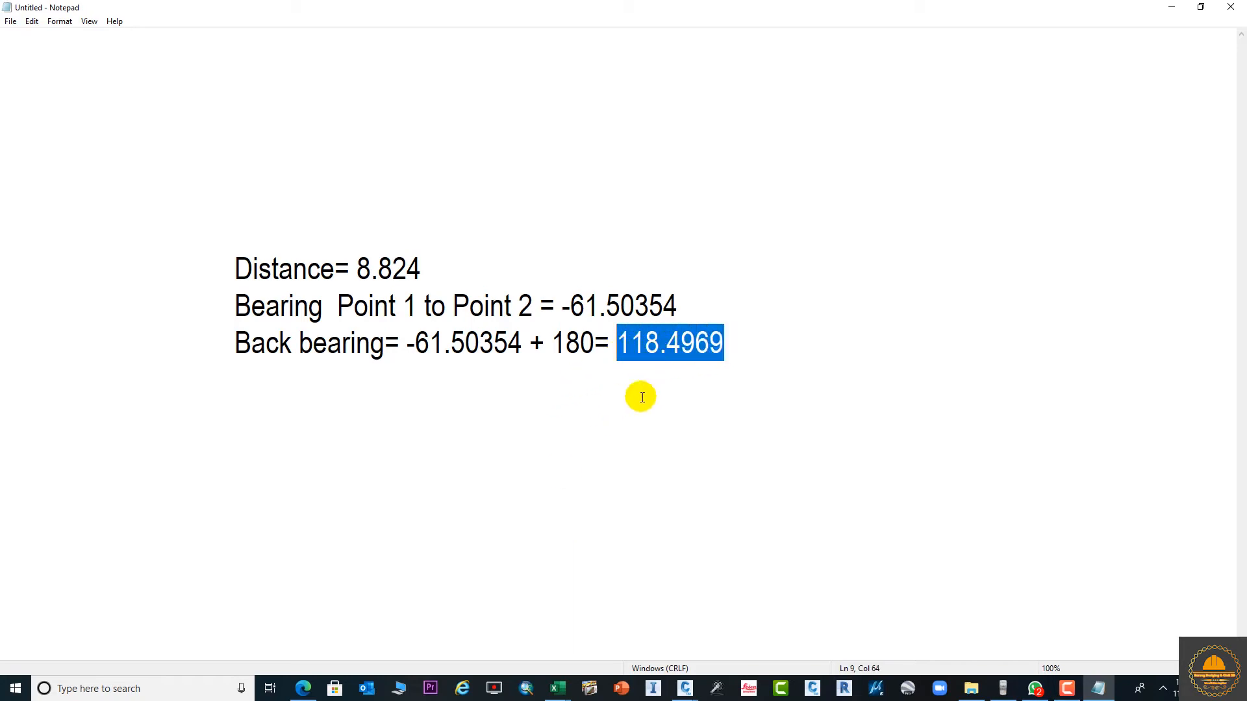
pyautogui.moveTo(685, 688)
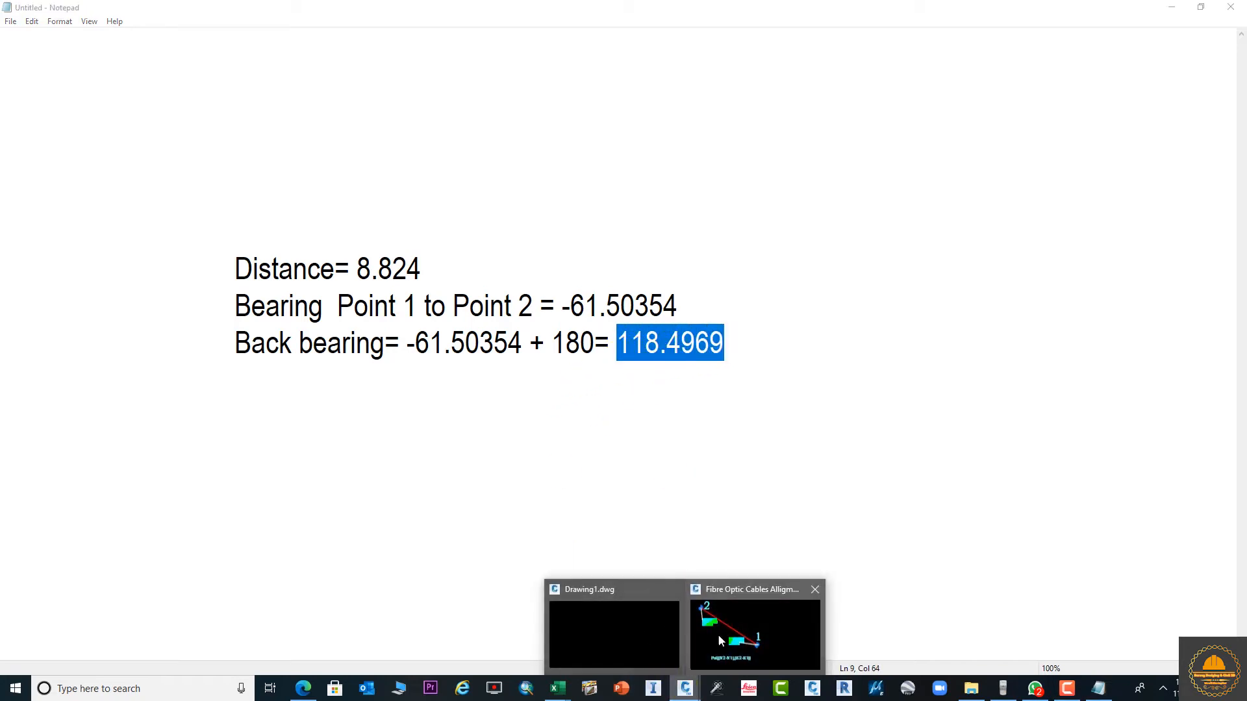
# Step: Return to the Civil 3D drawing, bring up the calculator and start a new Pol(( entry
pyautogui.click(754, 633)
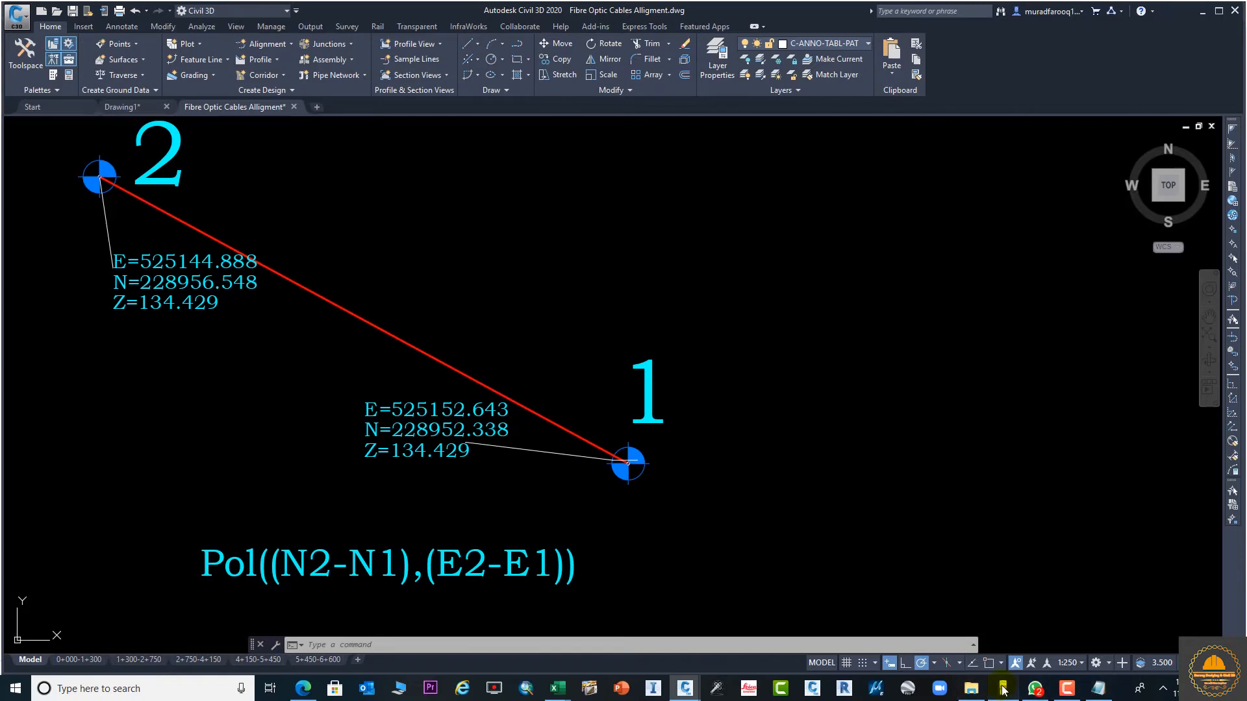
pyautogui.click(1001, 689)
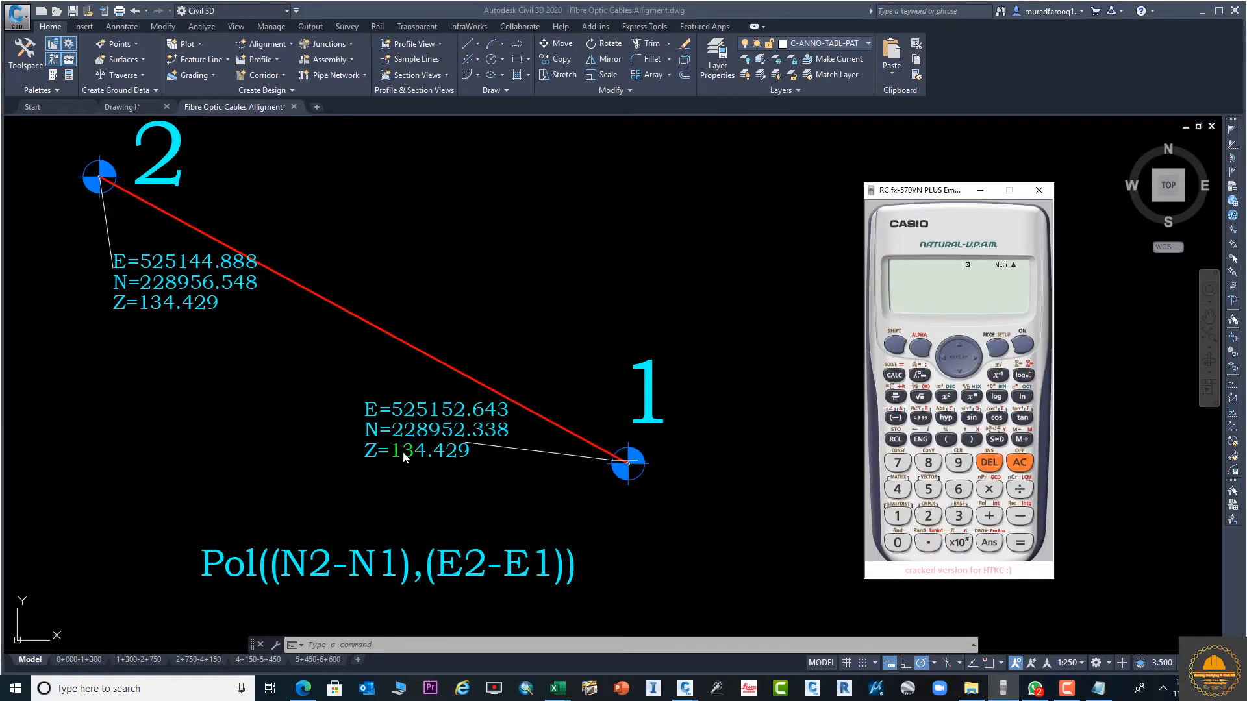
pyautogui.moveTo(158, 151)
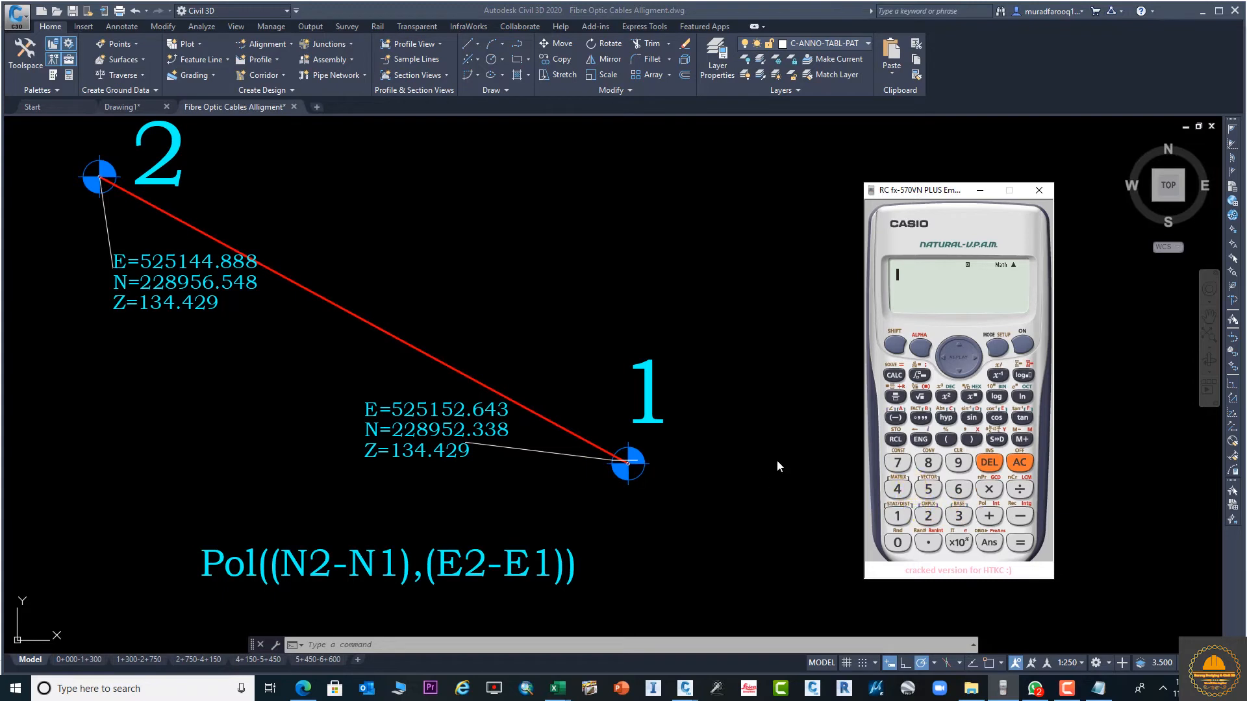
pyautogui.moveTo(958, 396)
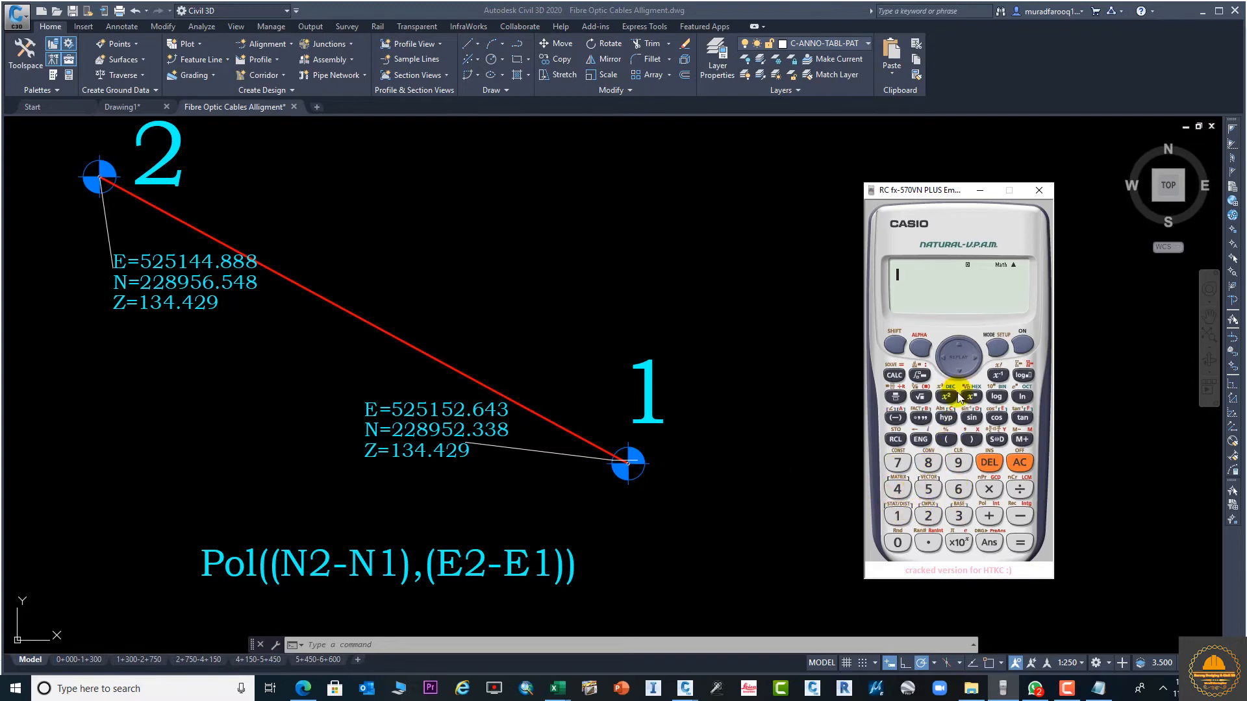
pyautogui.click(958, 516)
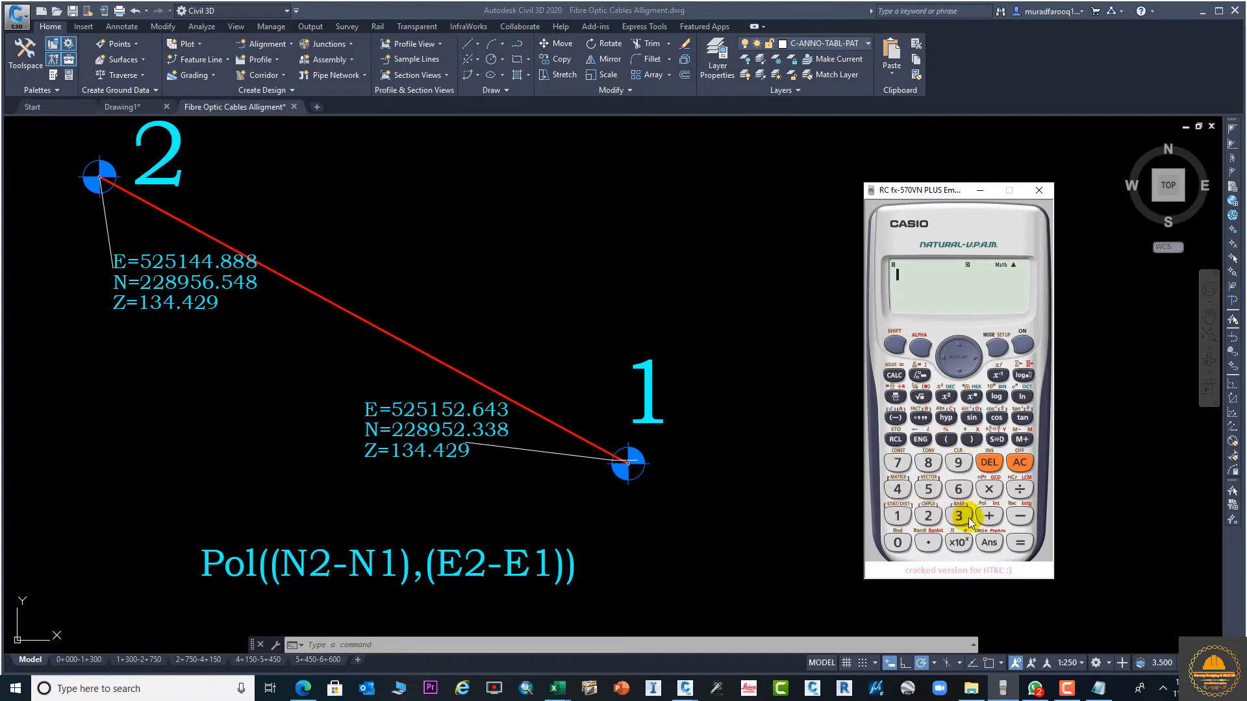
pyautogui.click(946, 439)
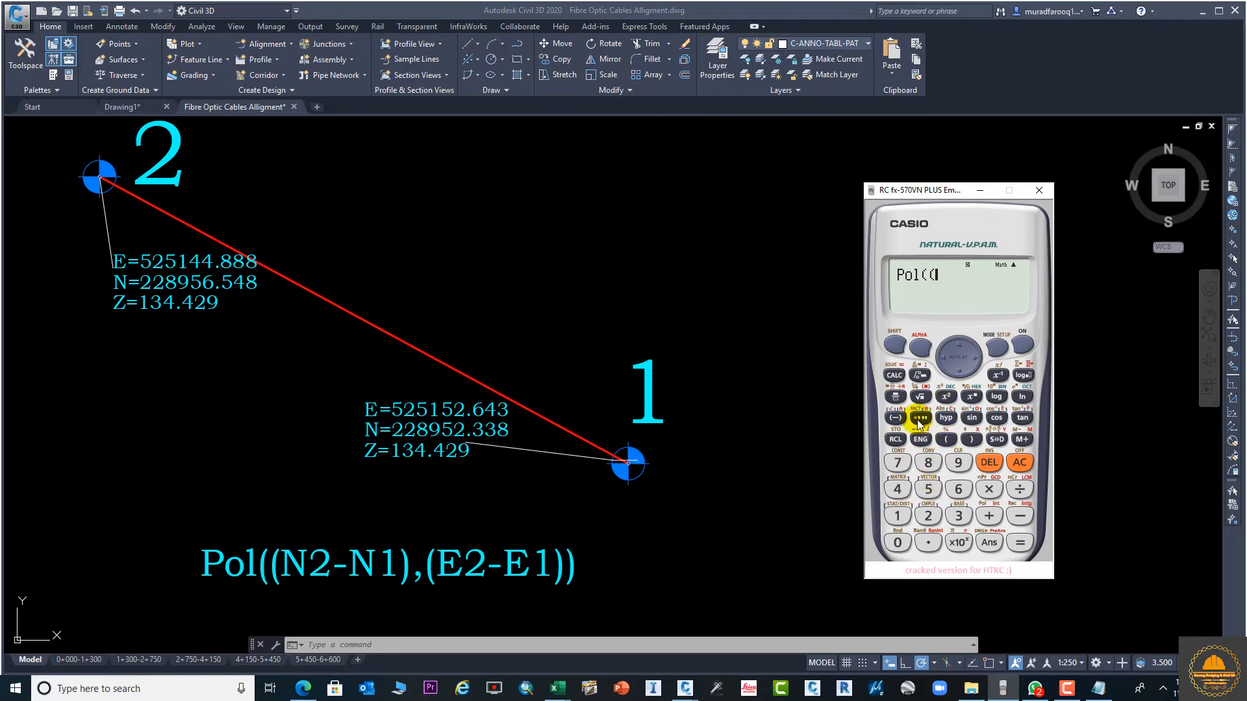
pyautogui.moveTo(674, 388)
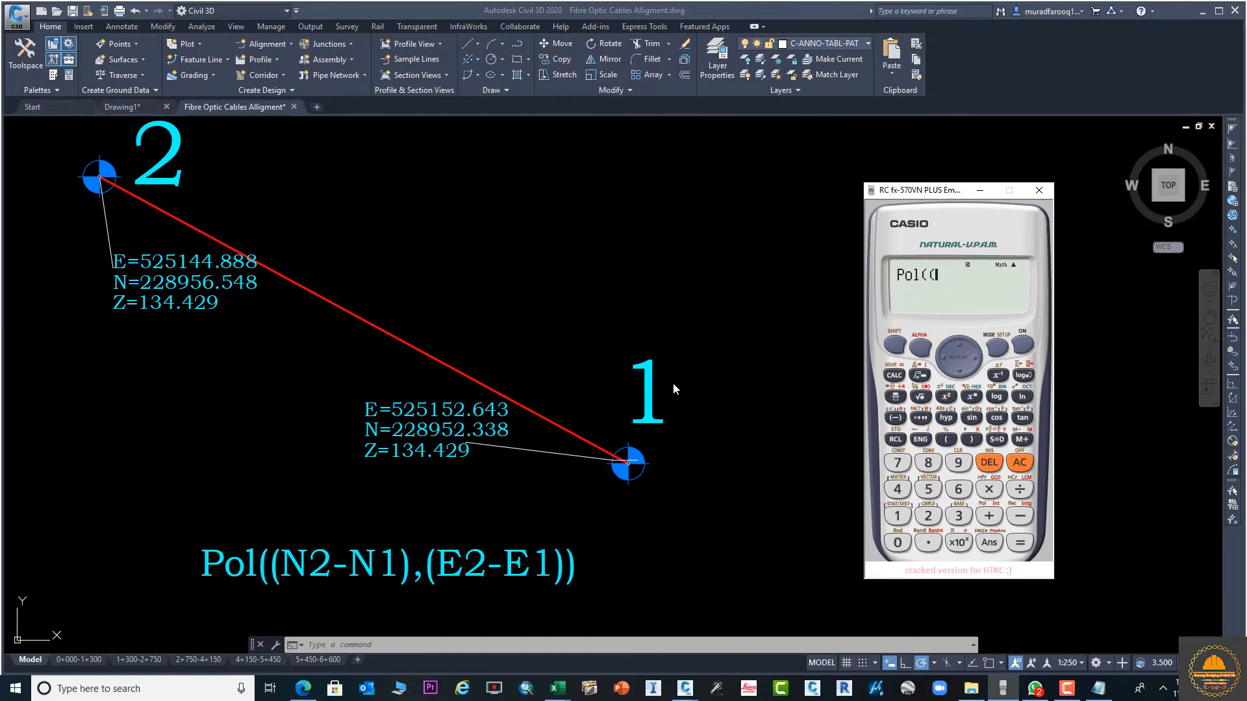
pyautogui.moveTo(464, 549)
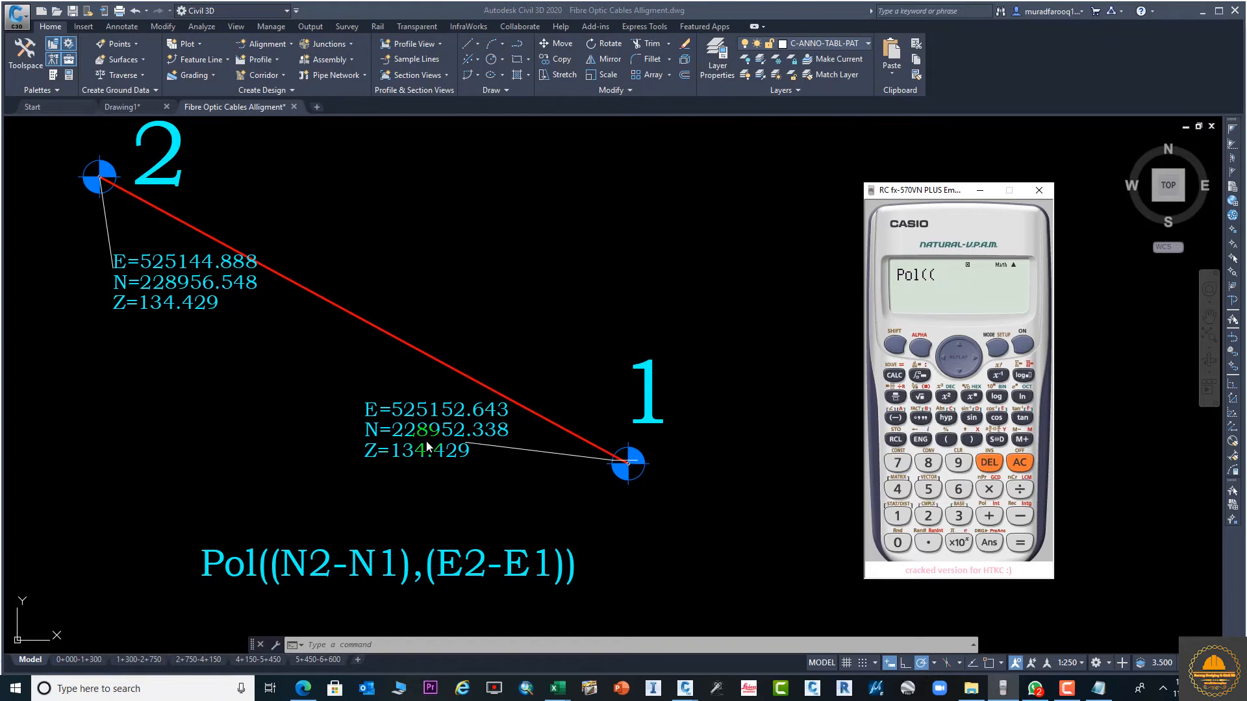
# Step: Enter the bracketed northing difference of points 1 and 2 (228952.338, 228956.548), correcting a mistype
pyautogui.click(928, 516)
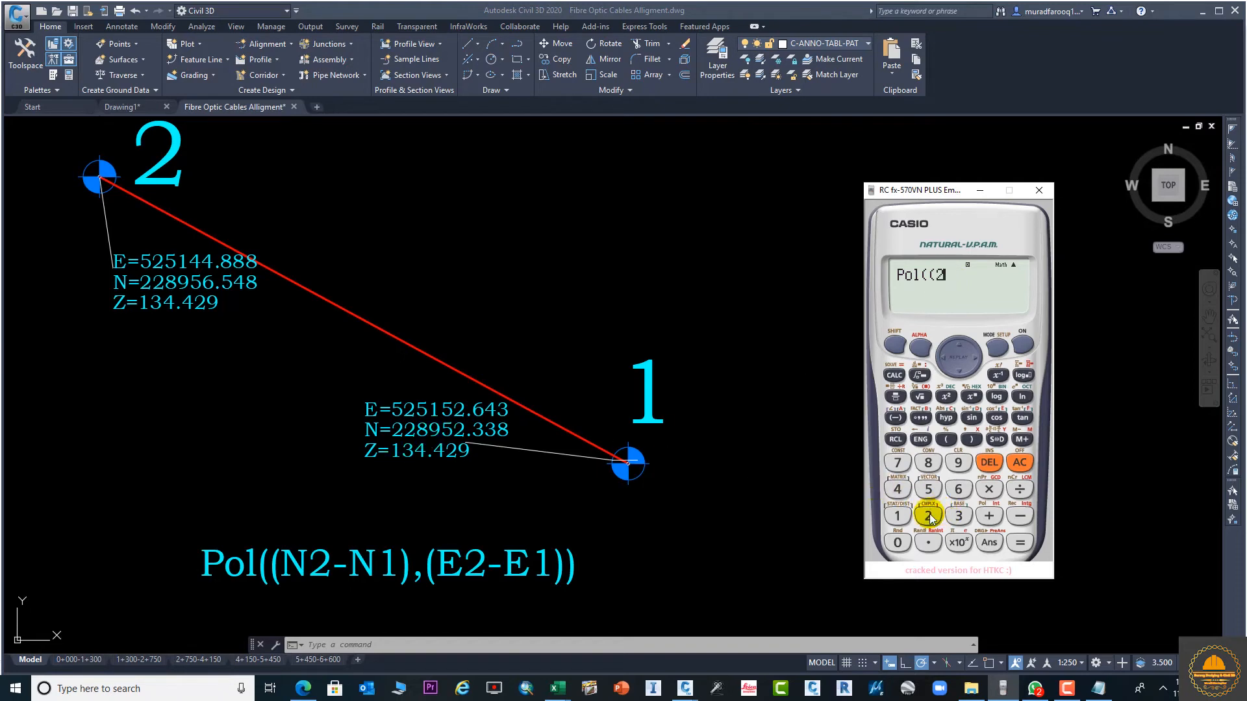
pyautogui.click(927, 516)
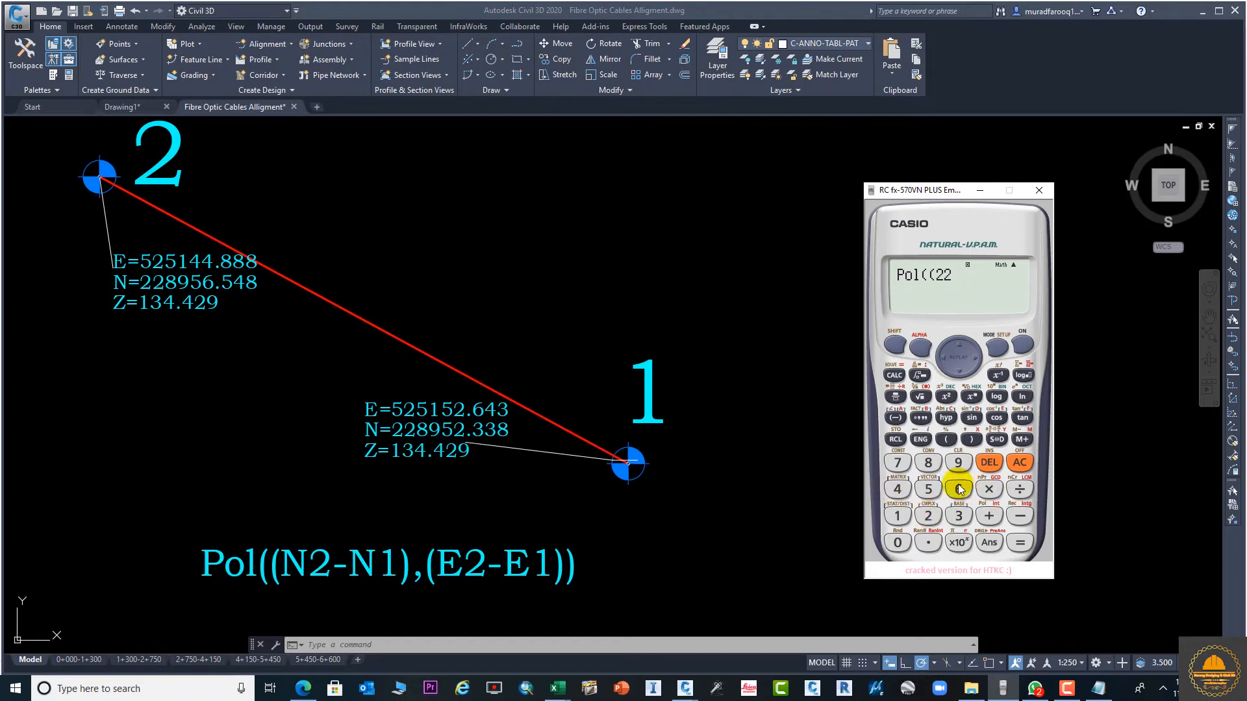
pyautogui.click(928, 462)
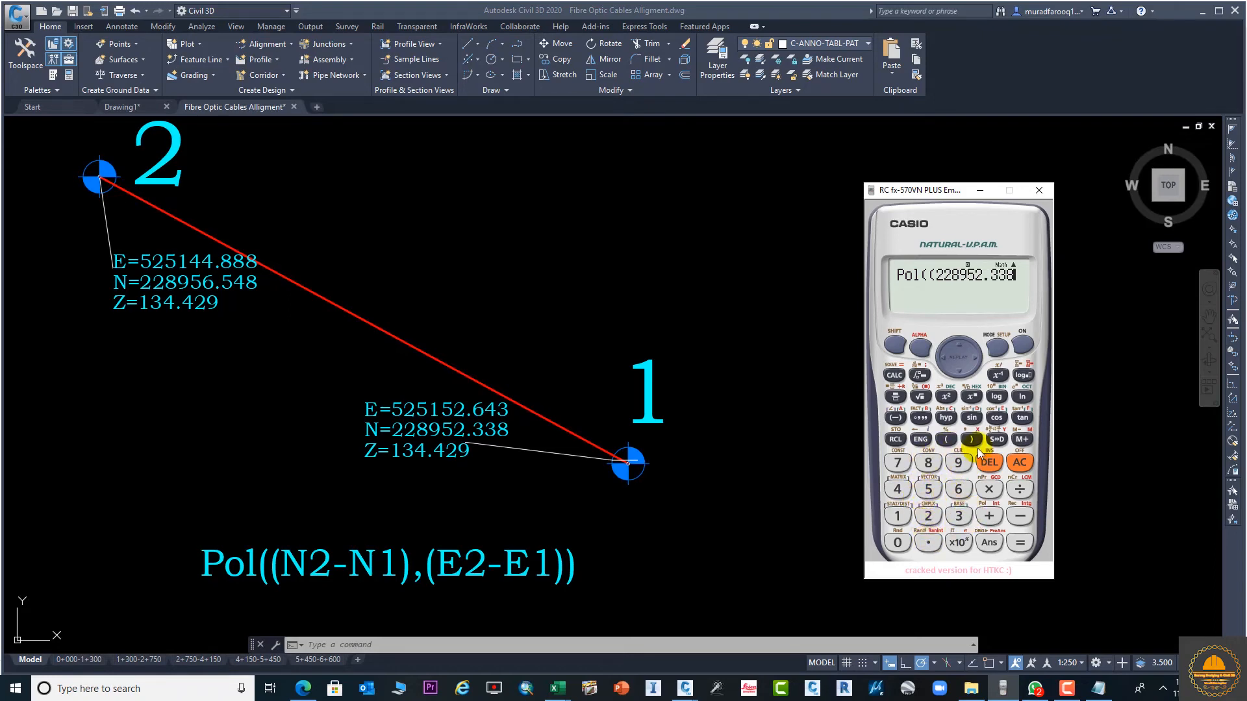
pyautogui.click(988, 462)
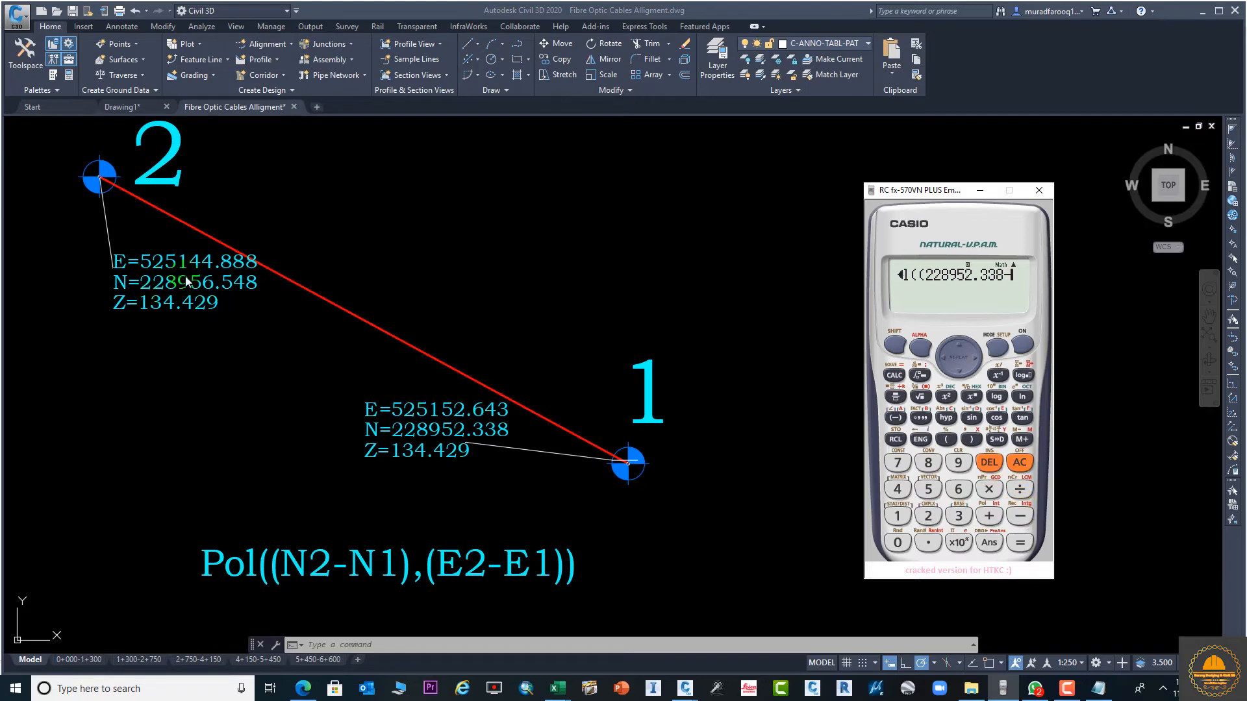
pyautogui.click(928, 516)
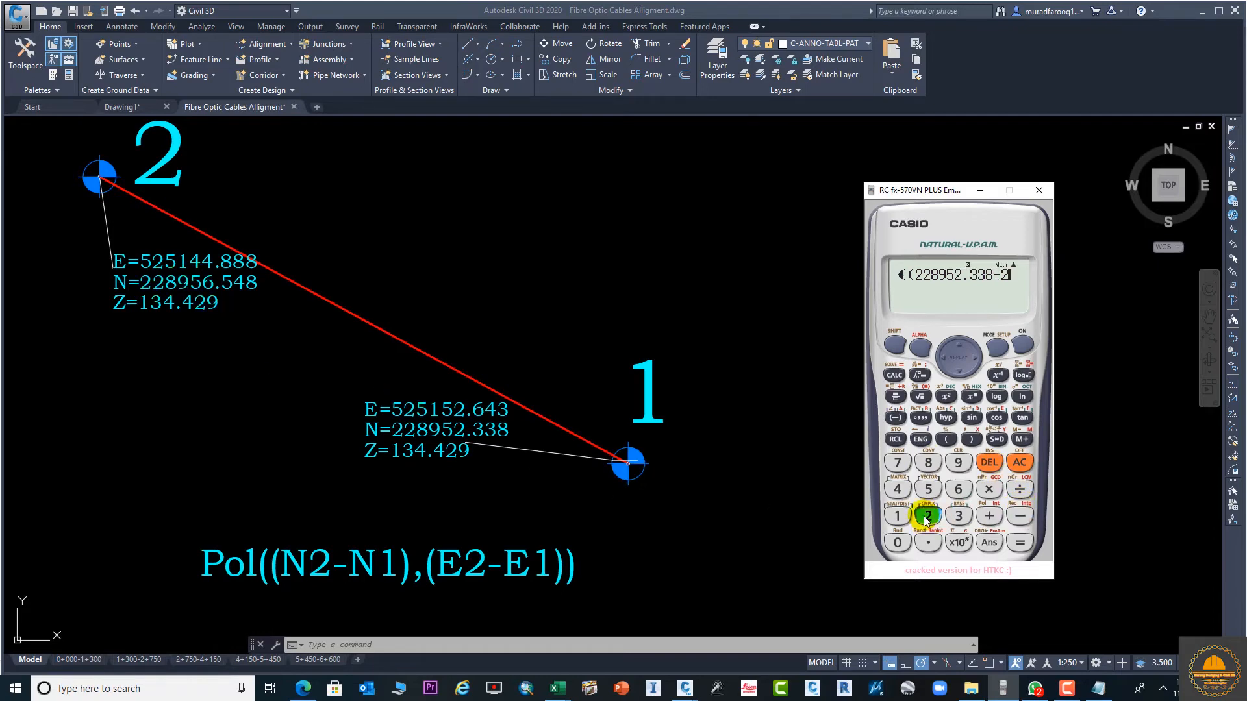
pyautogui.click(927, 516)
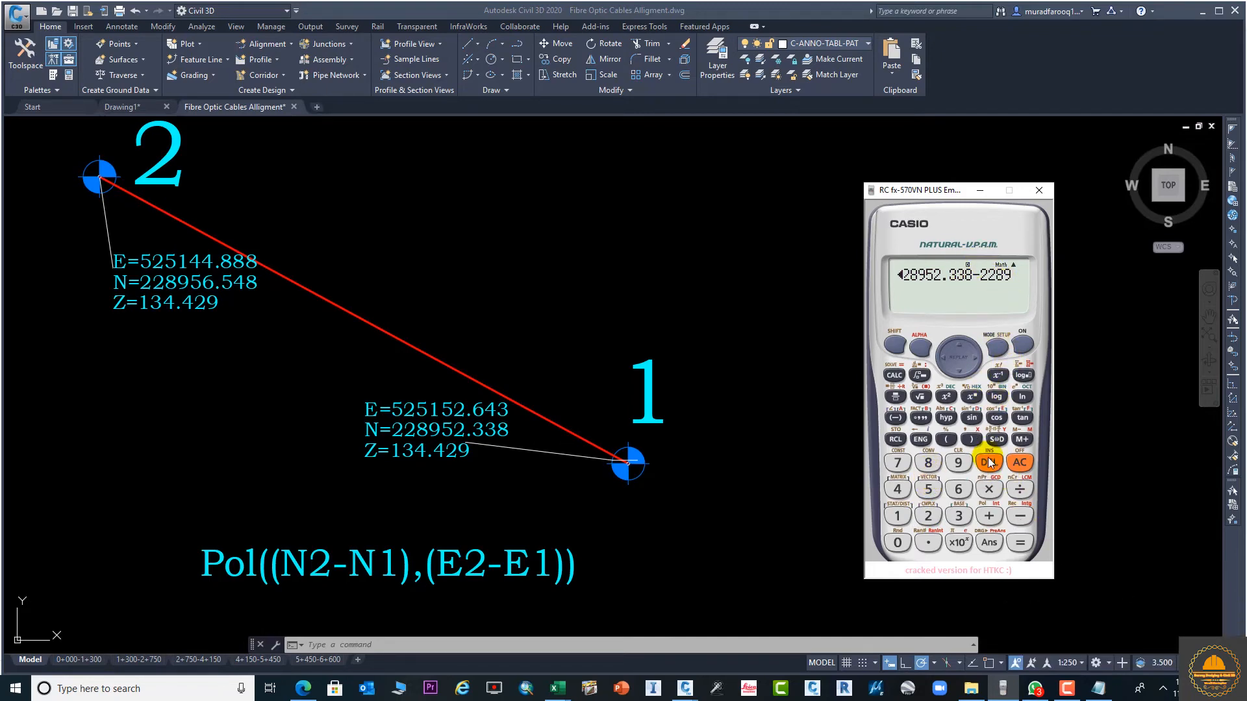
pyautogui.click(928, 515)
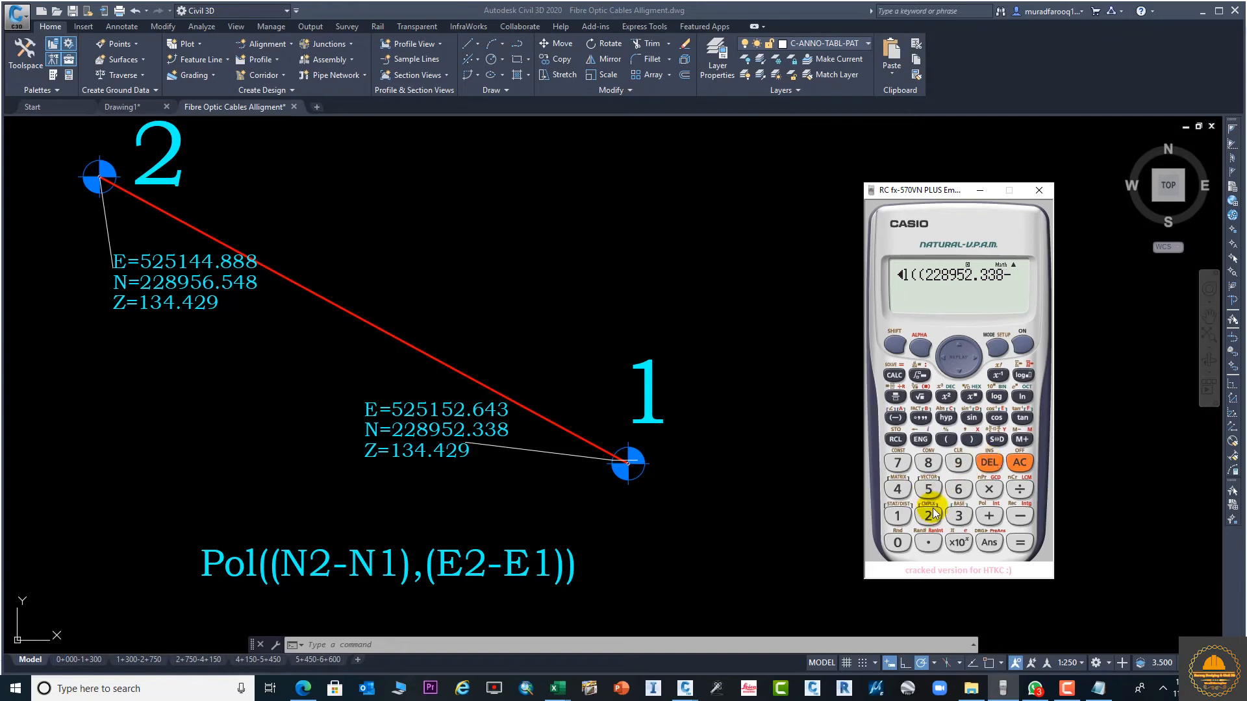
pyautogui.click(959, 462)
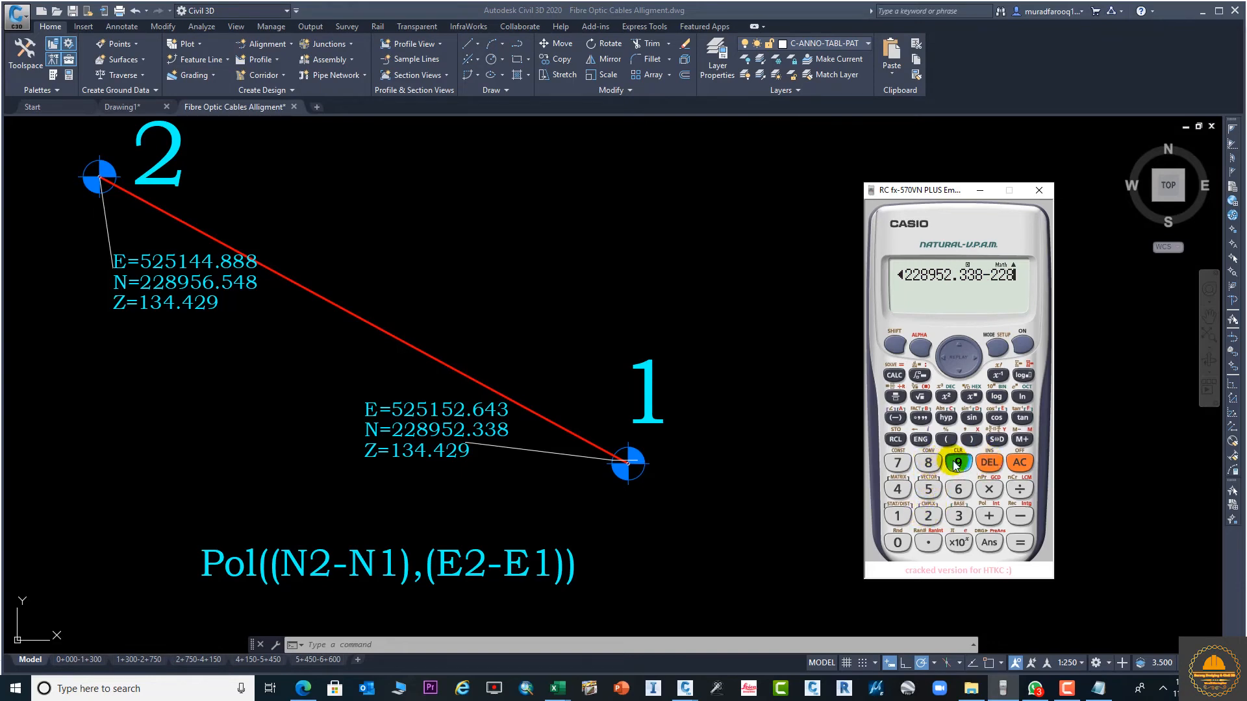
pyautogui.click(958, 463)
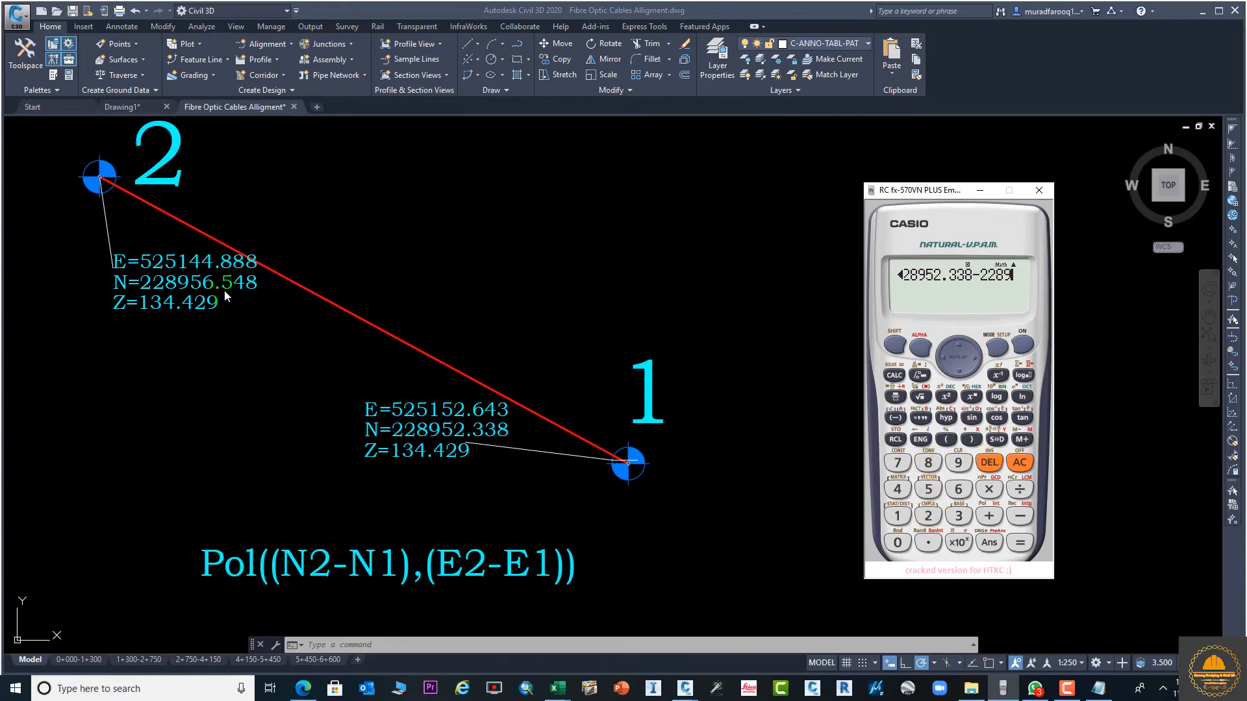
pyautogui.moveTo(339, 321)
pyautogui.write('56.')
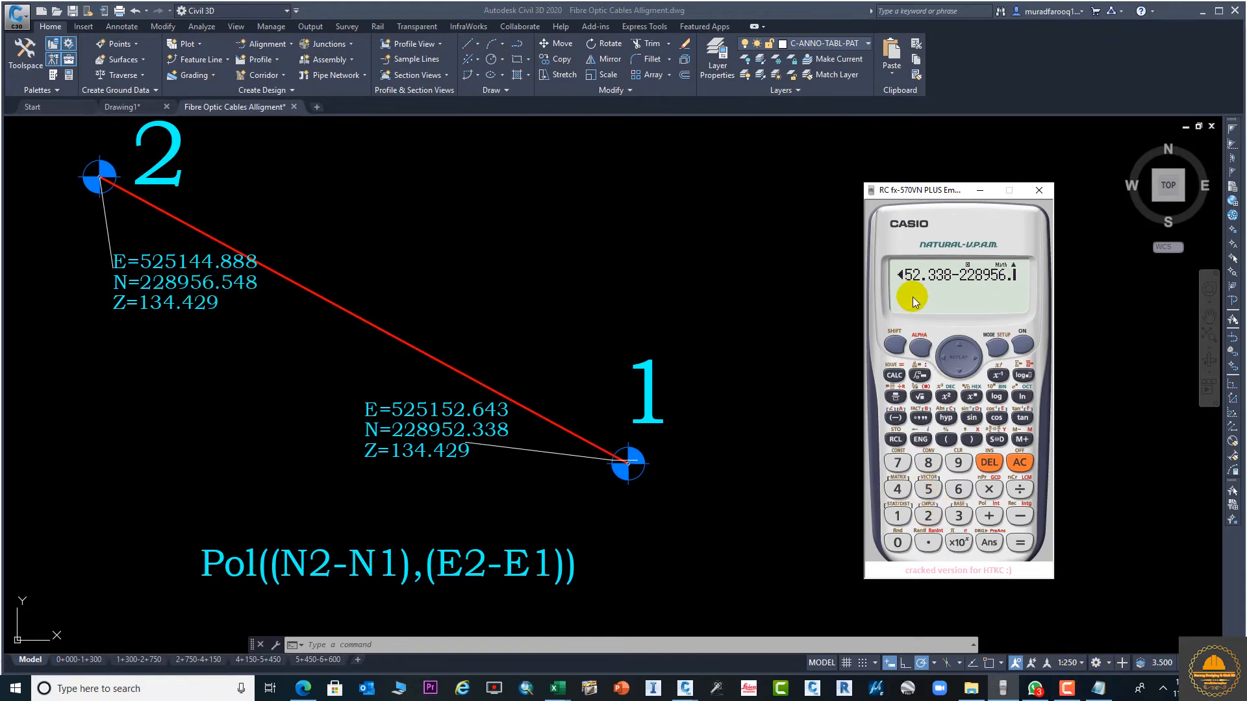
pyautogui.moveTo(969, 288)
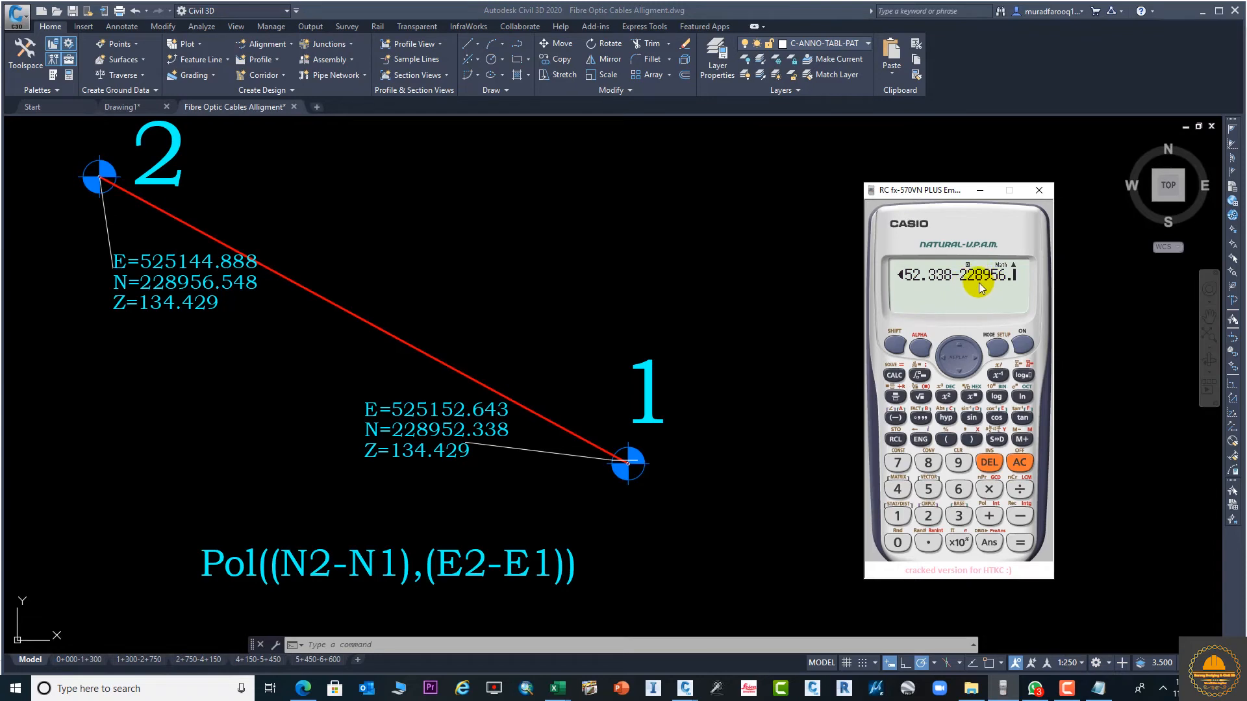
pyautogui.moveTo(477, 364)
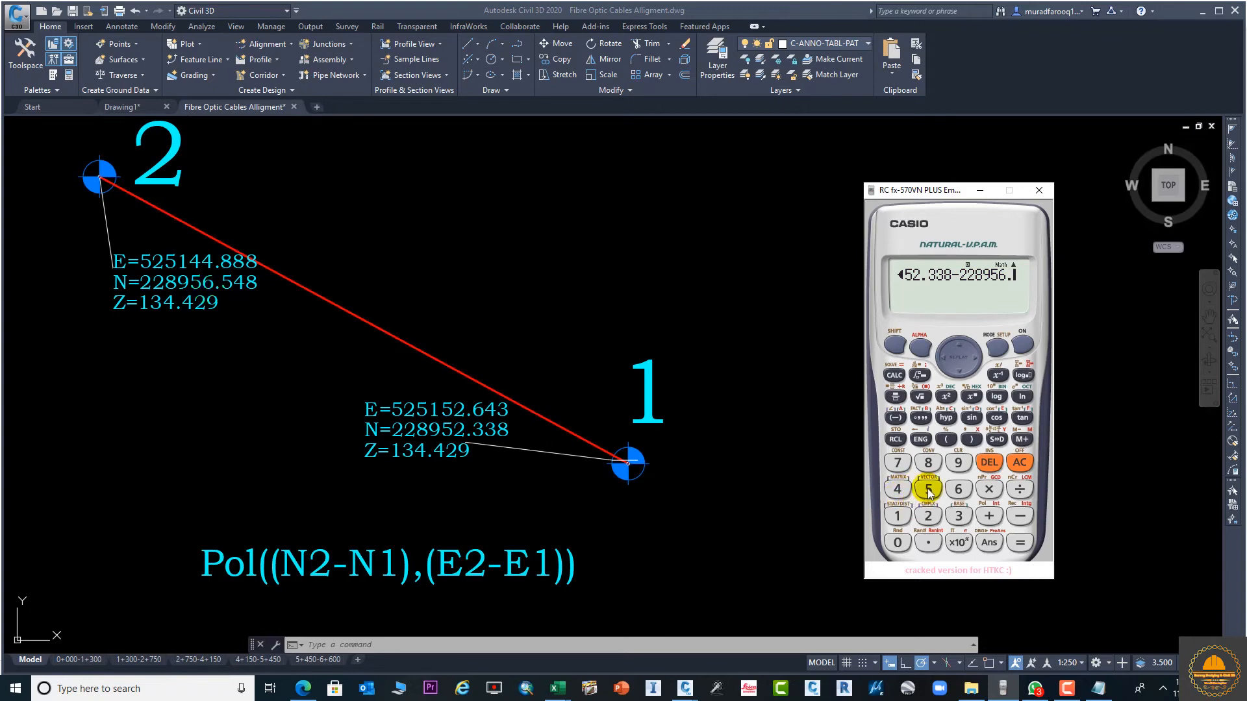
pyautogui.click(928, 462)
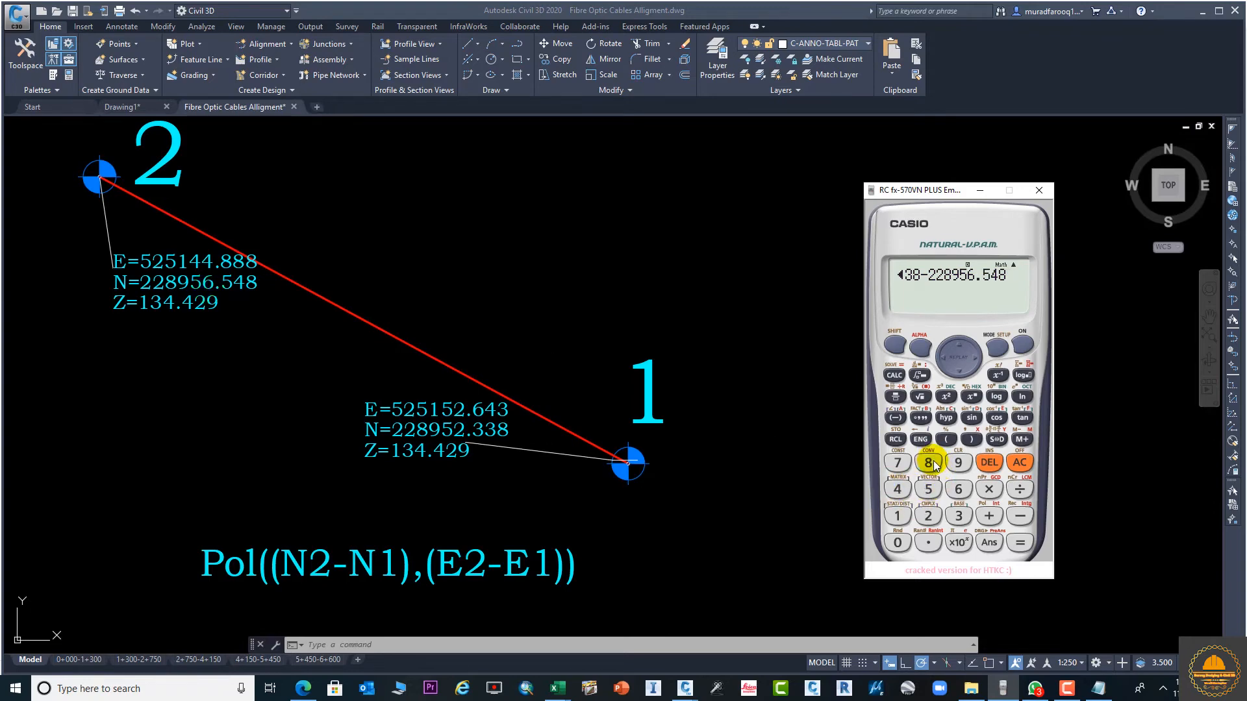
pyautogui.moveTo(990, 285)
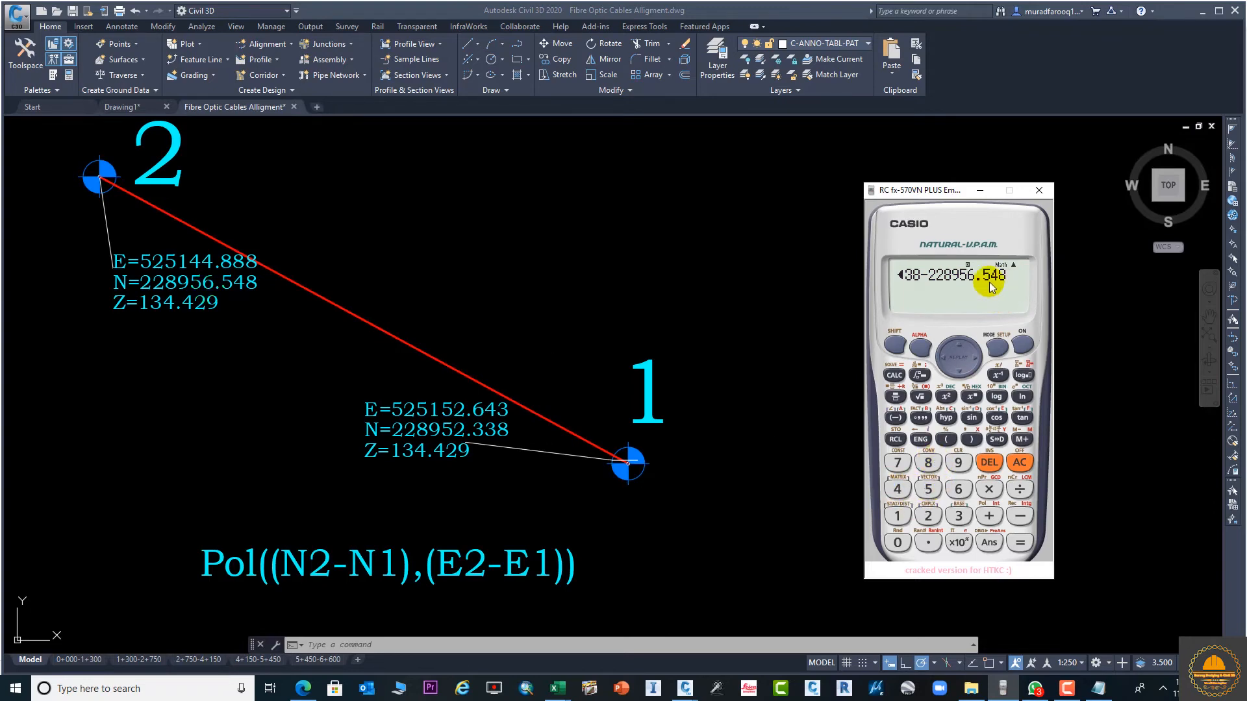
pyautogui.click(969, 439)
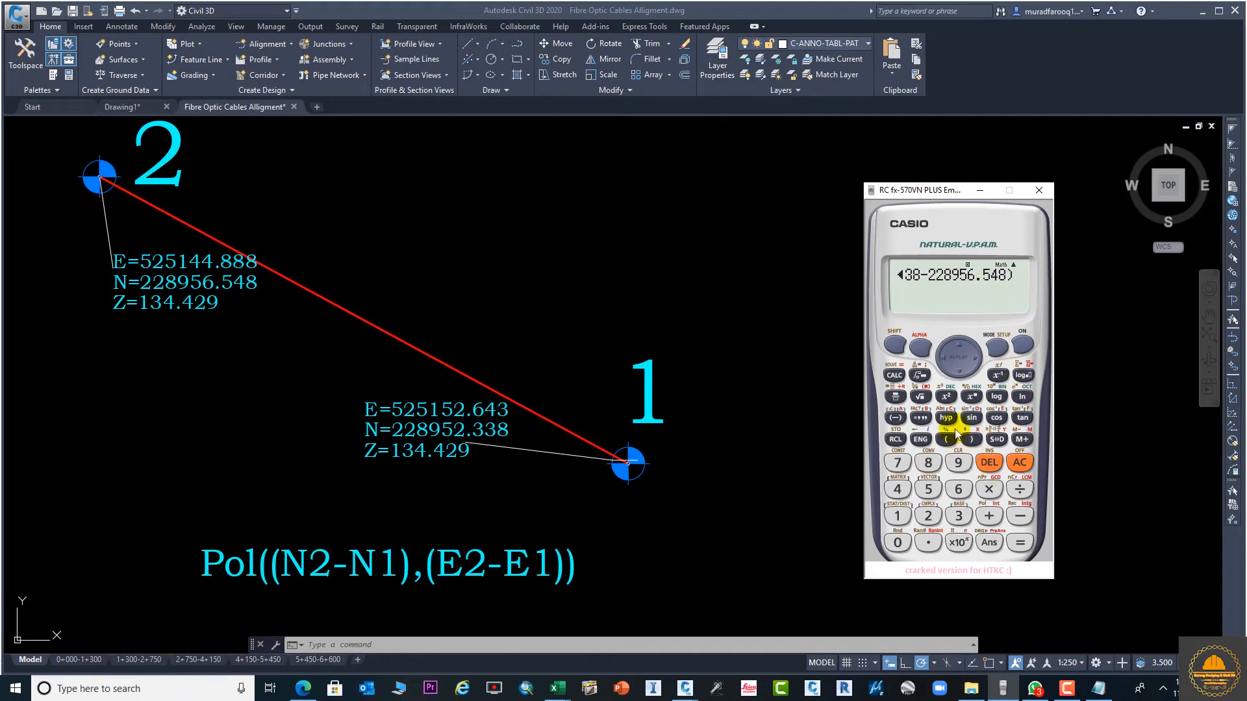
# Step: Enter the bracketed easting difference and evaluate Pol, giving r = 8.824065106 again
pyautogui.click(959, 441)
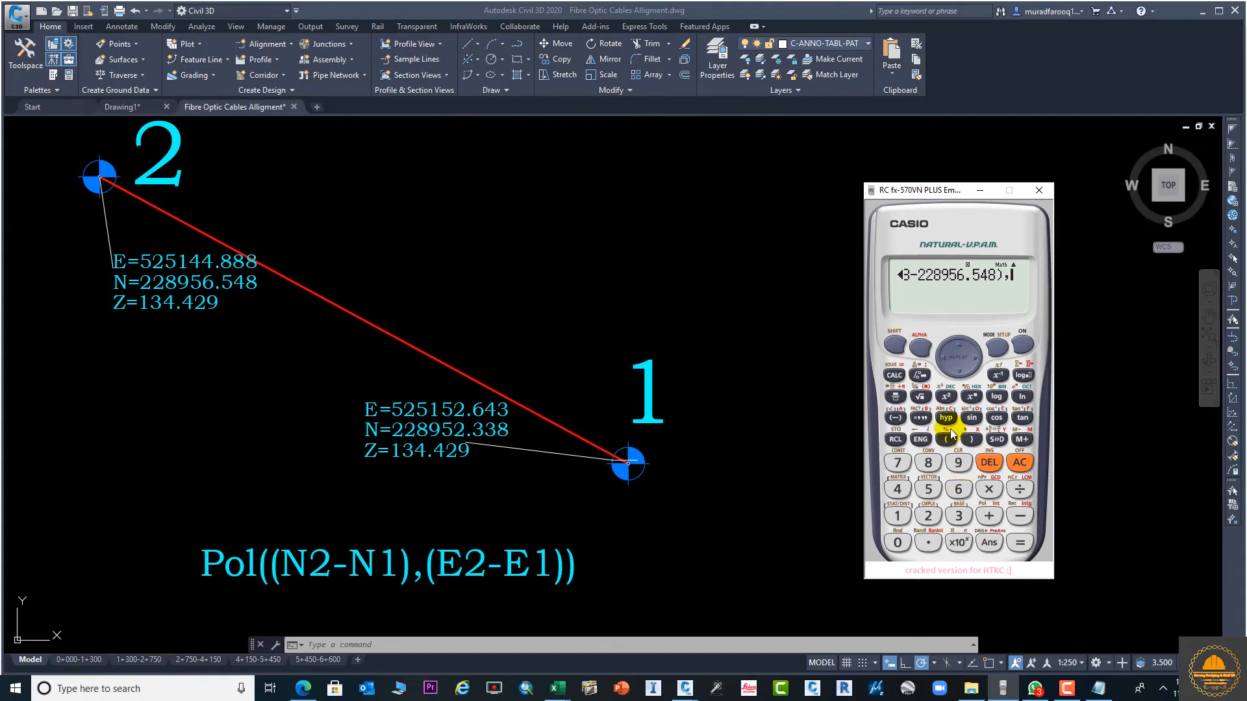
pyautogui.click(946, 439)
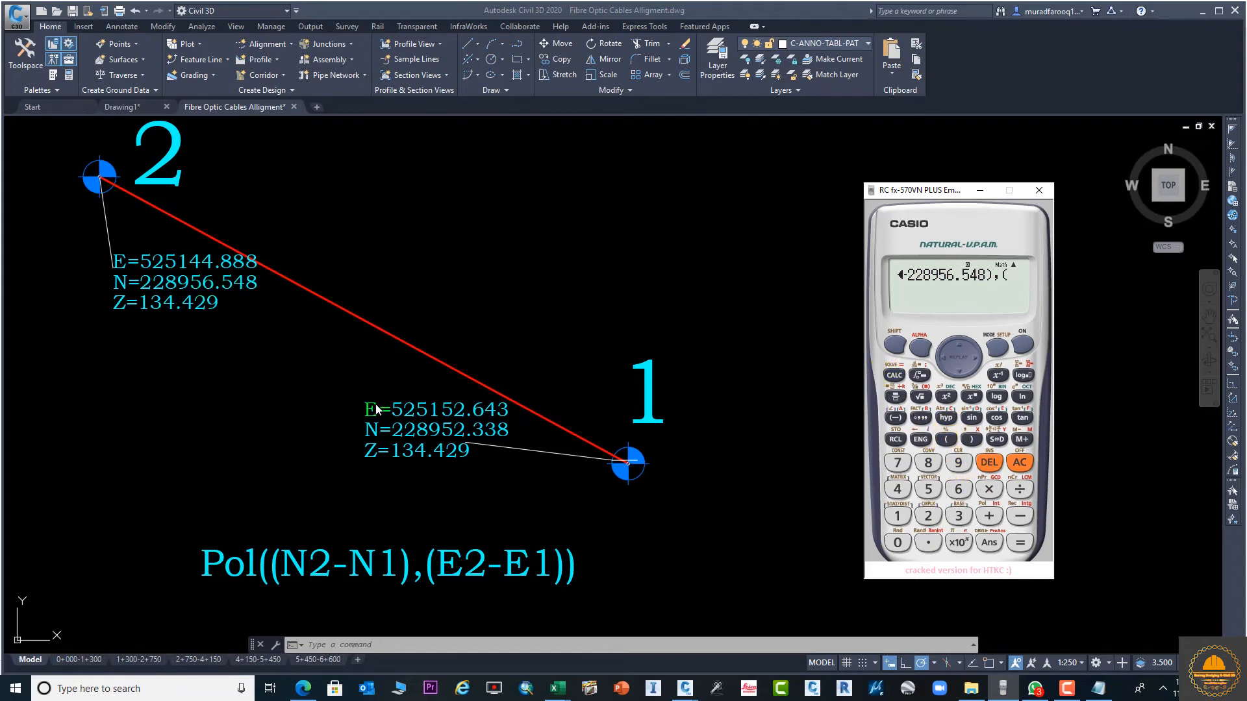
pyautogui.click(926, 516)
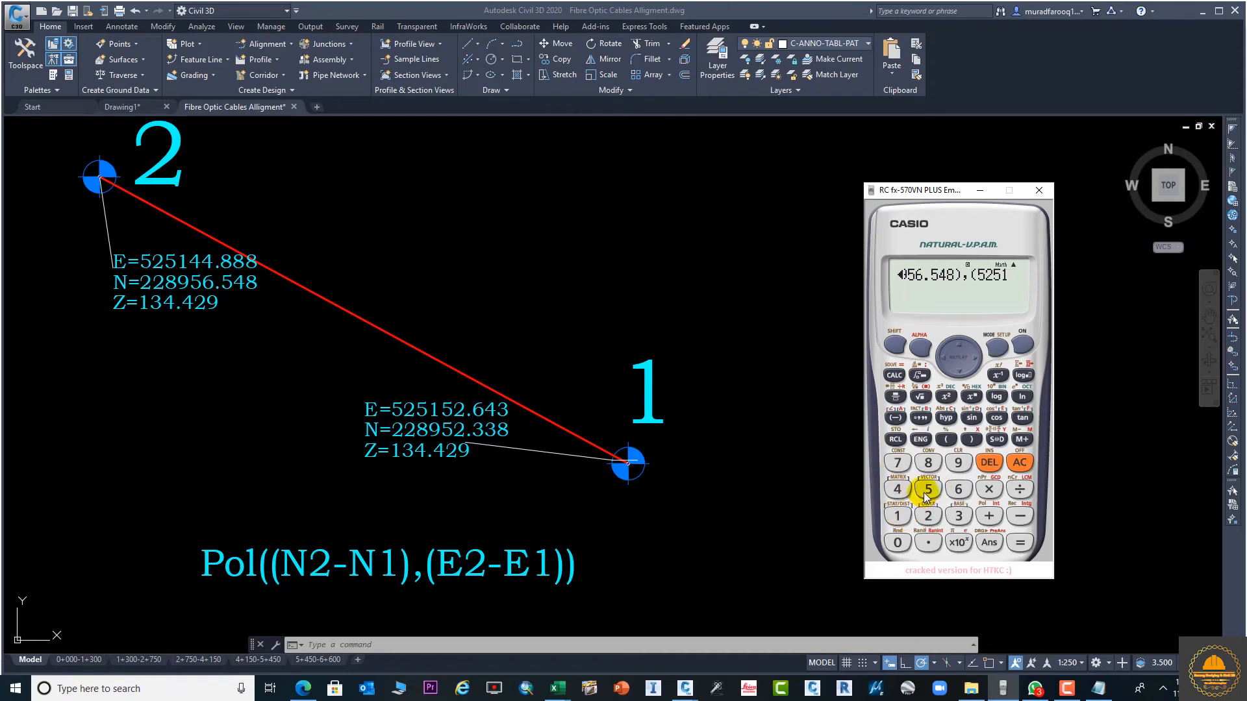
pyautogui.click(958, 488)
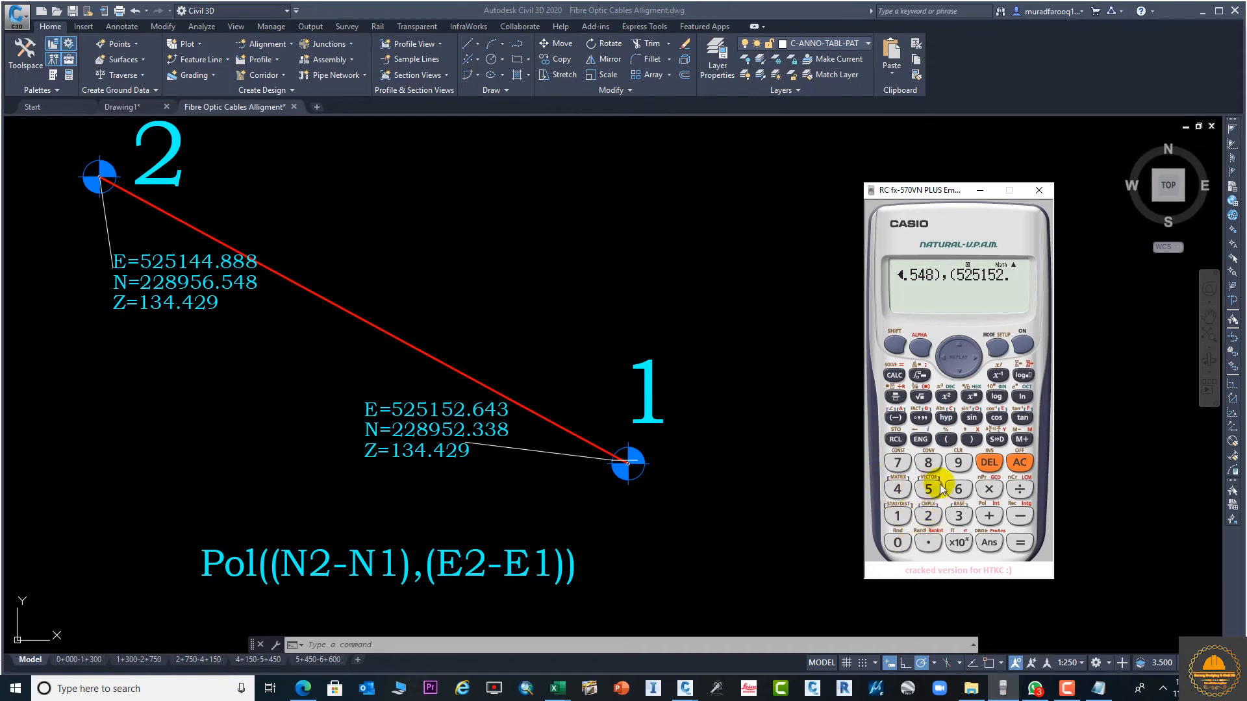
pyautogui.click(958, 516)
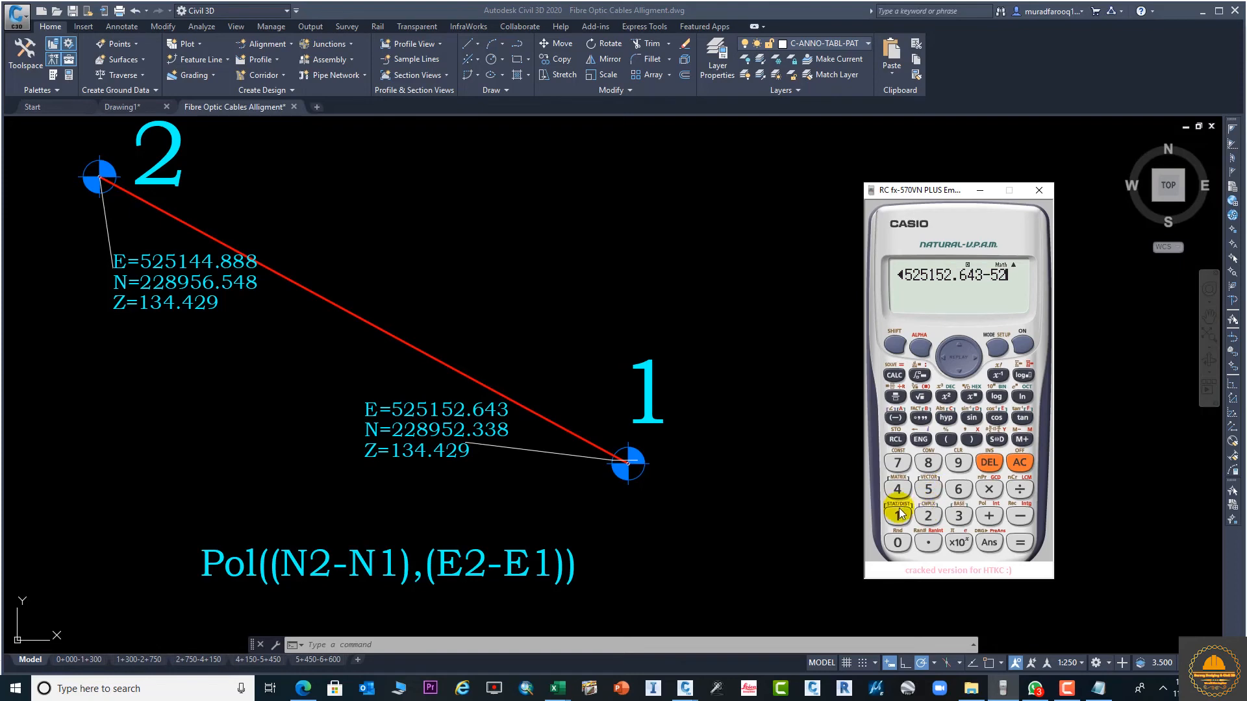
pyautogui.click(898, 516)
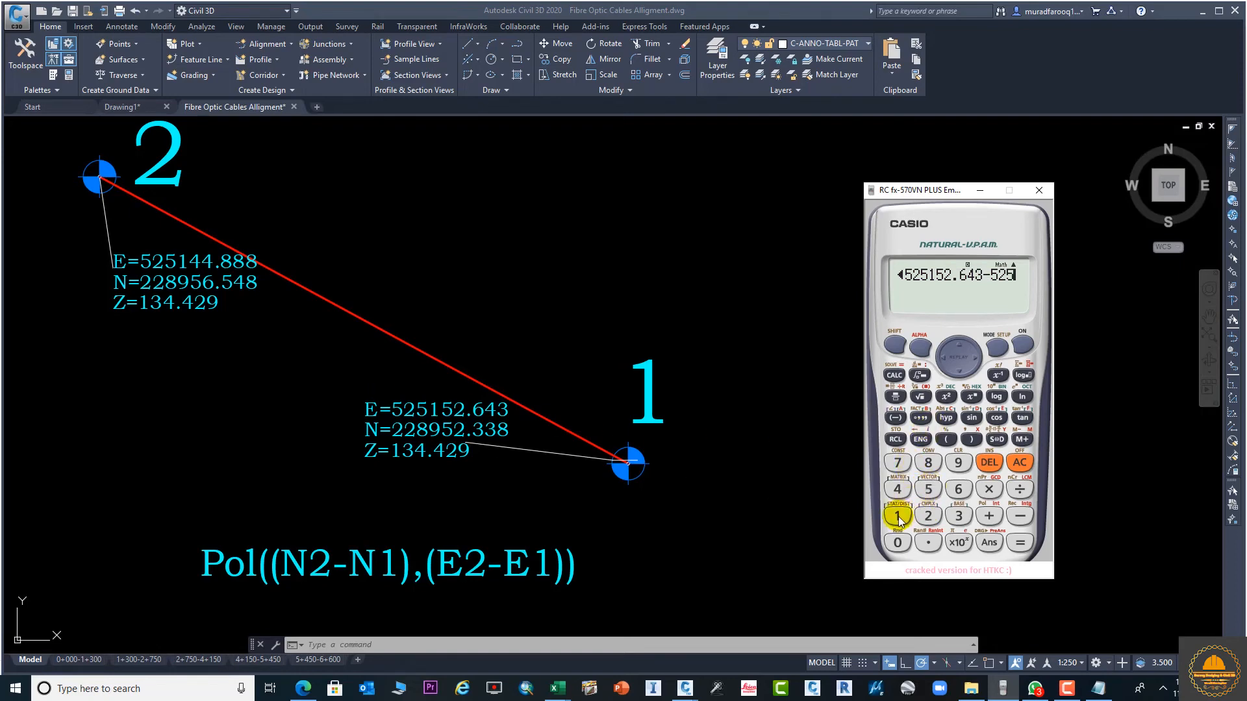
pyautogui.click(897, 488)
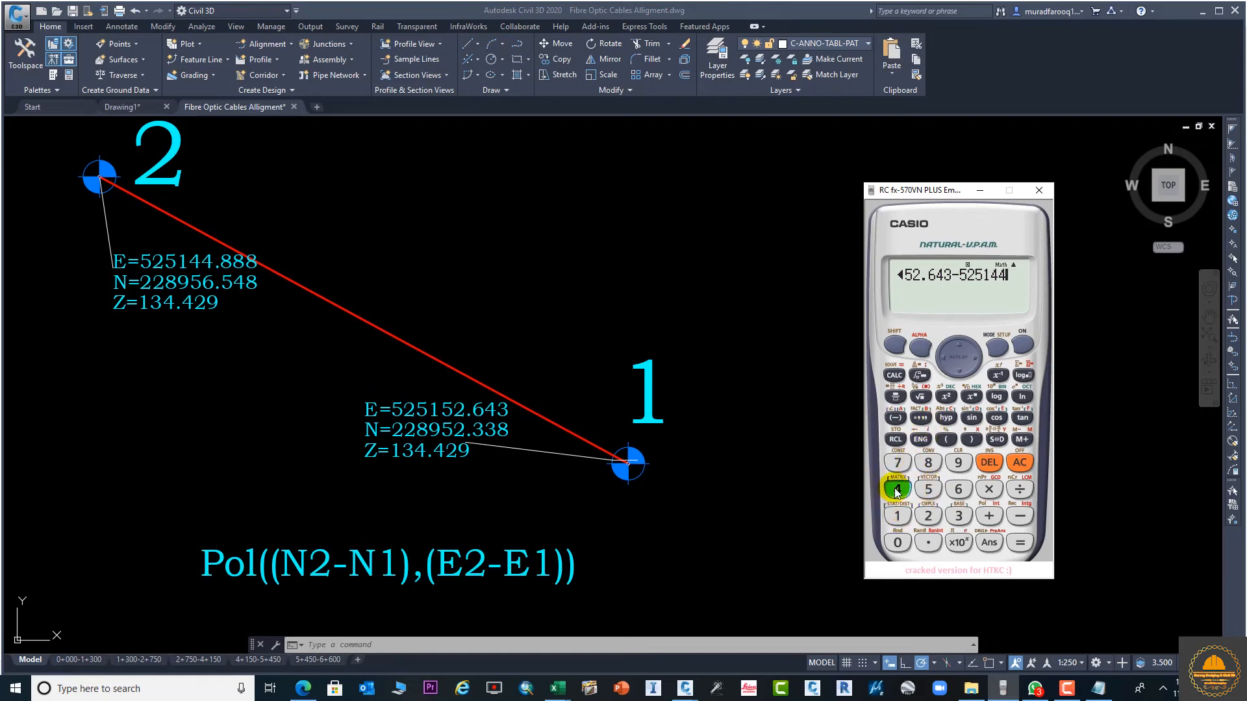
pyautogui.click(928, 463)
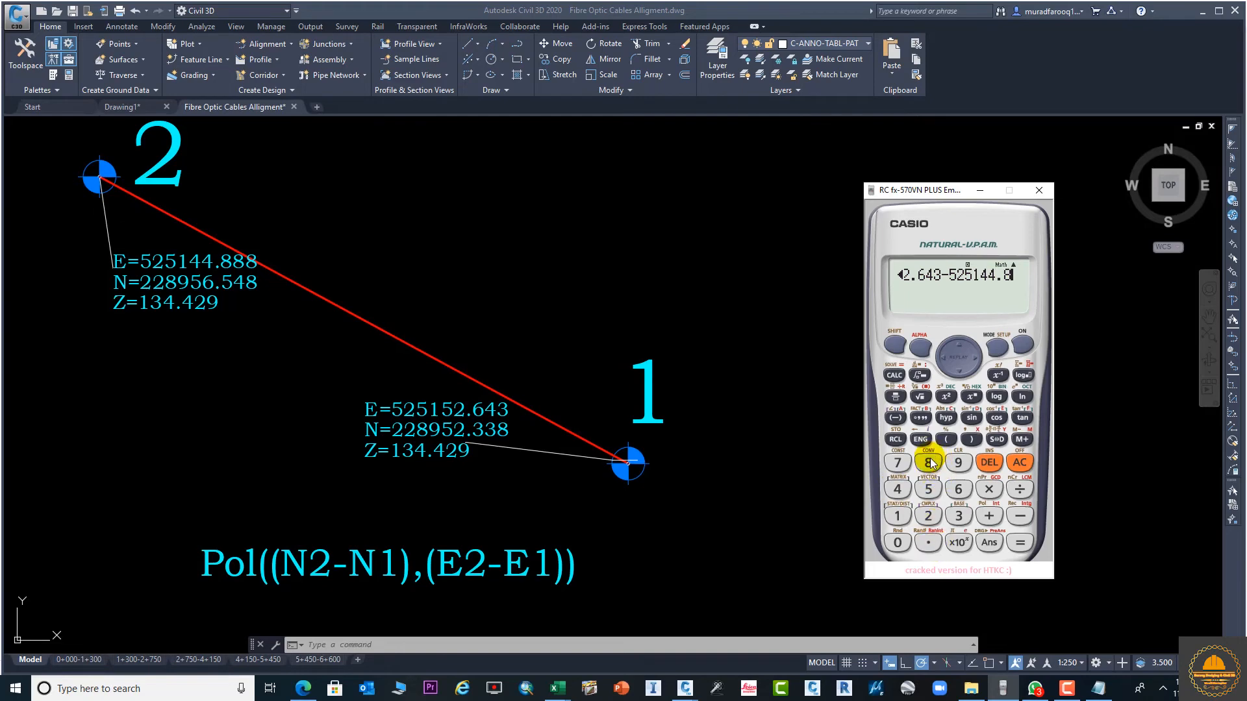
pyautogui.click(927, 462)
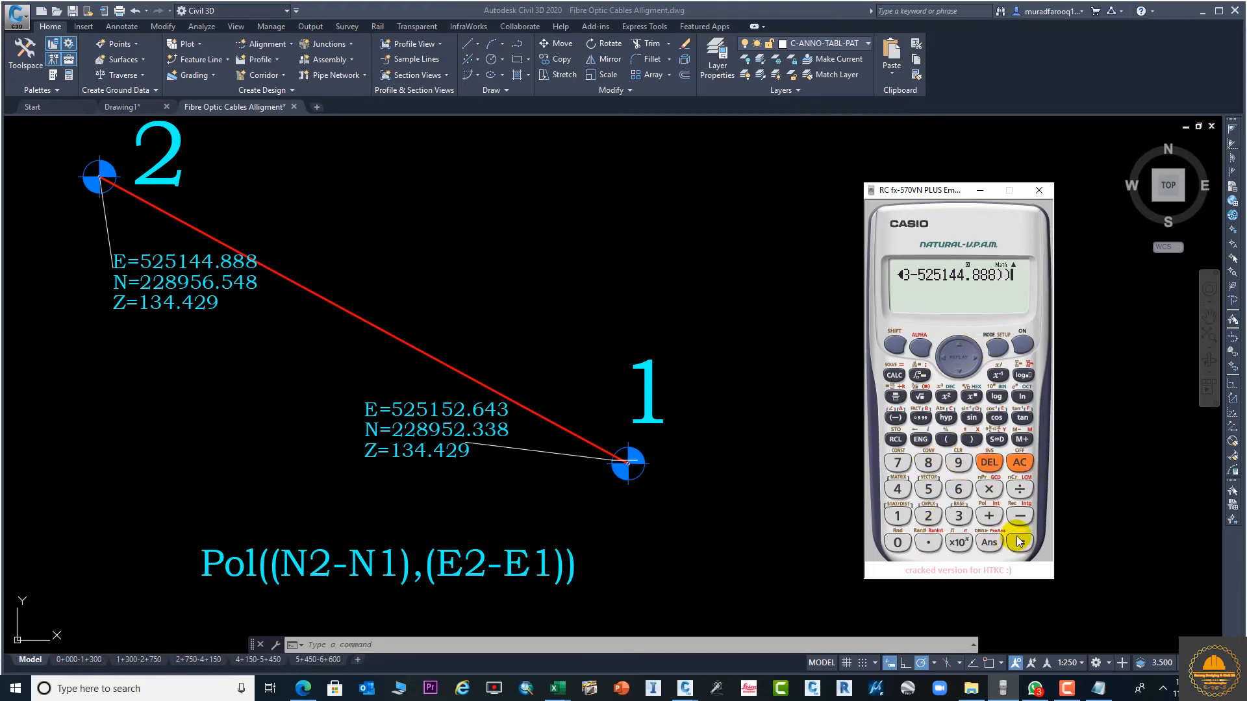
pyautogui.click(1019, 543)
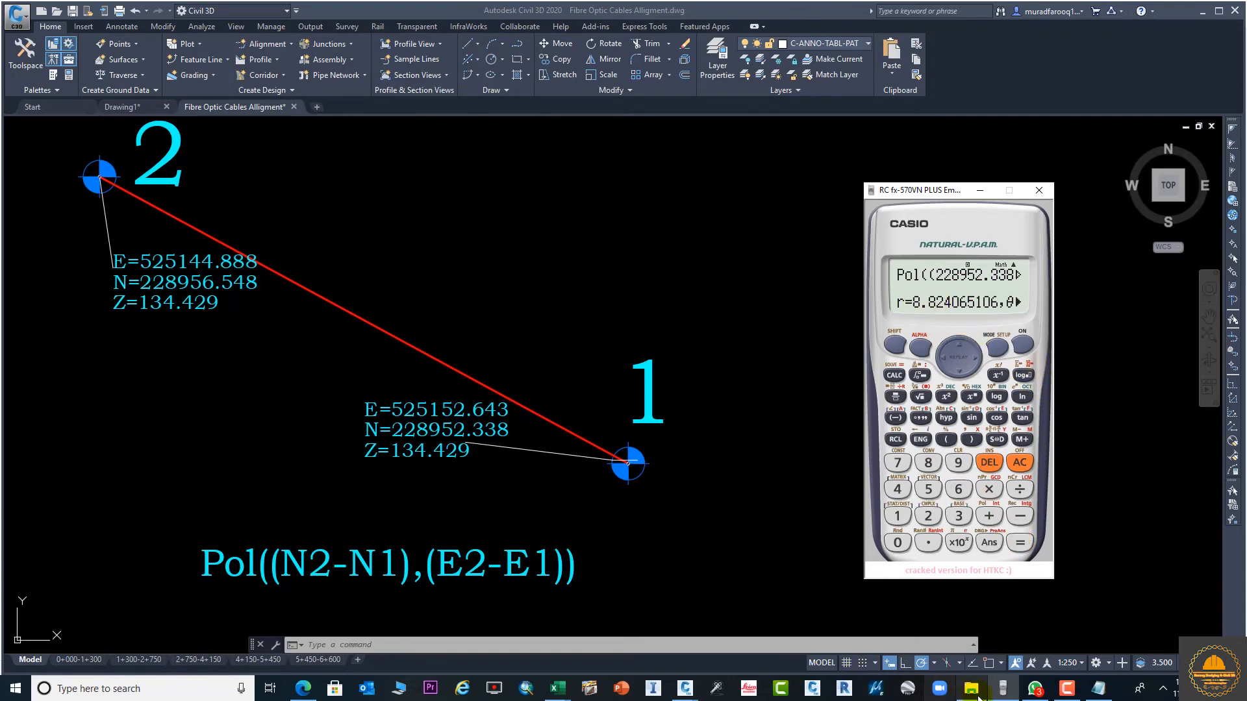
# Step: Compare Notepad's 8.824 distance and 118.4969 back bearing with the calculator's θ result, then return to Civil 3D
pyautogui.click(999, 688)
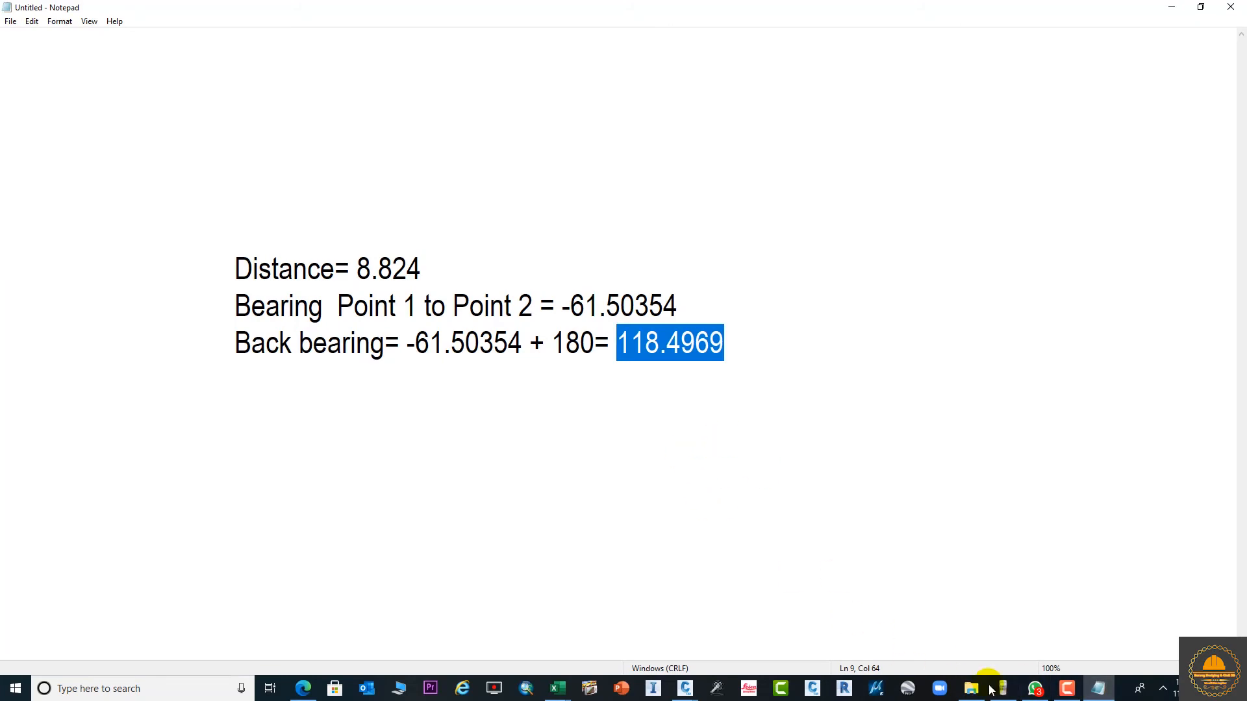
pyautogui.click(1000, 688)
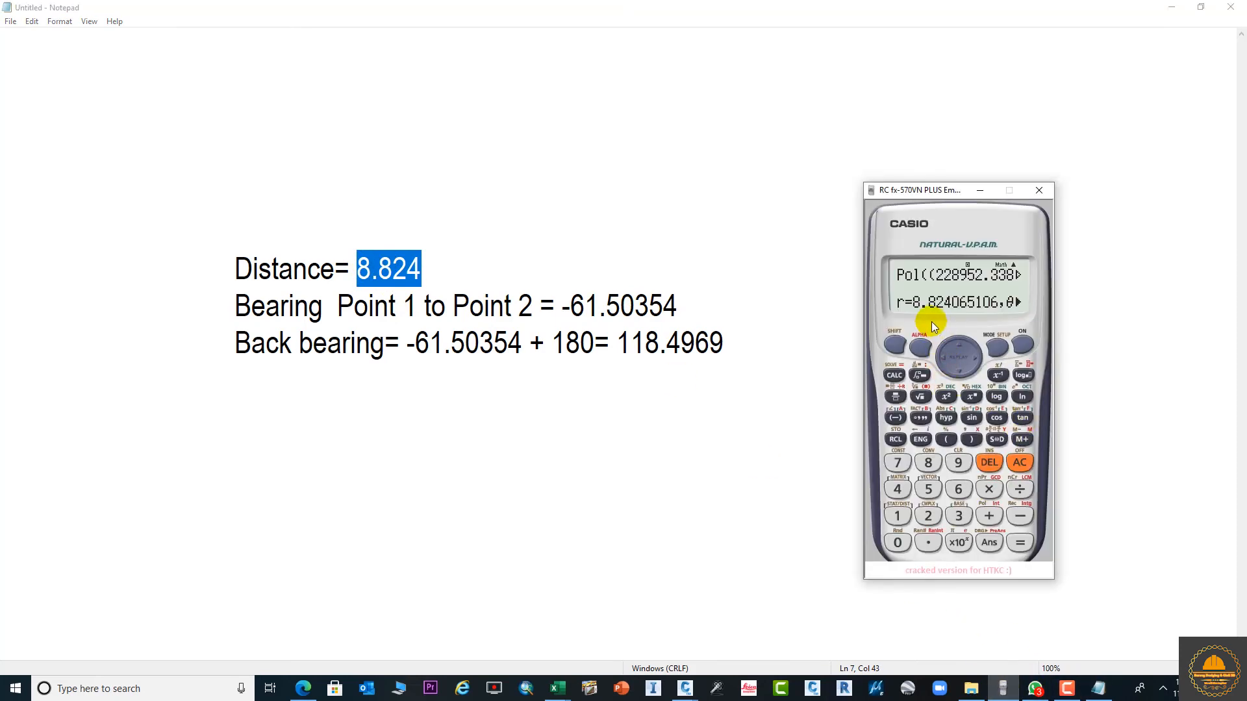
pyautogui.click(972, 364)
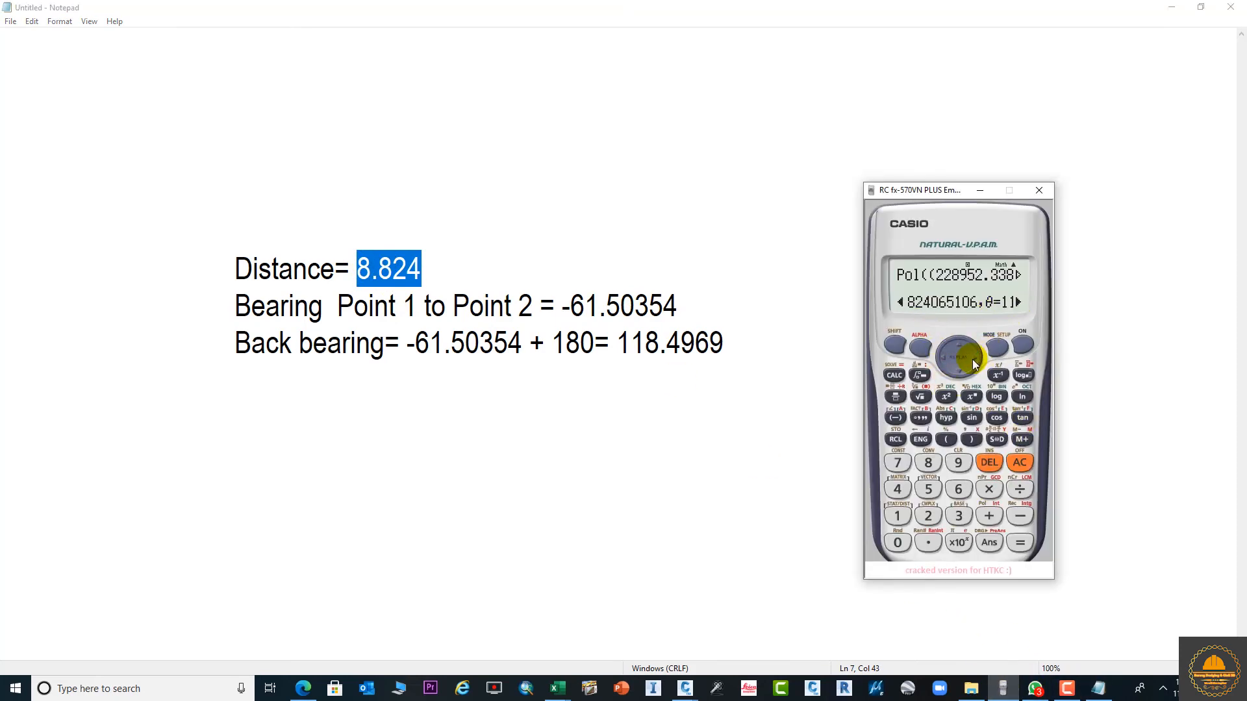
pyautogui.click(972, 360)
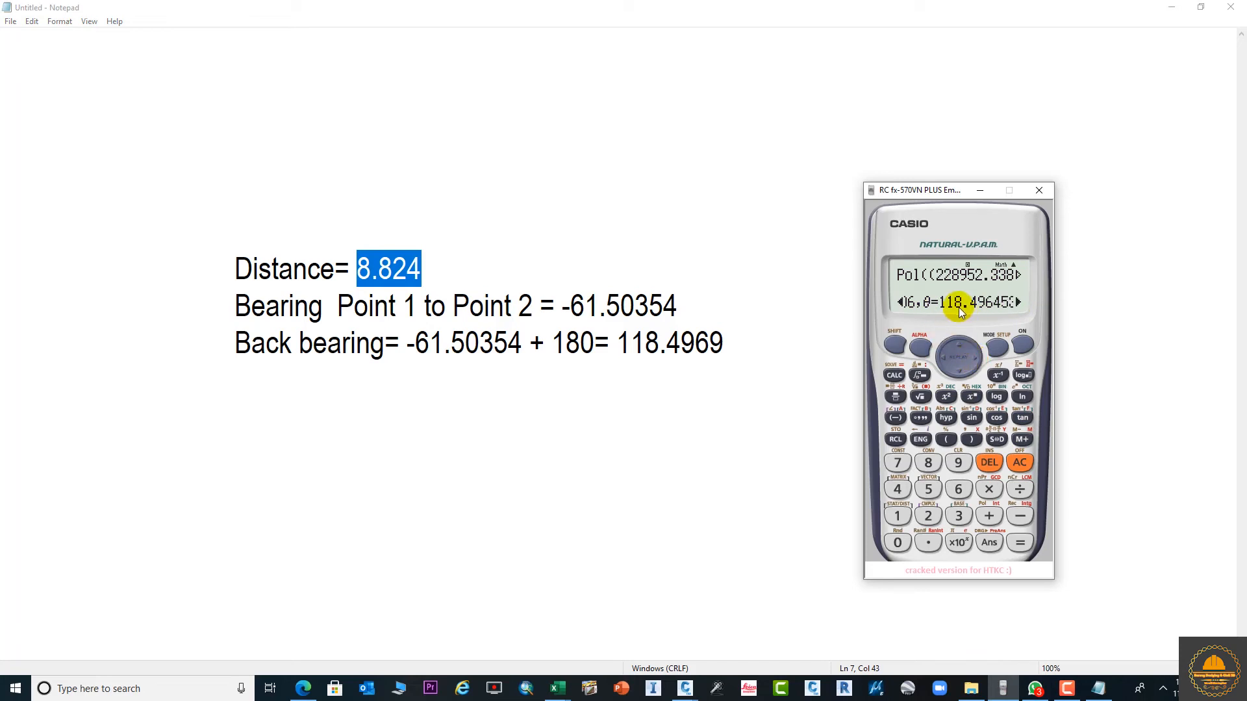
pyautogui.moveTo(973, 313)
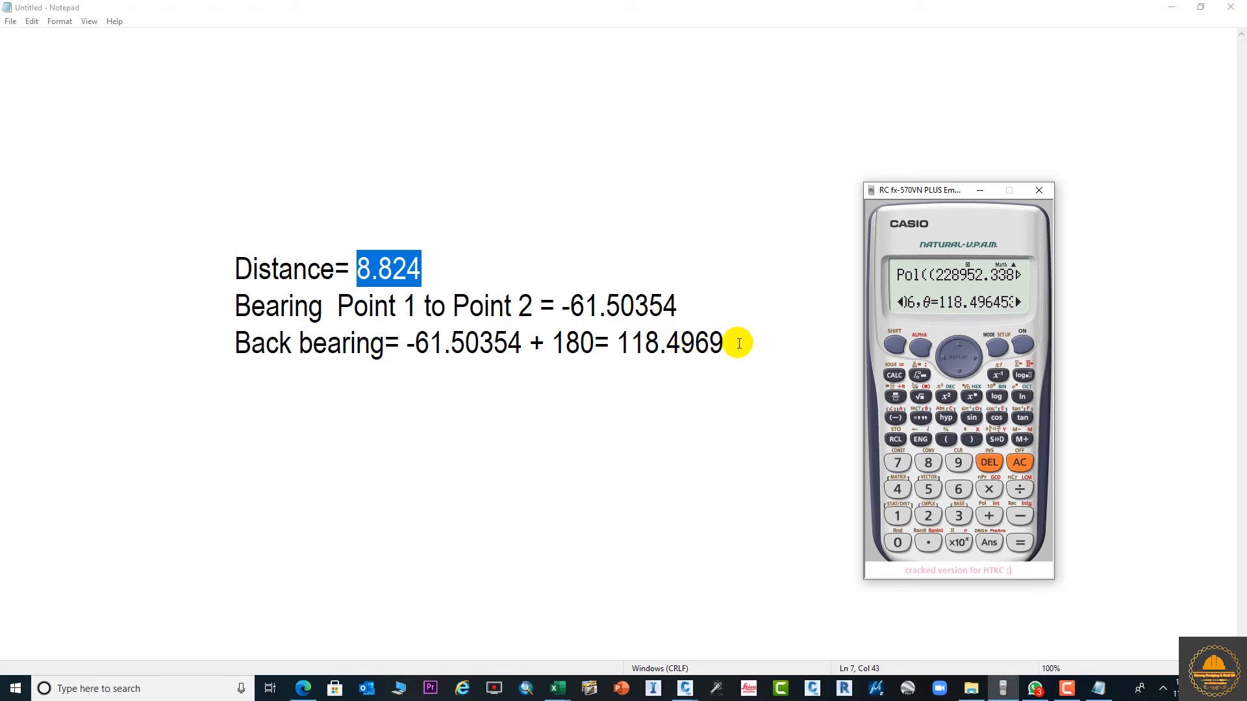
pyautogui.moveTo(840, 324)
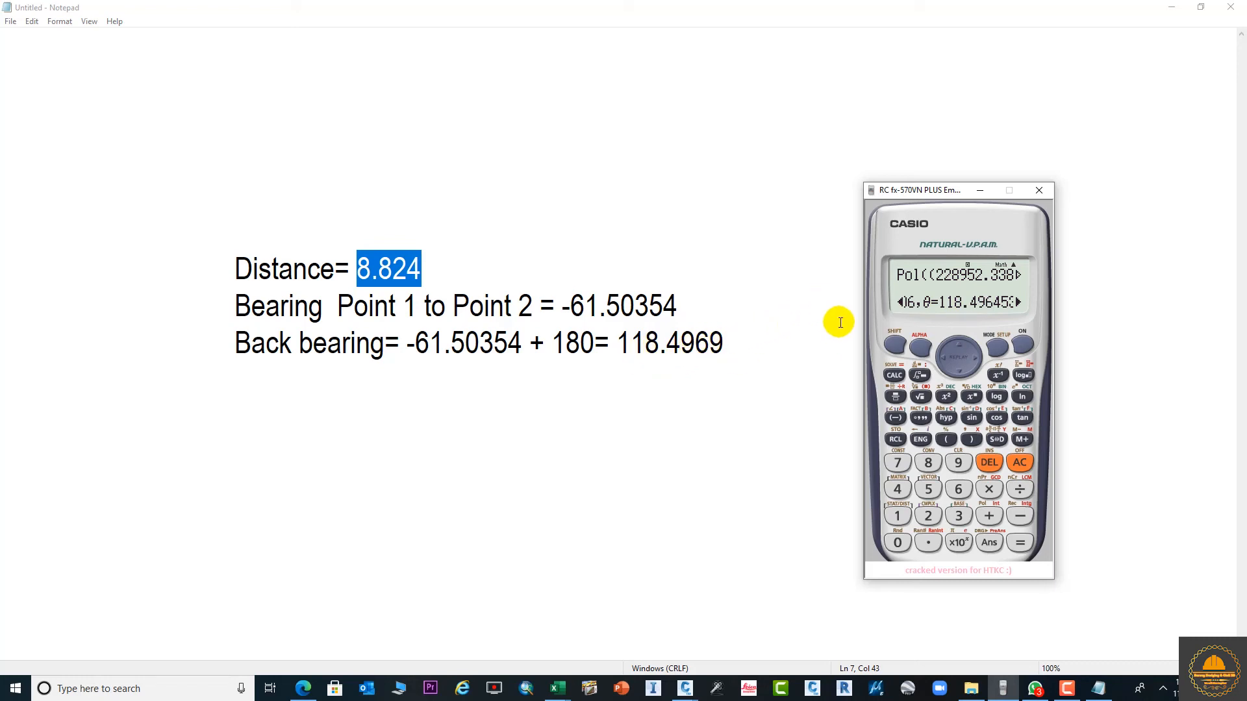
pyautogui.moveTo(849, 334)
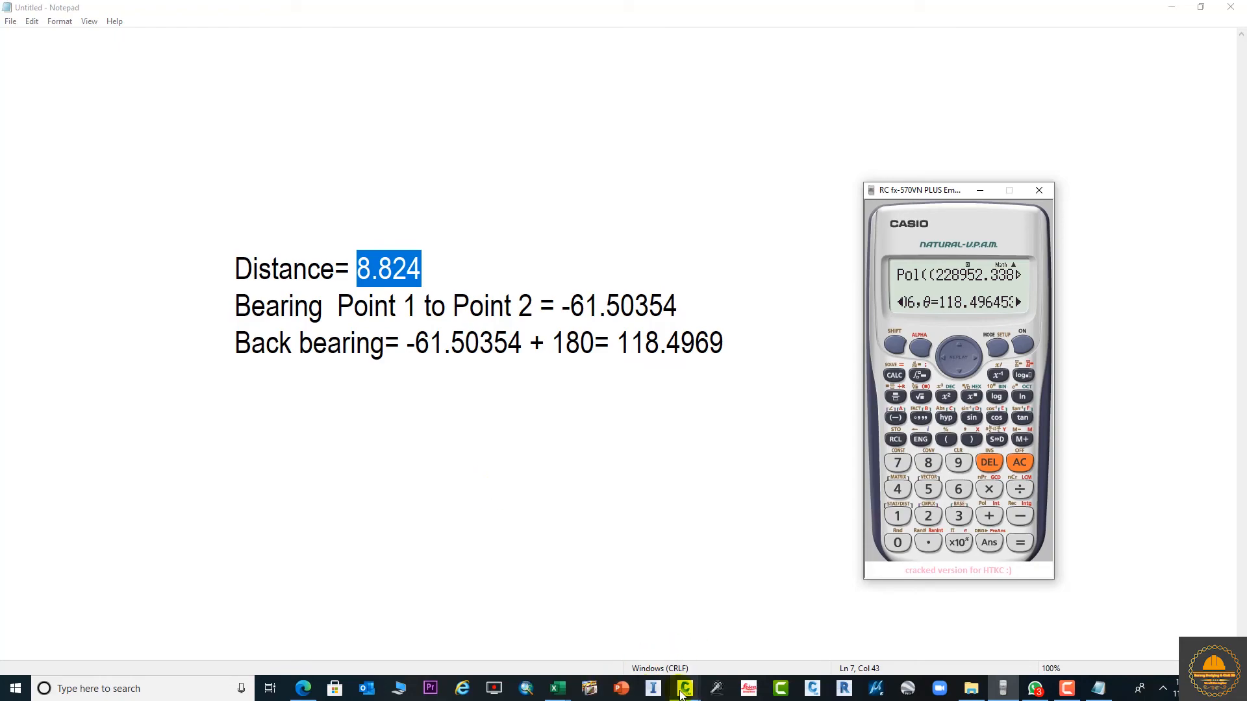
pyautogui.click(683, 688)
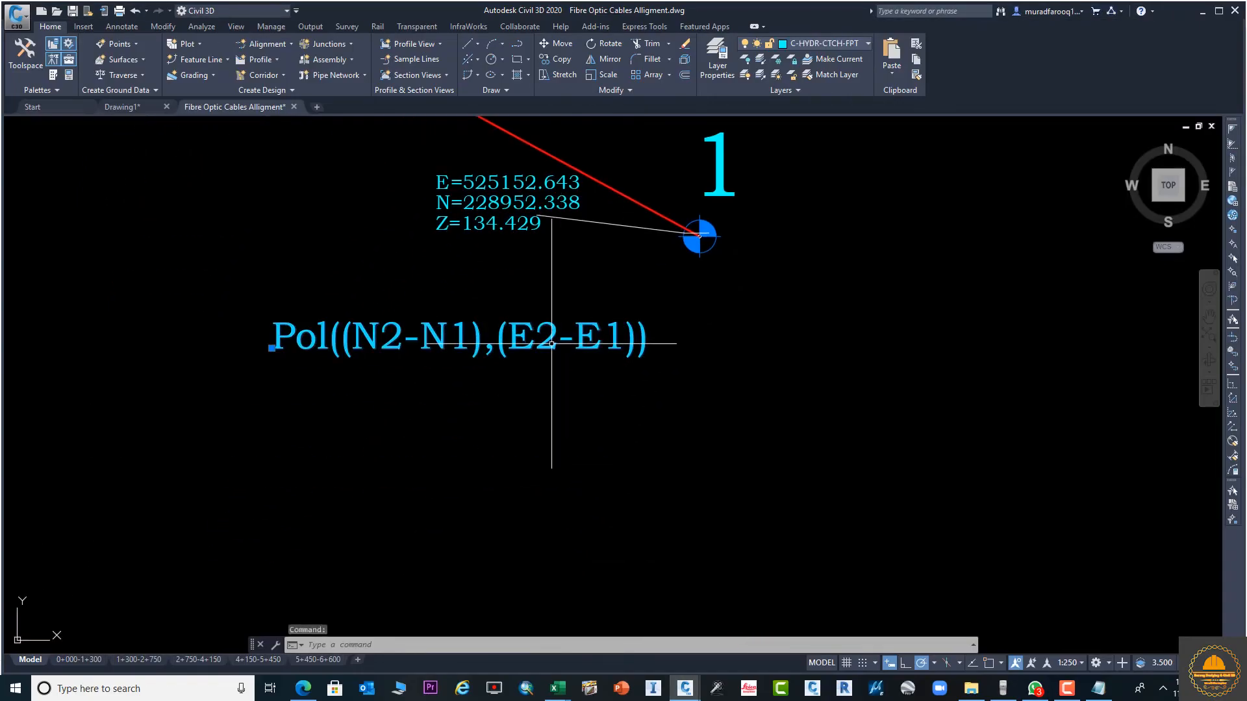
# Step: Duplicate the Pol formula below itself and edit the copy to Pol((N1-N2),(E1-E2))
pyautogui.click(563, 58)
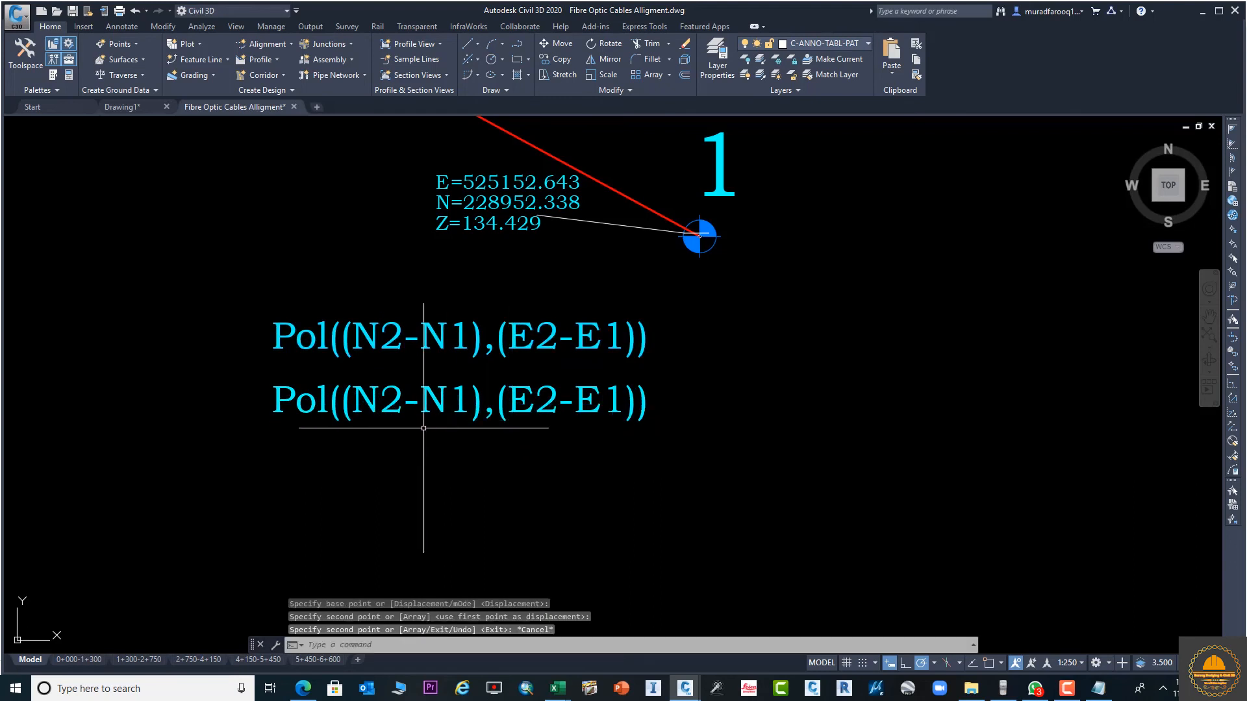
pyautogui.doubleClick(459, 400)
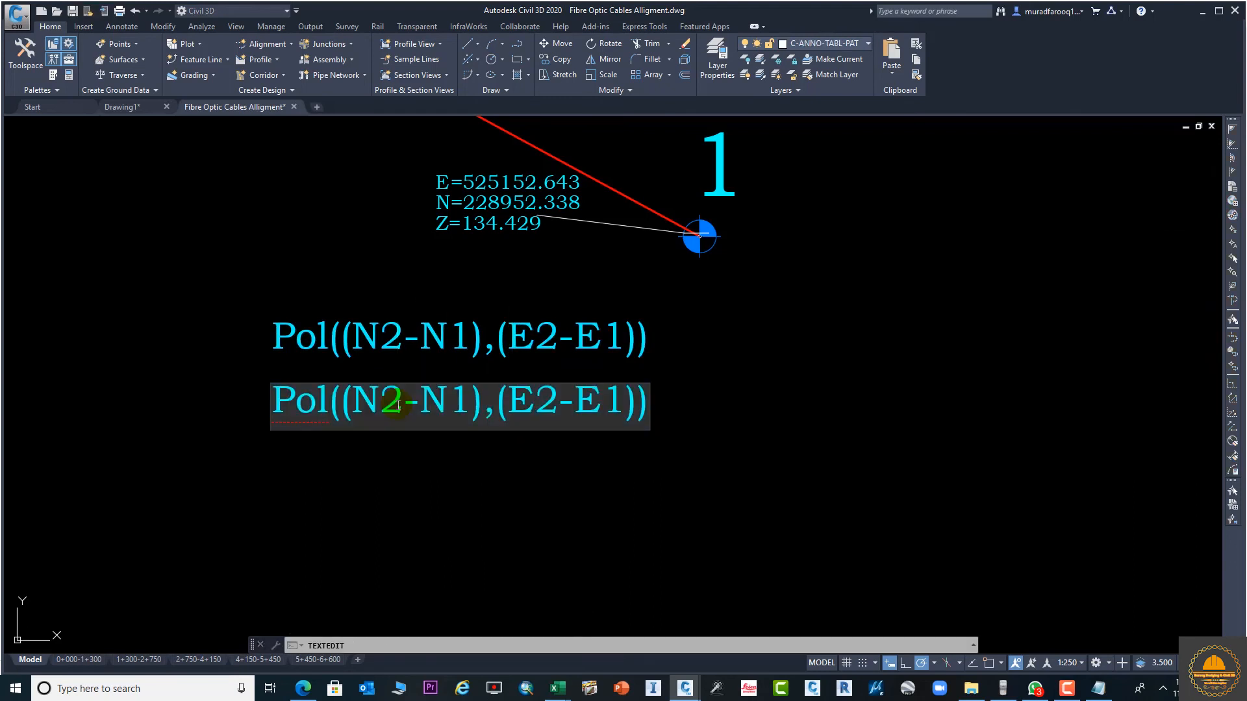
pyautogui.write('1')
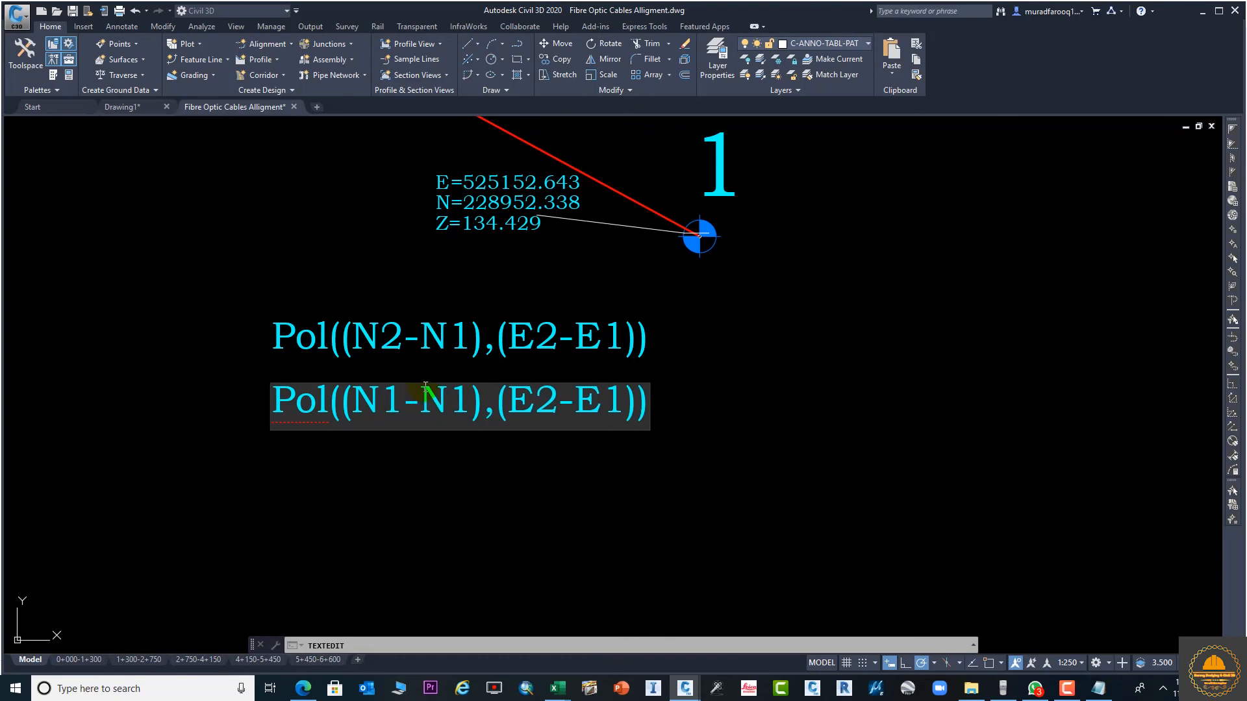
pyautogui.press('Backspace')
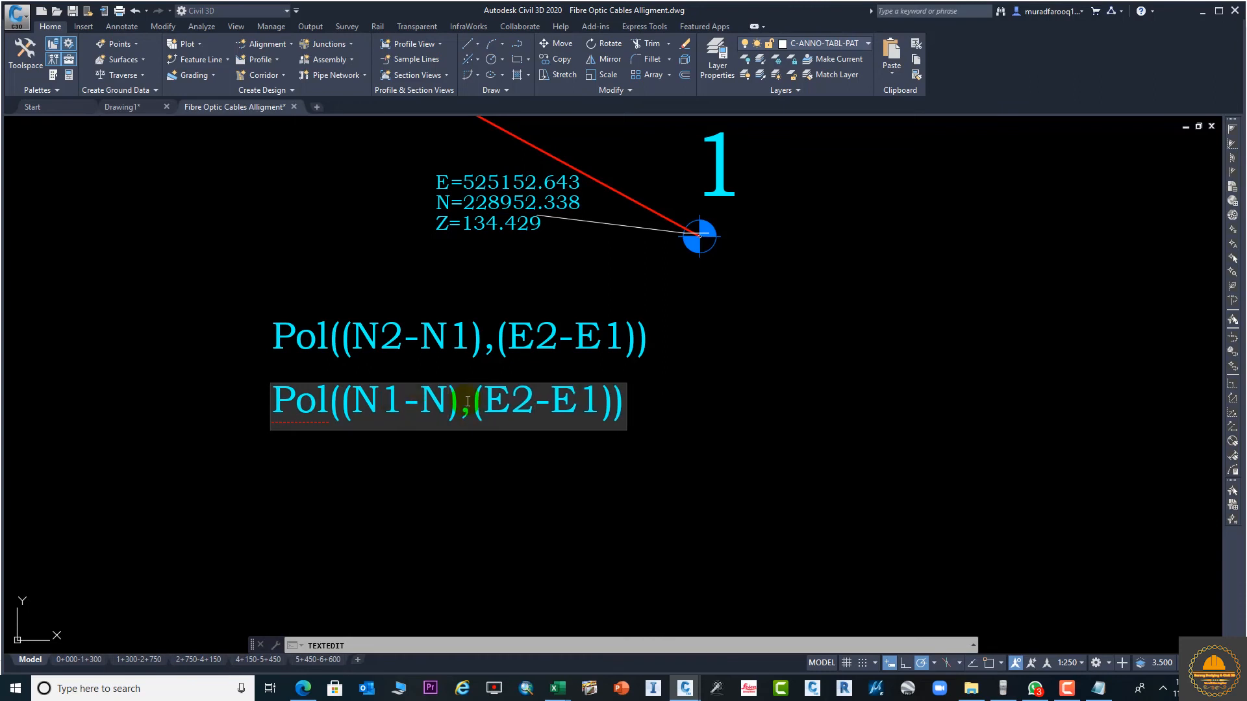
pyautogui.write('2')
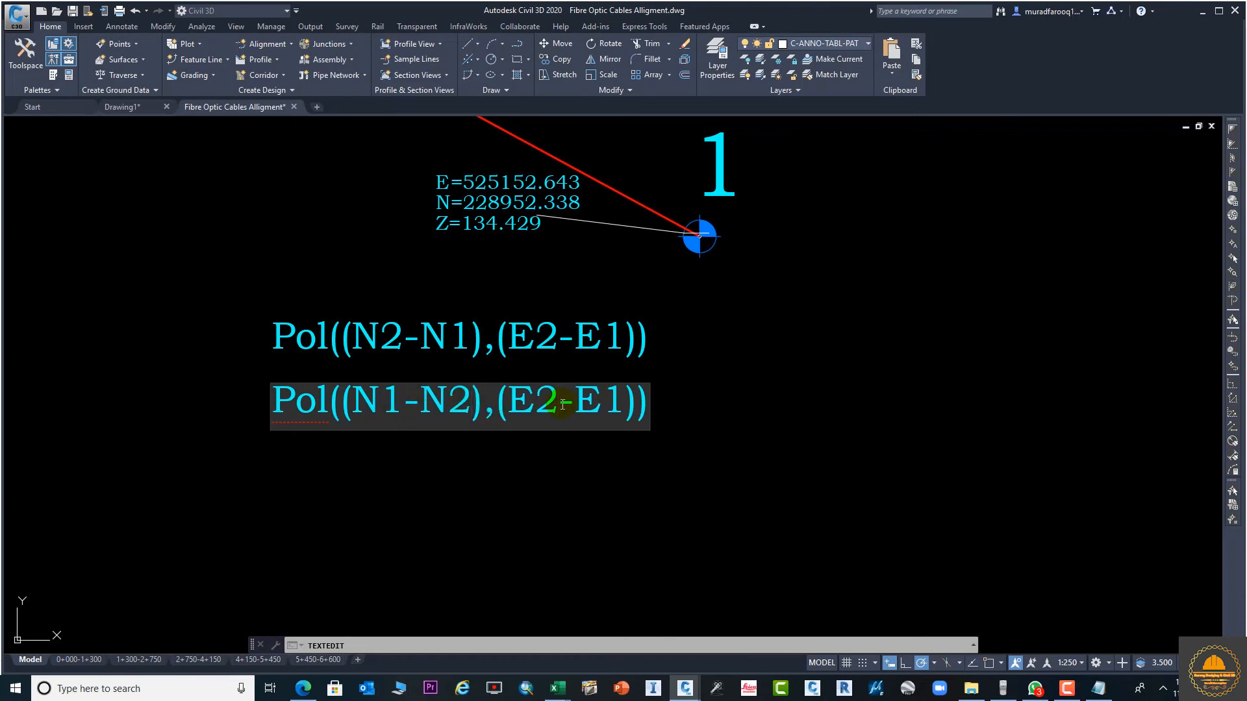
pyautogui.press('Backspace')
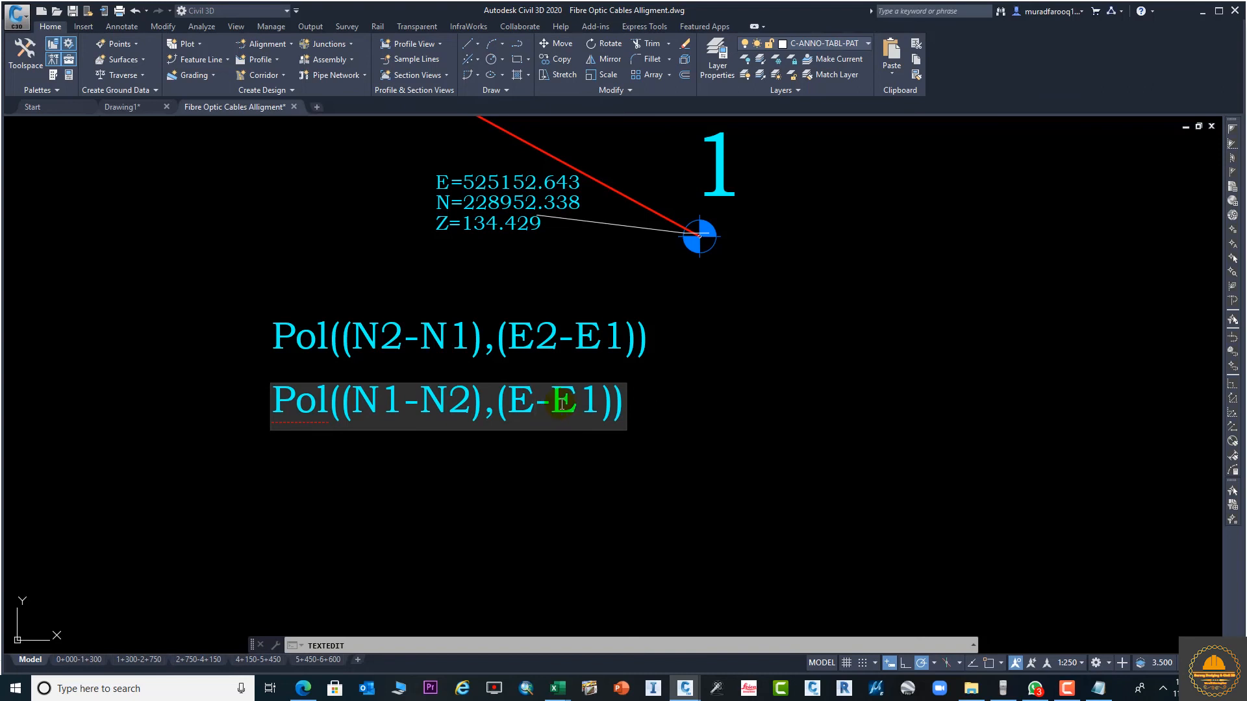
pyautogui.write('1')
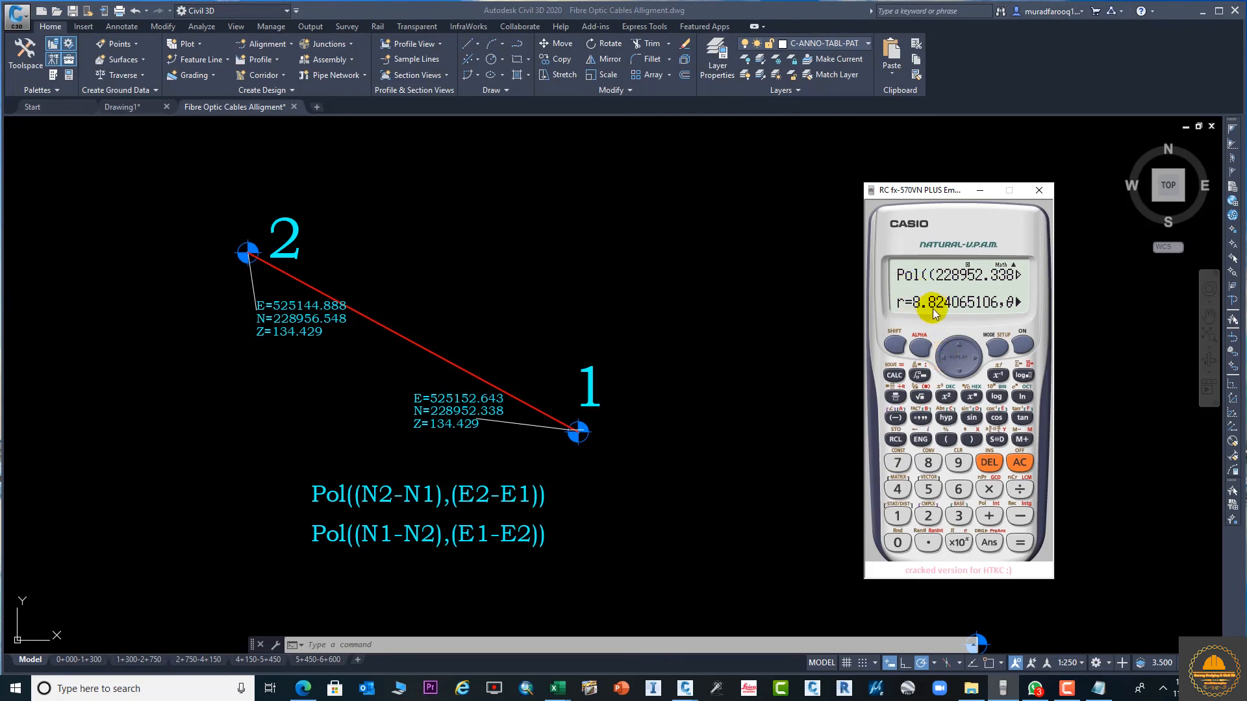
pyautogui.moveTo(723, 341)
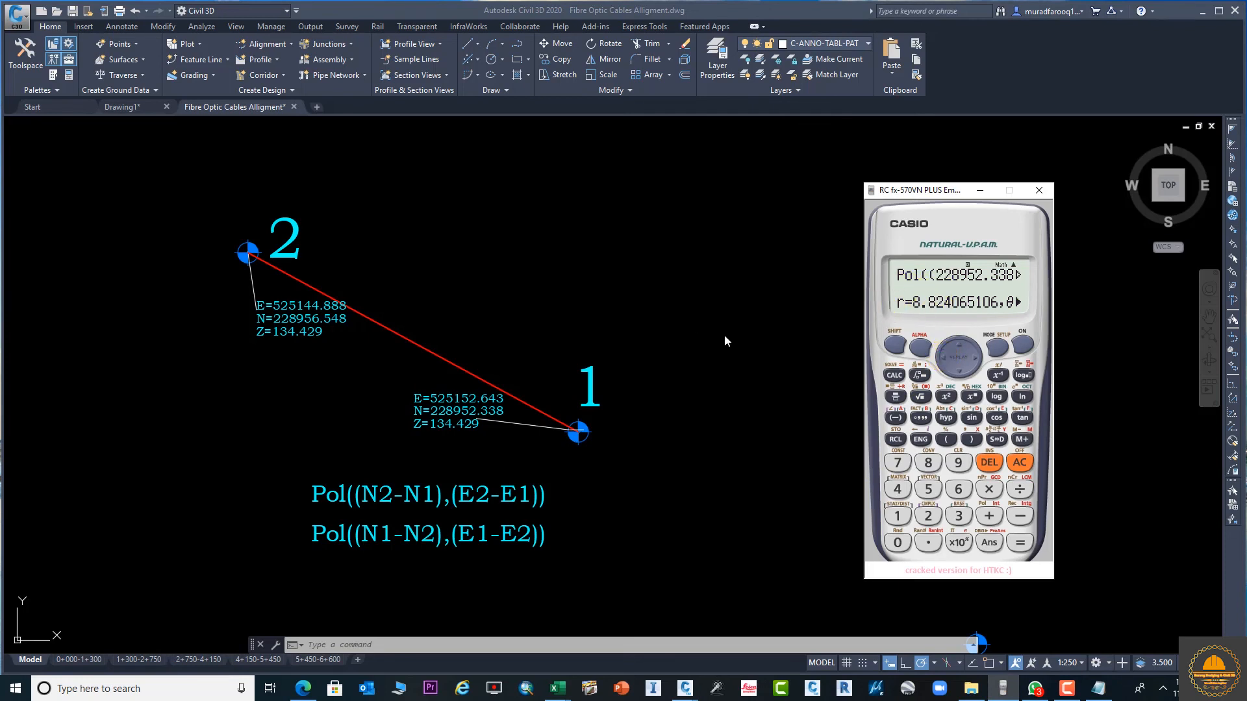
pyautogui.moveTo(615, 311)
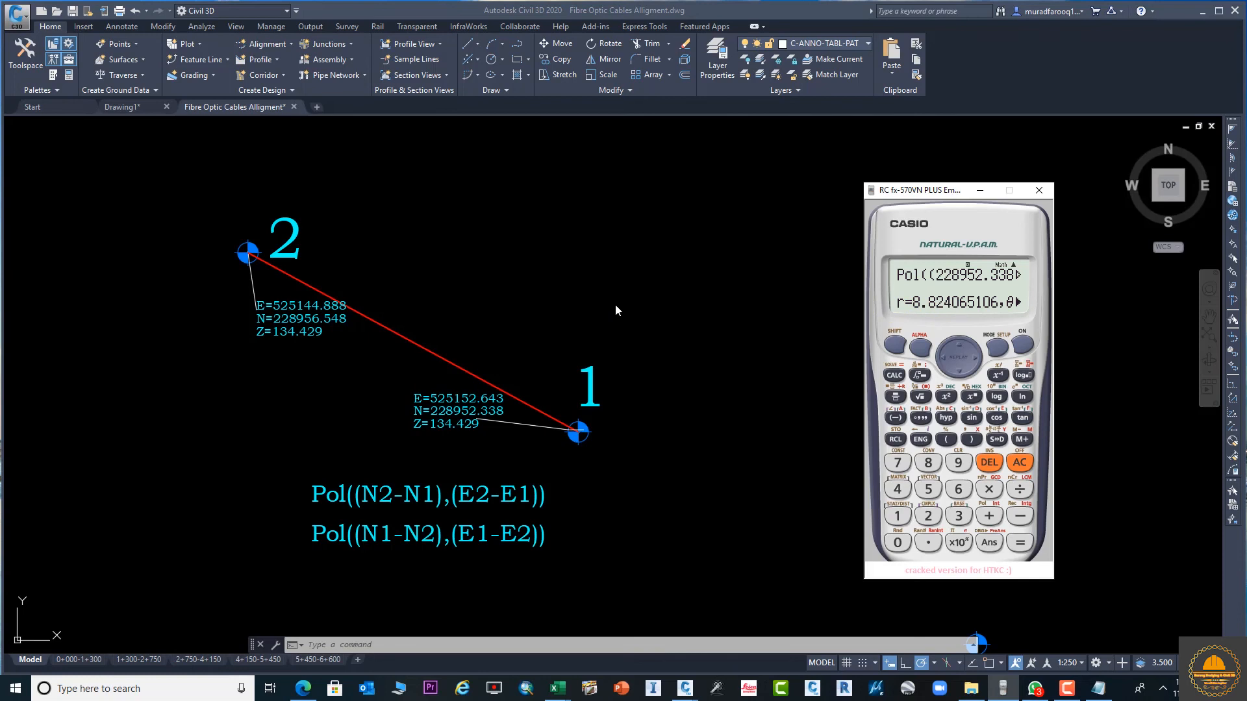
# Step: Place a DIM aligned dimension of 8.8241 on the line and check it against the calculator distance
pyautogui.click(1038, 190)
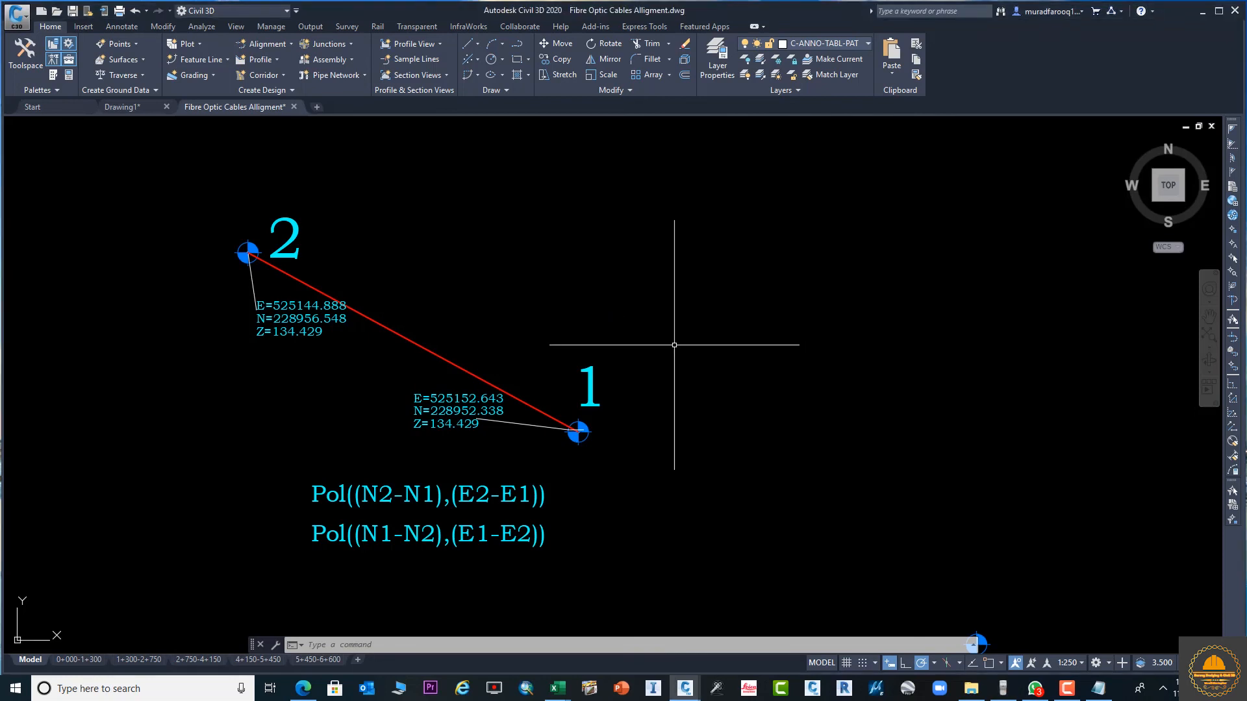
pyautogui.write('DIM')
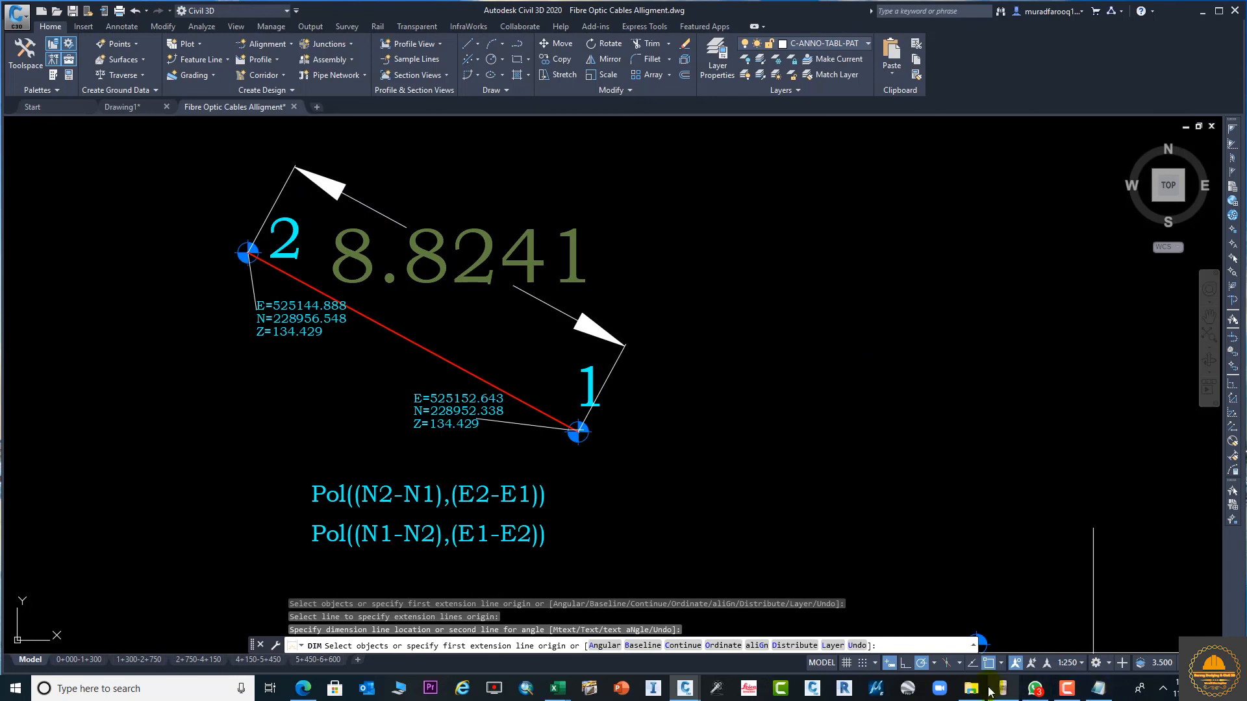
pyautogui.click(990, 688)
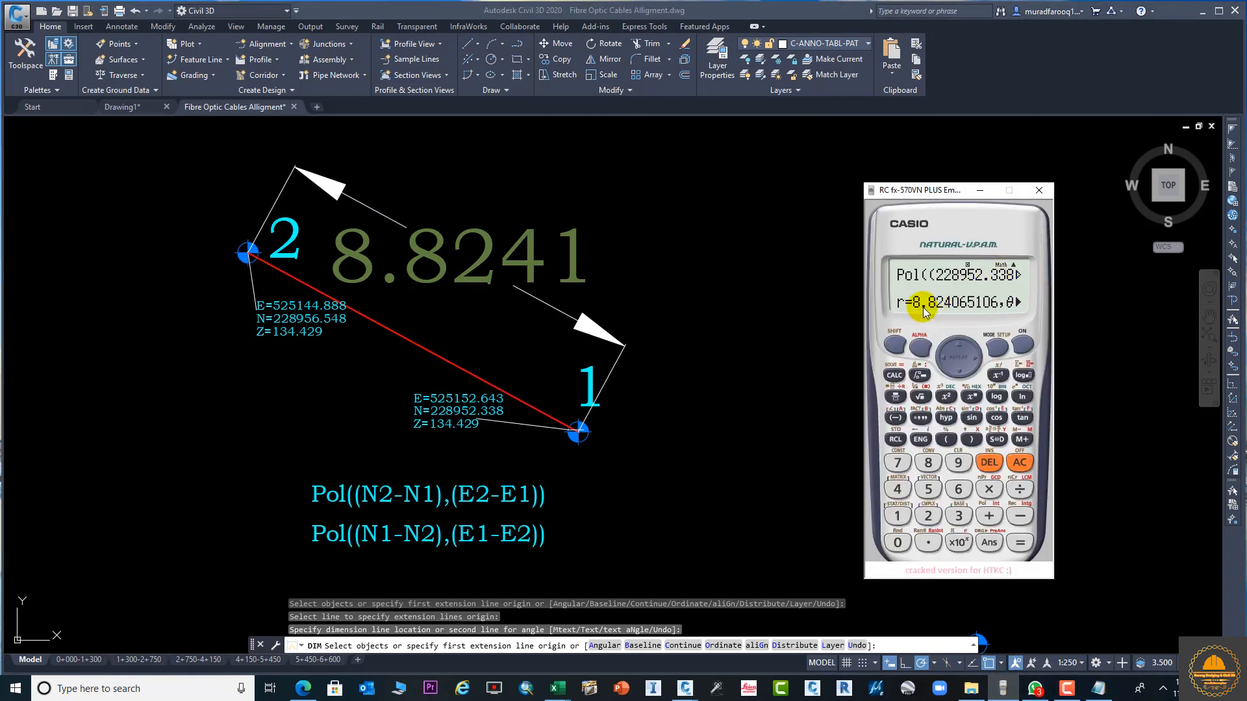
pyautogui.moveTo(722, 279)
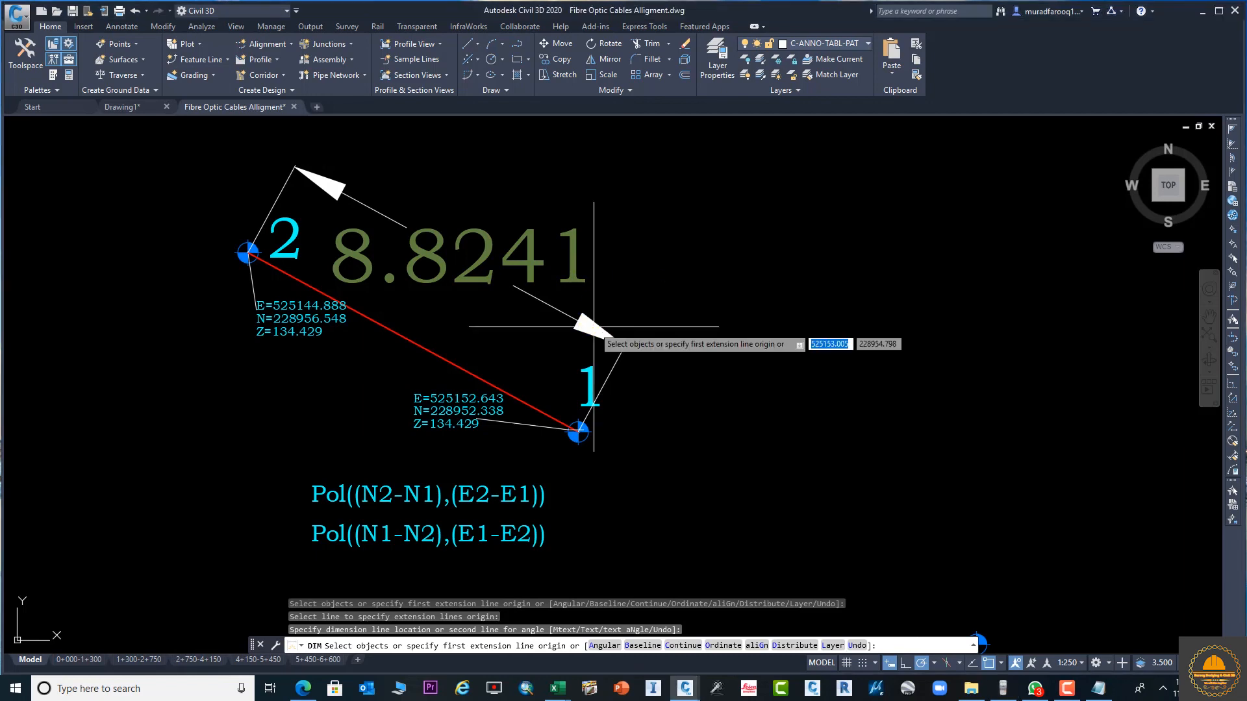
pyautogui.click(592, 328)
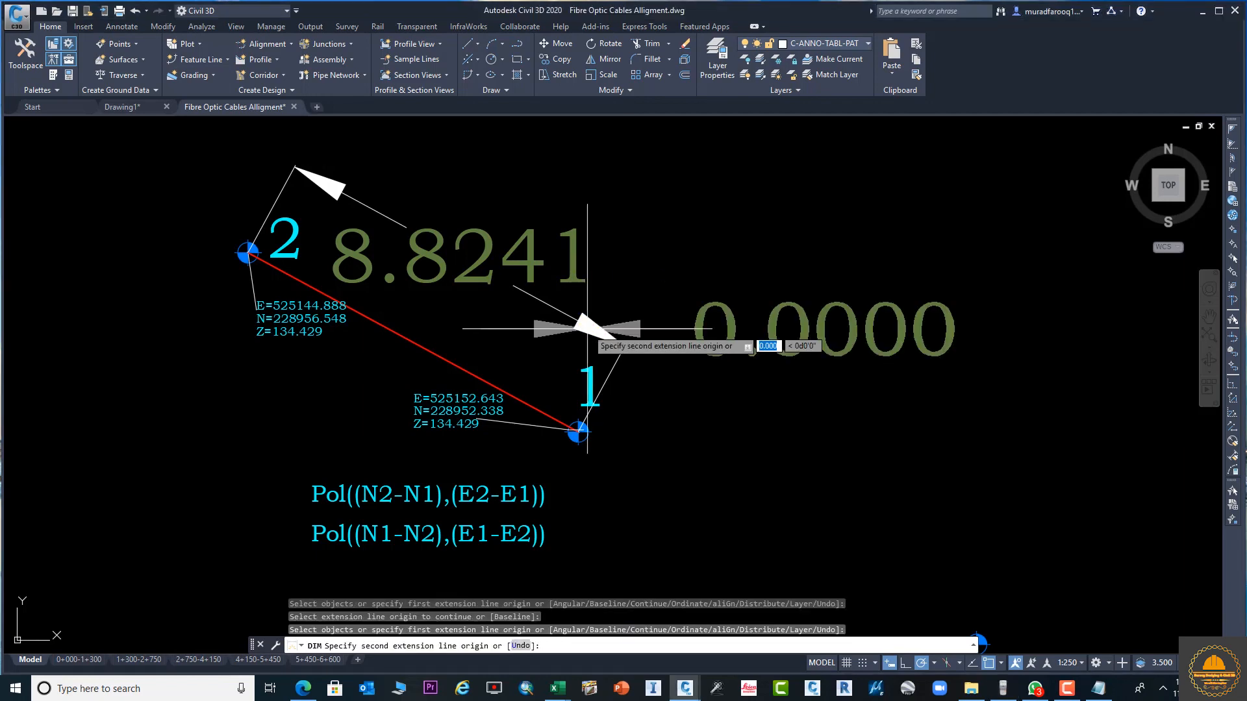
pyautogui.press('Escape')
pyautogui.write('d')
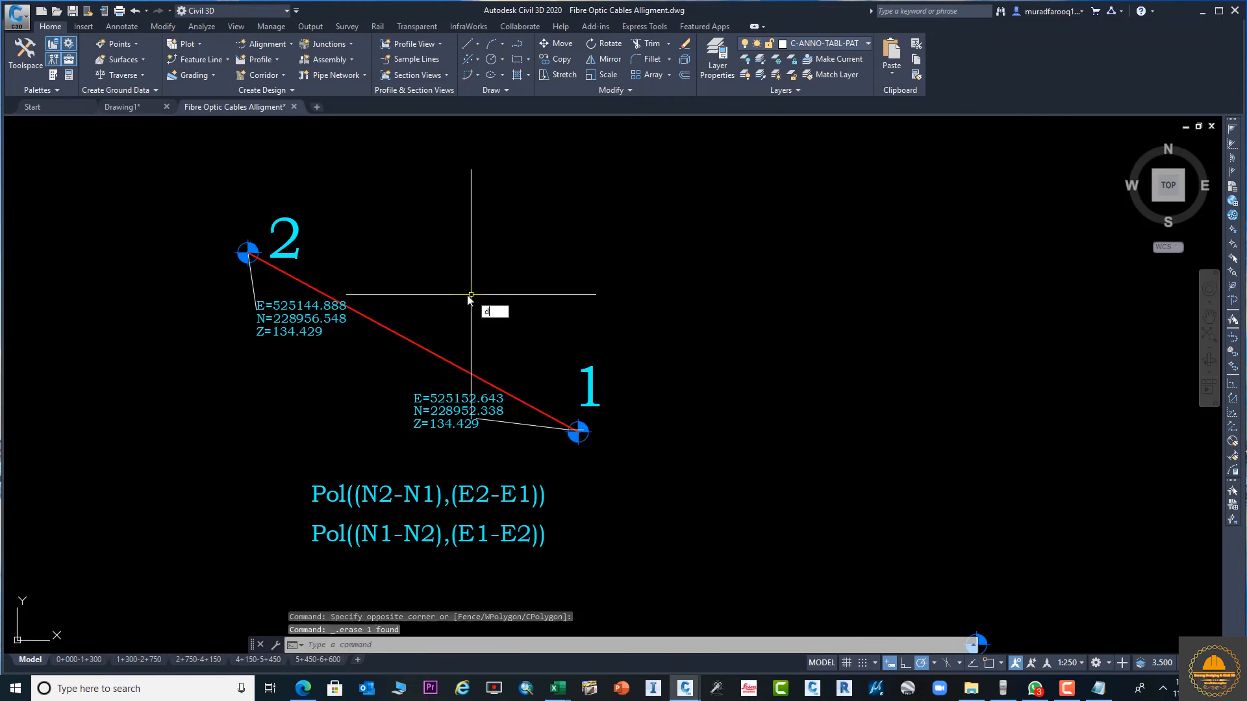
# Step: Start a DIST measurement from point 2 toward point 1, then cancel it
pyautogui.write('I')
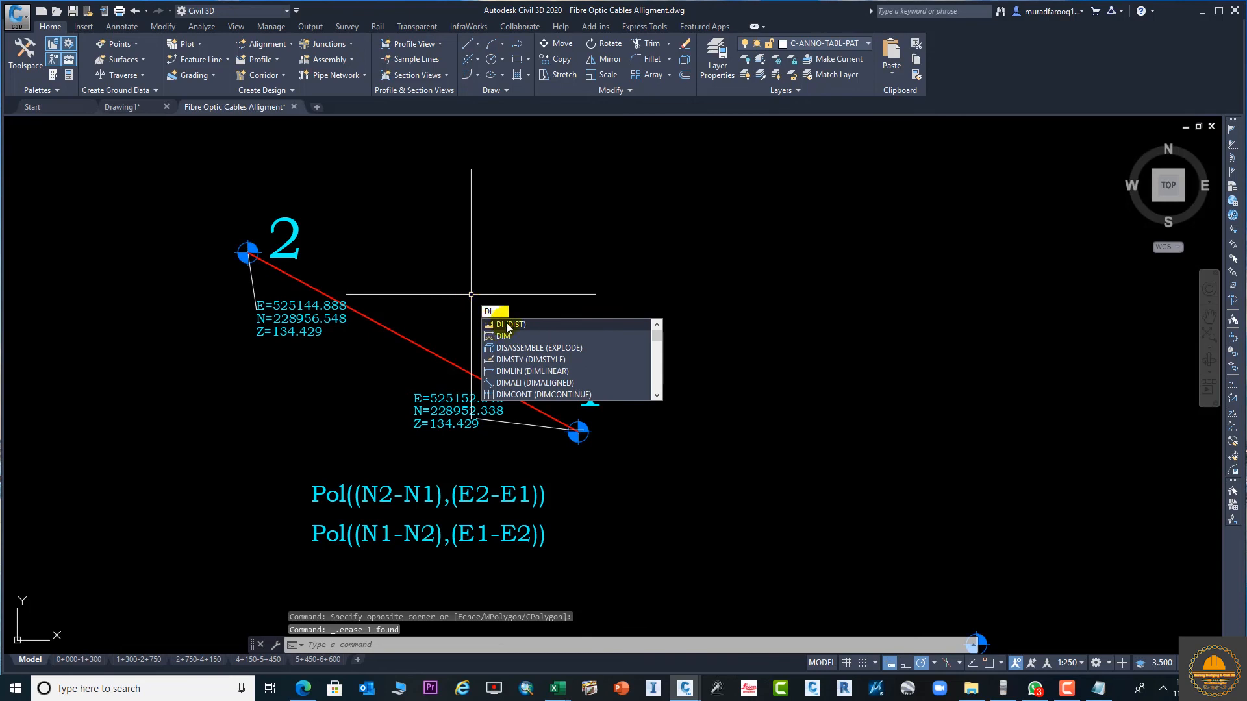
pyautogui.click(509, 325)
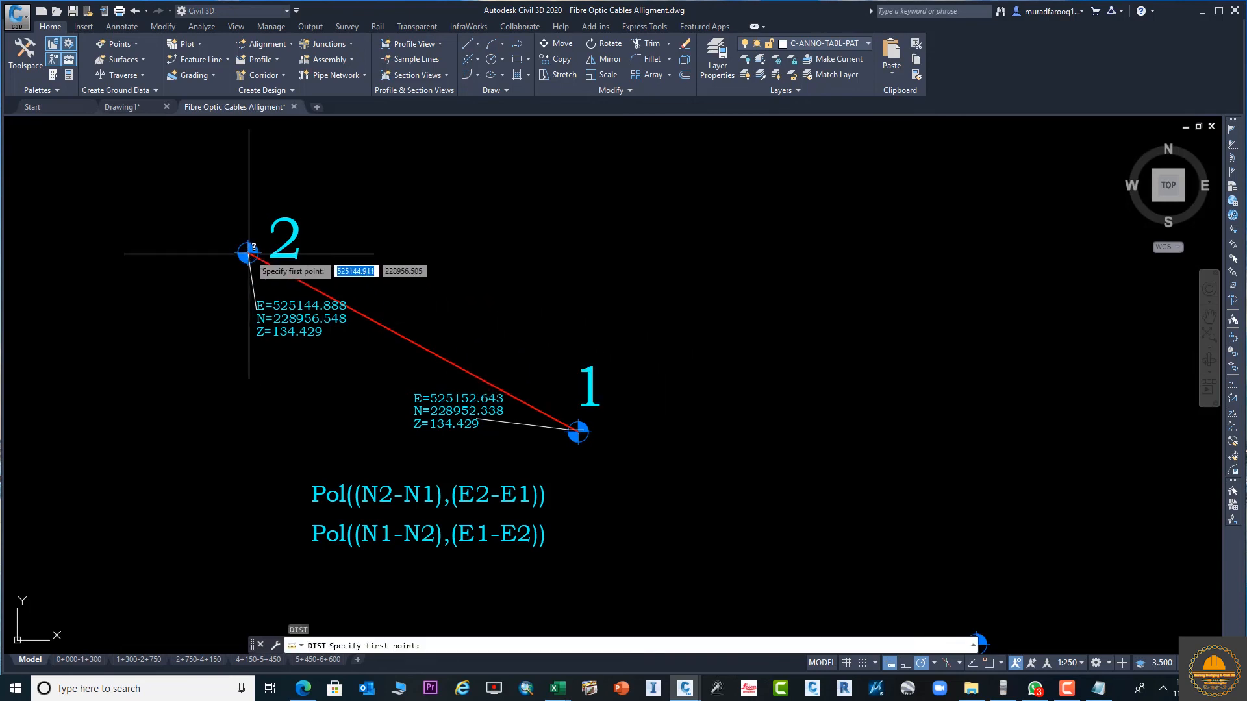
pyautogui.click(249, 252)
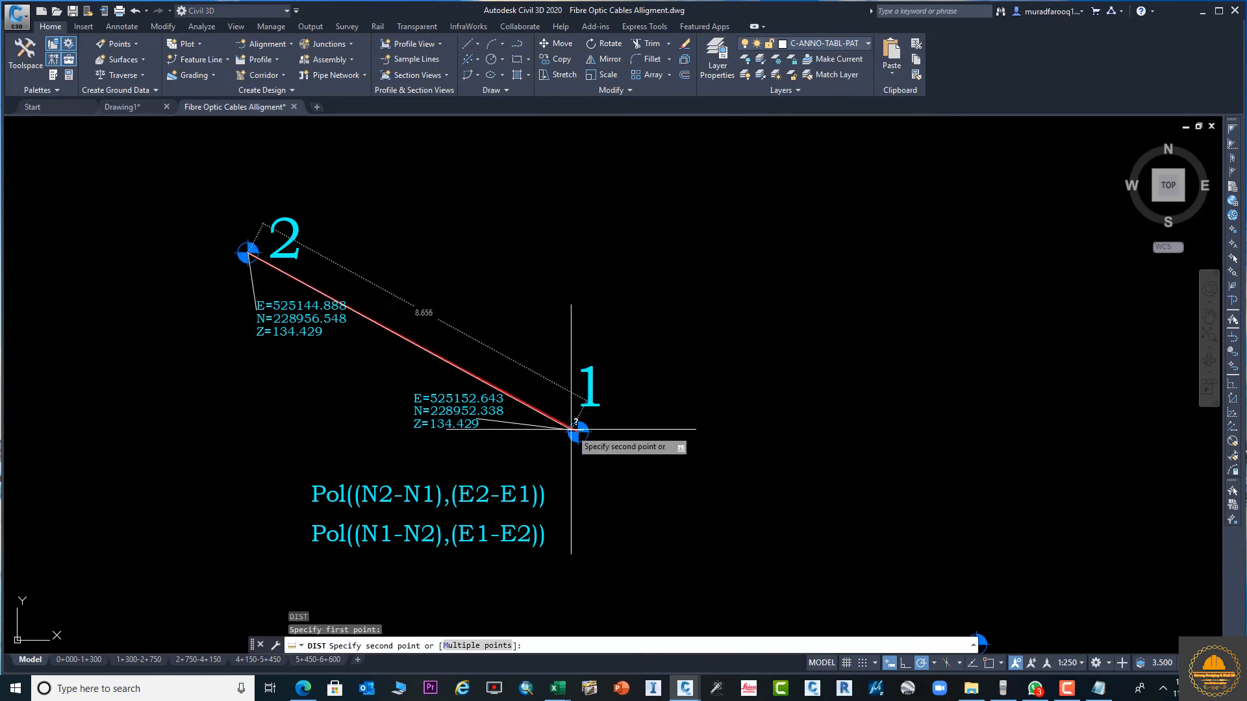
pyautogui.moveTo(580, 434)
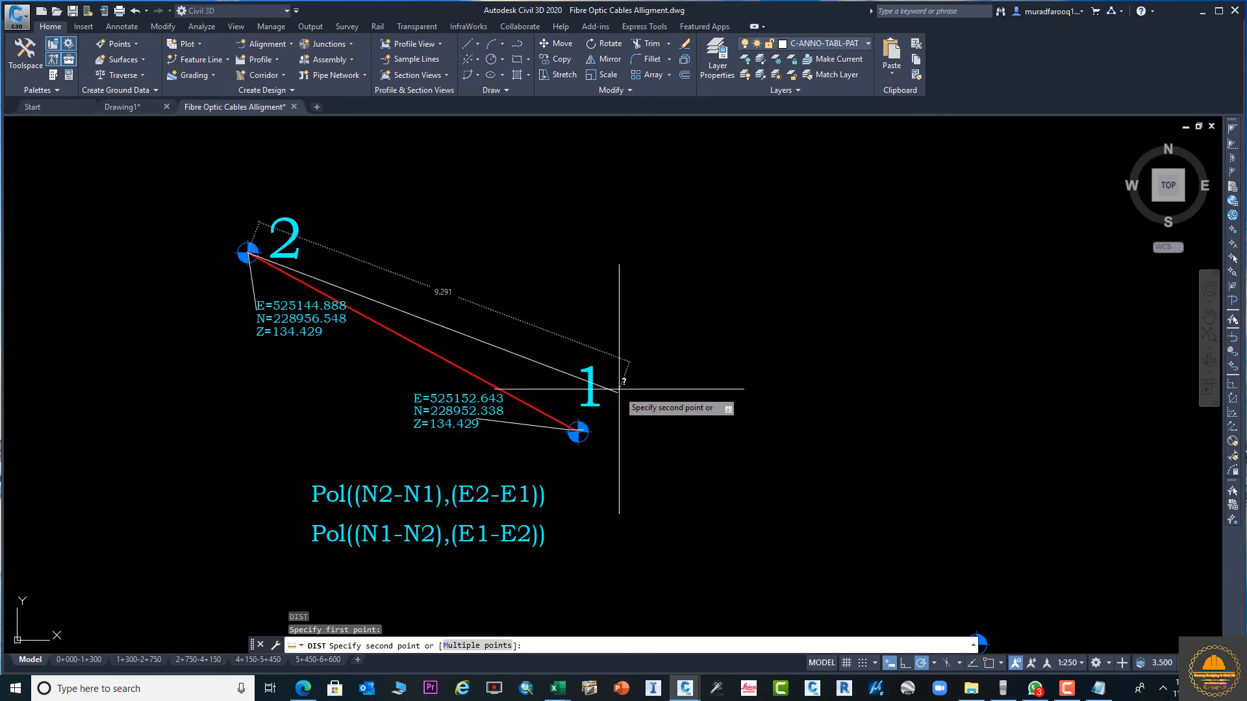
pyautogui.press('Escape')
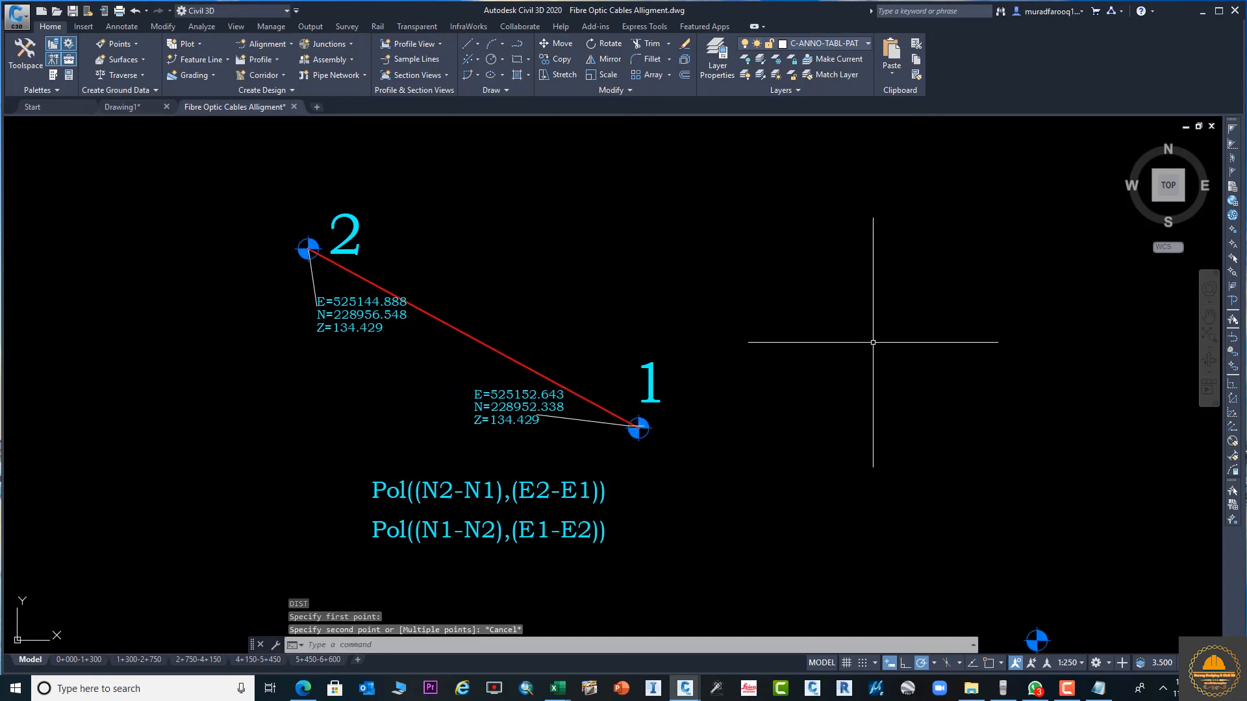
pyautogui.moveTo(1111, 650)
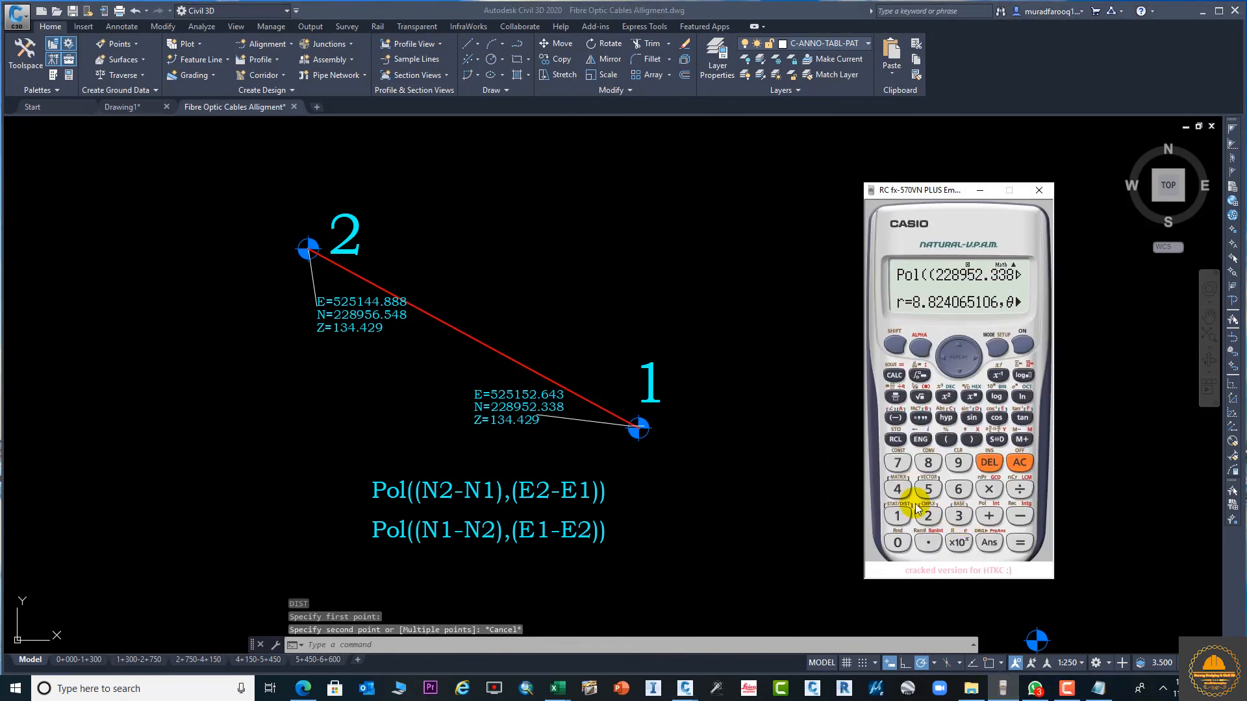
pyautogui.moveTo(797, 466)
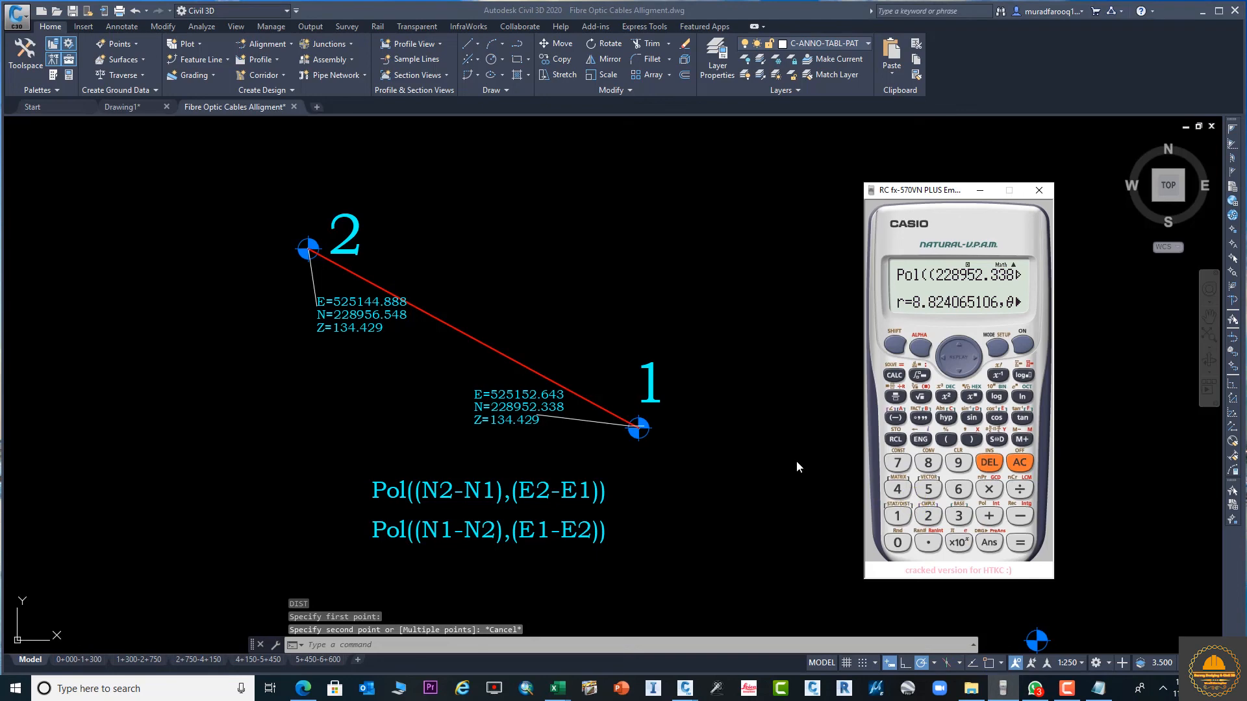